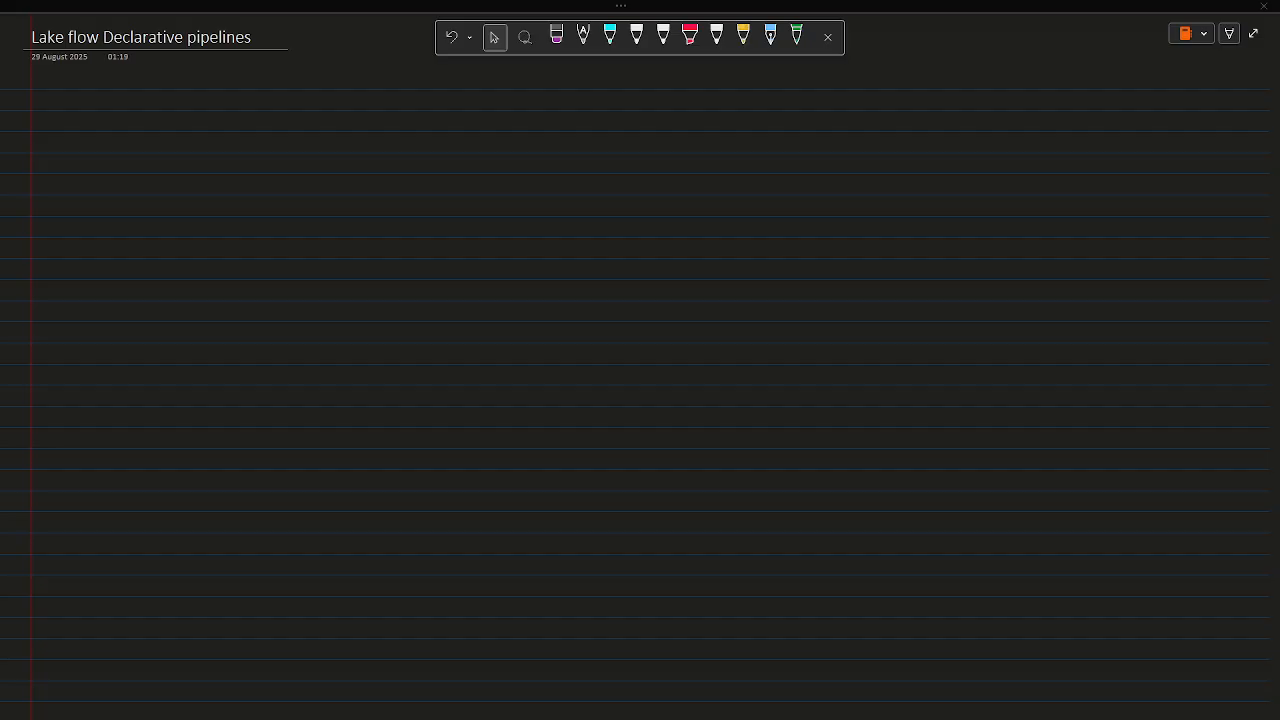
# Step: Handwrite 'Lakeflow', 'Declarative' and 'Pipeline' in white ink across the top of the page
pyautogui.click(636, 37)
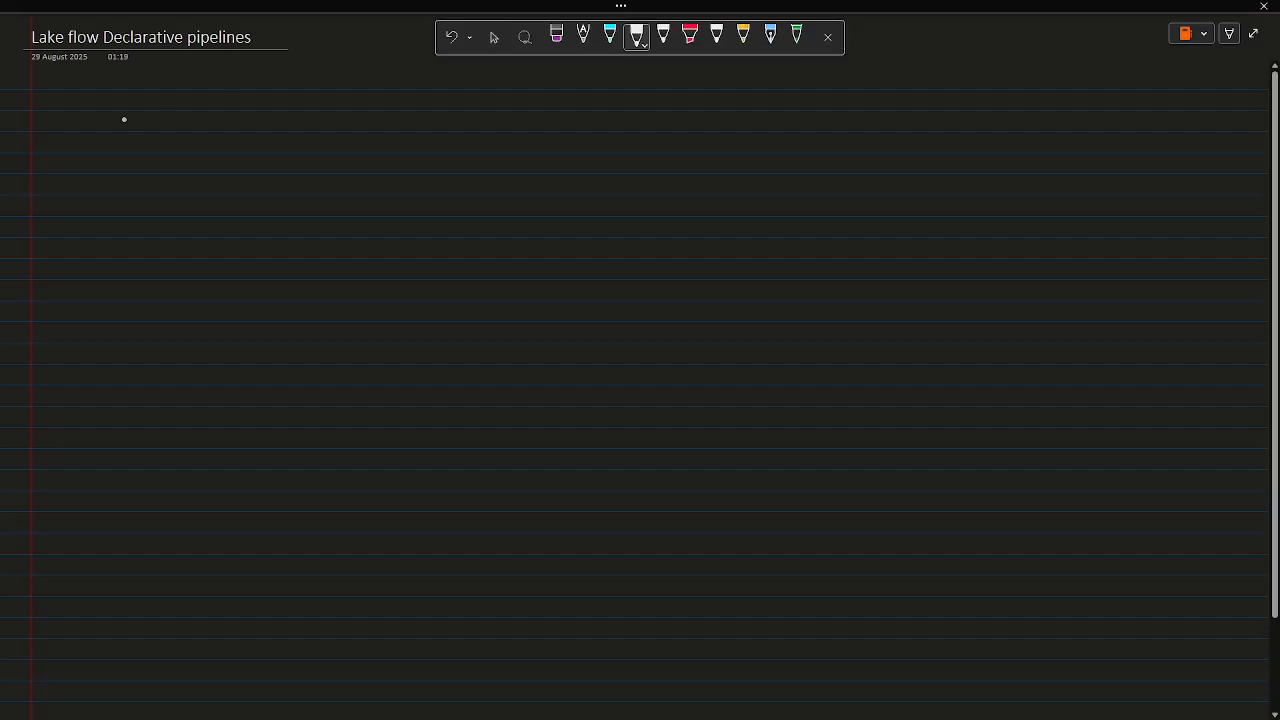
pyautogui.moveTo(105, 125); pyautogui.dragTo(150, 125)
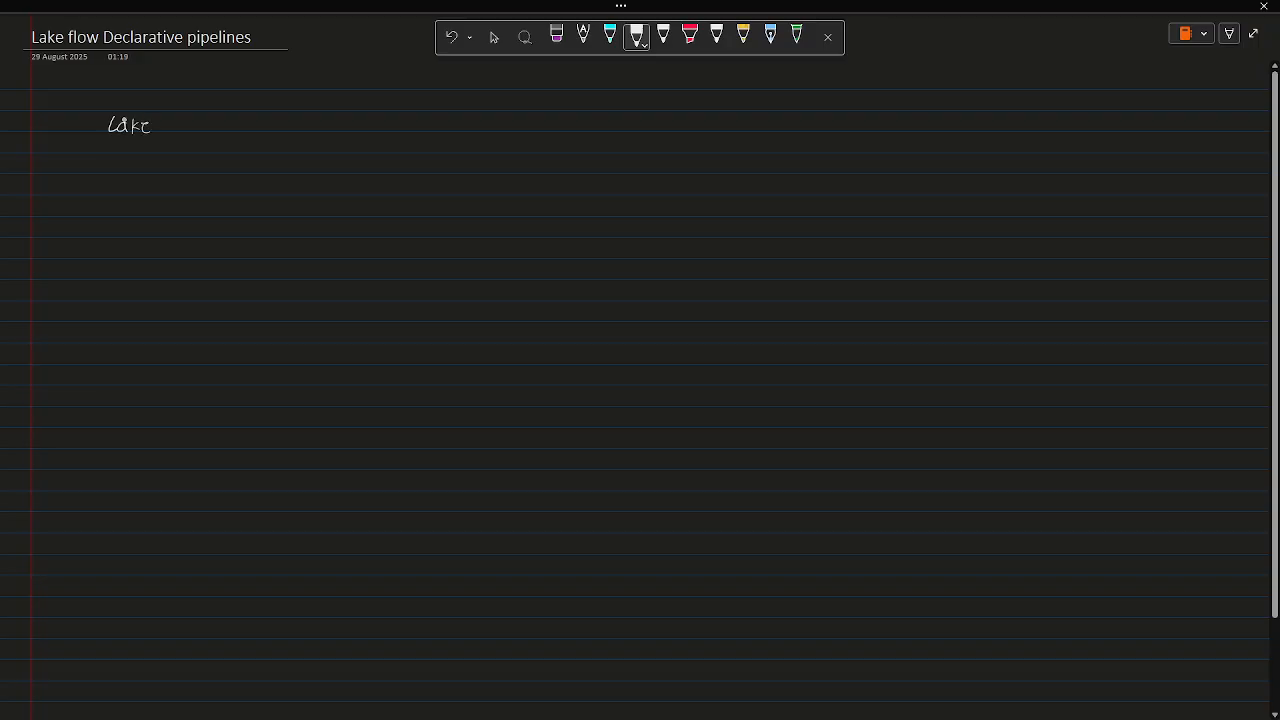
pyautogui.moveTo(155, 125); pyautogui.dragTo(200, 125)
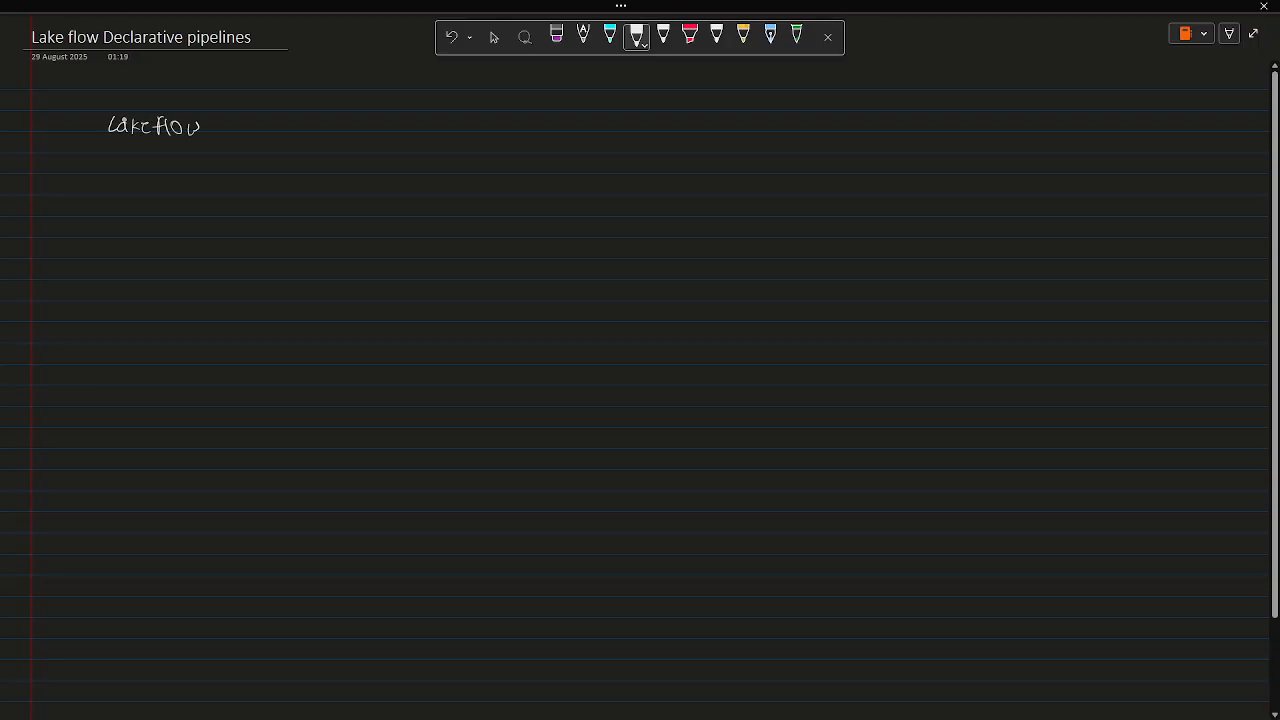
pyautogui.moveTo(418, 120); pyautogui.dragTo(466, 130)
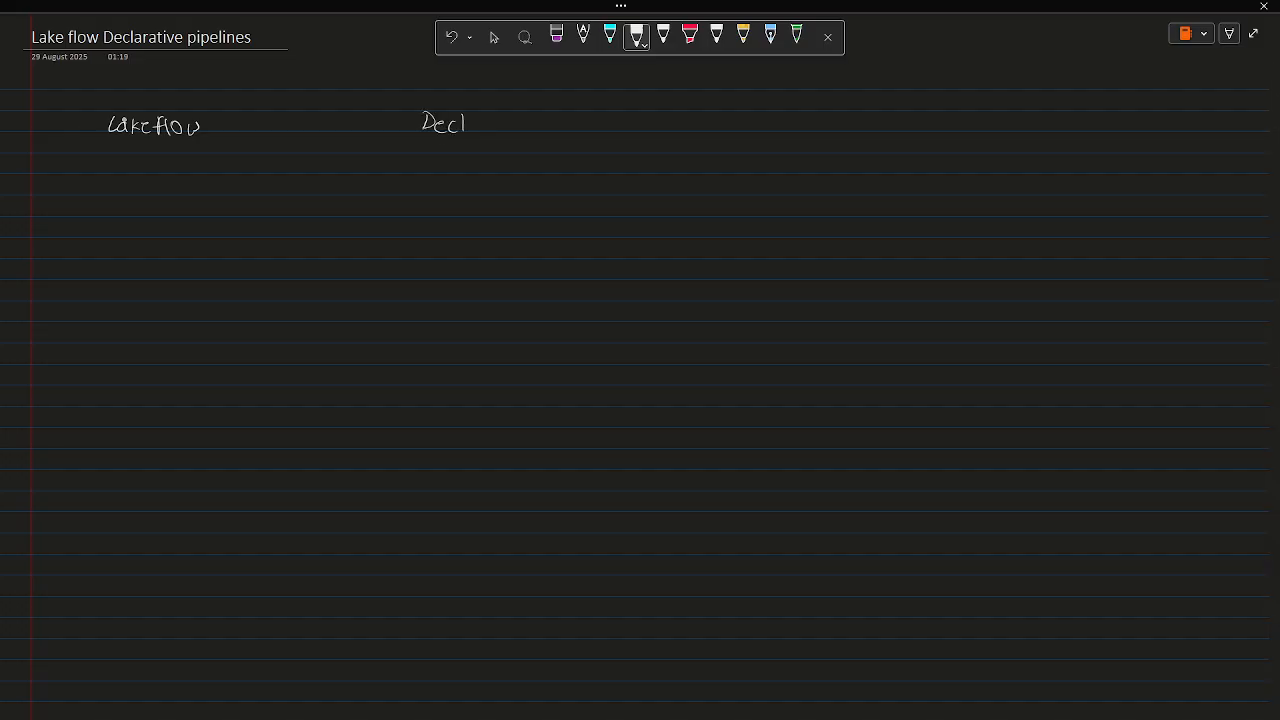
pyautogui.moveTo(465, 125); pyautogui.dragTo(530, 125)
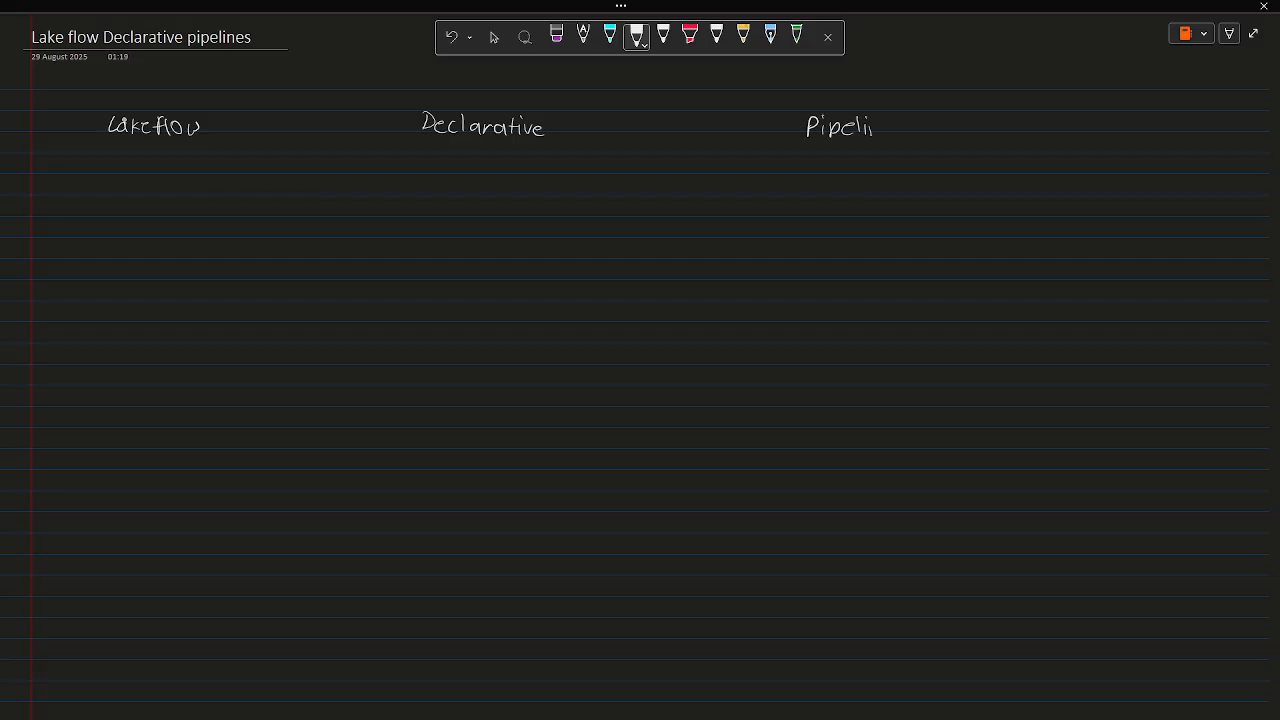
pyautogui.moveTo(872, 127); pyautogui.dragTo(888, 127)
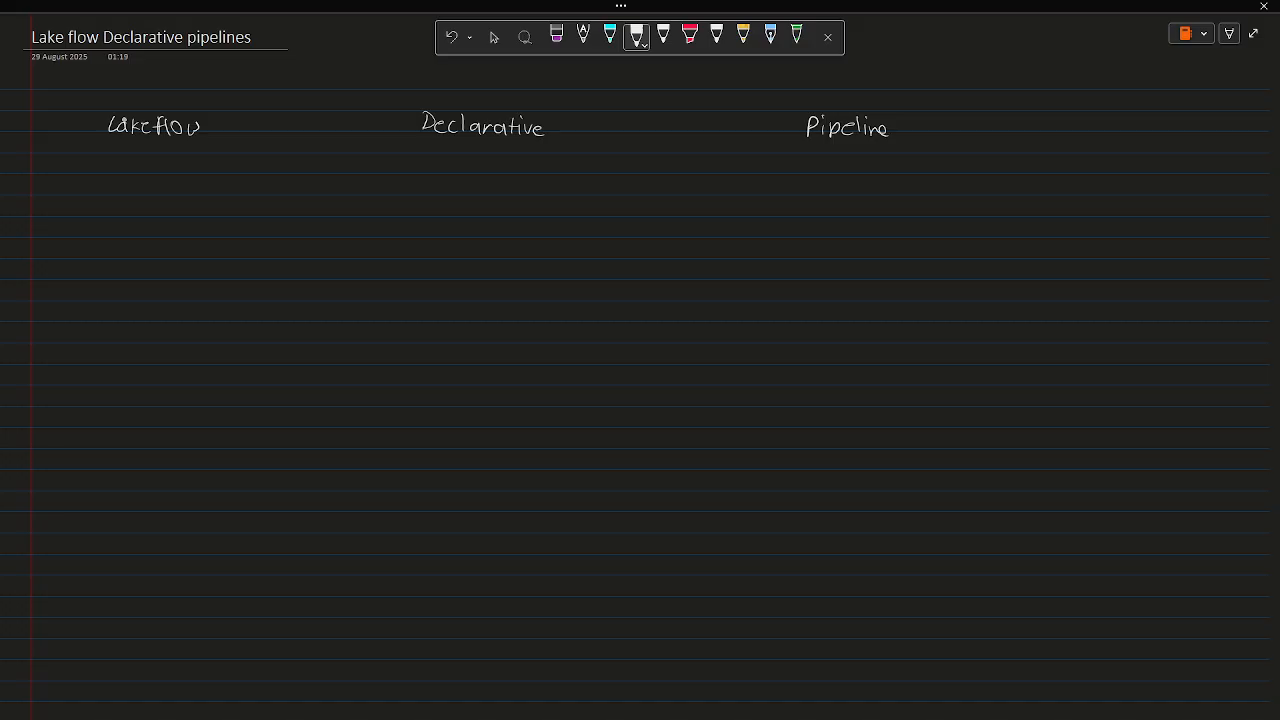
pyautogui.moveTo(105, 145); pyautogui.dragTo(205, 148)
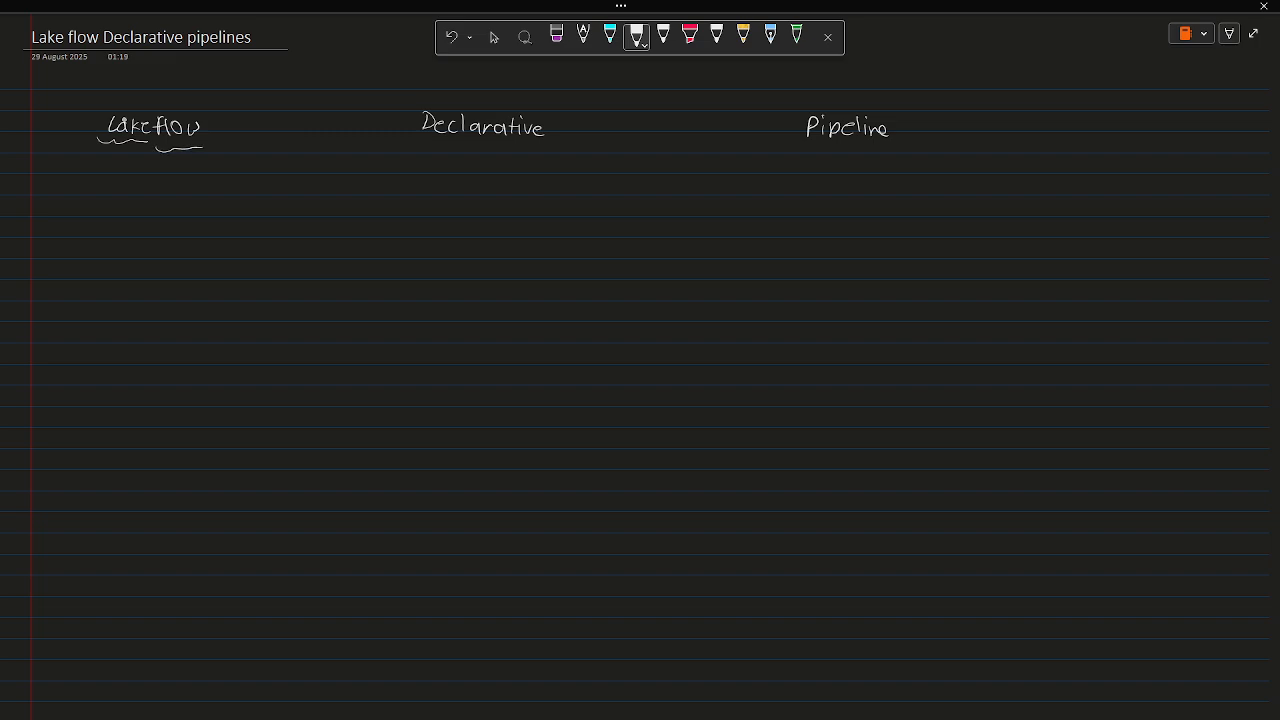
# Step: Branch arrows from Lakeflow to 'Storage' and 'movement of data', and draw a long rectangle below
pyautogui.moveTo(128, 140); pyautogui.dragTo(100, 170)
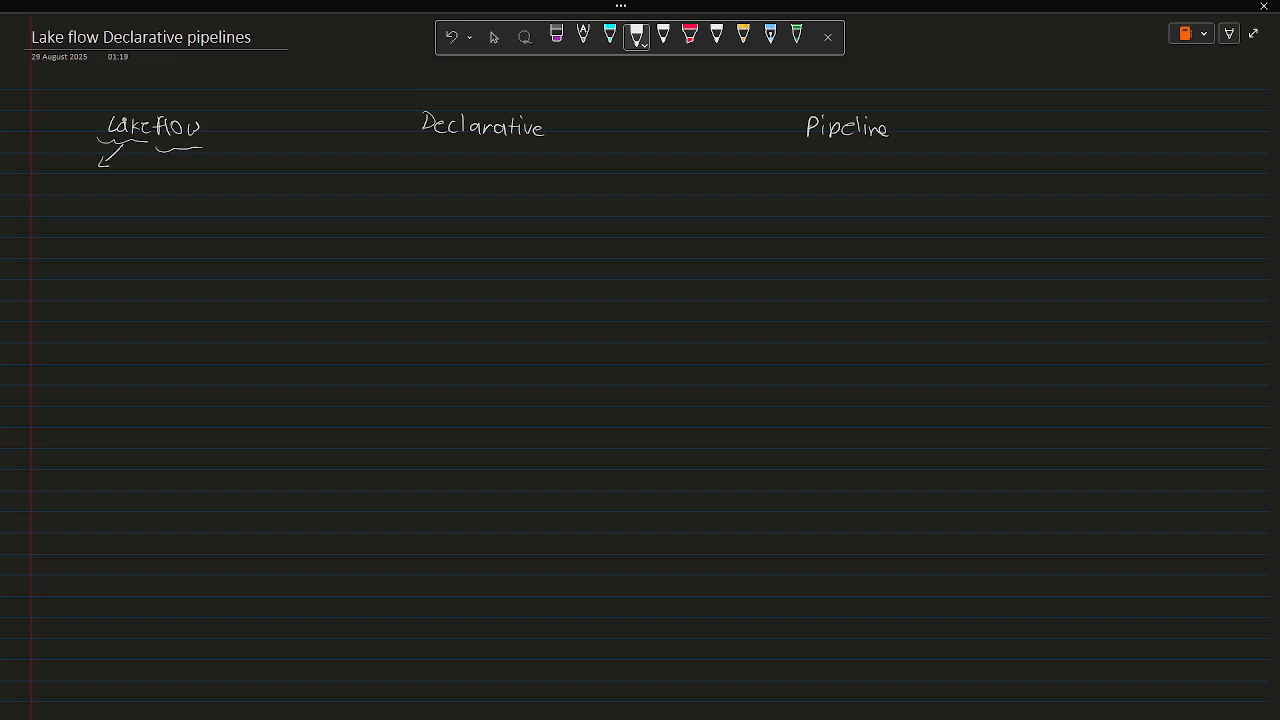
pyautogui.moveTo(50, 185); pyautogui.dragTo(110, 185)
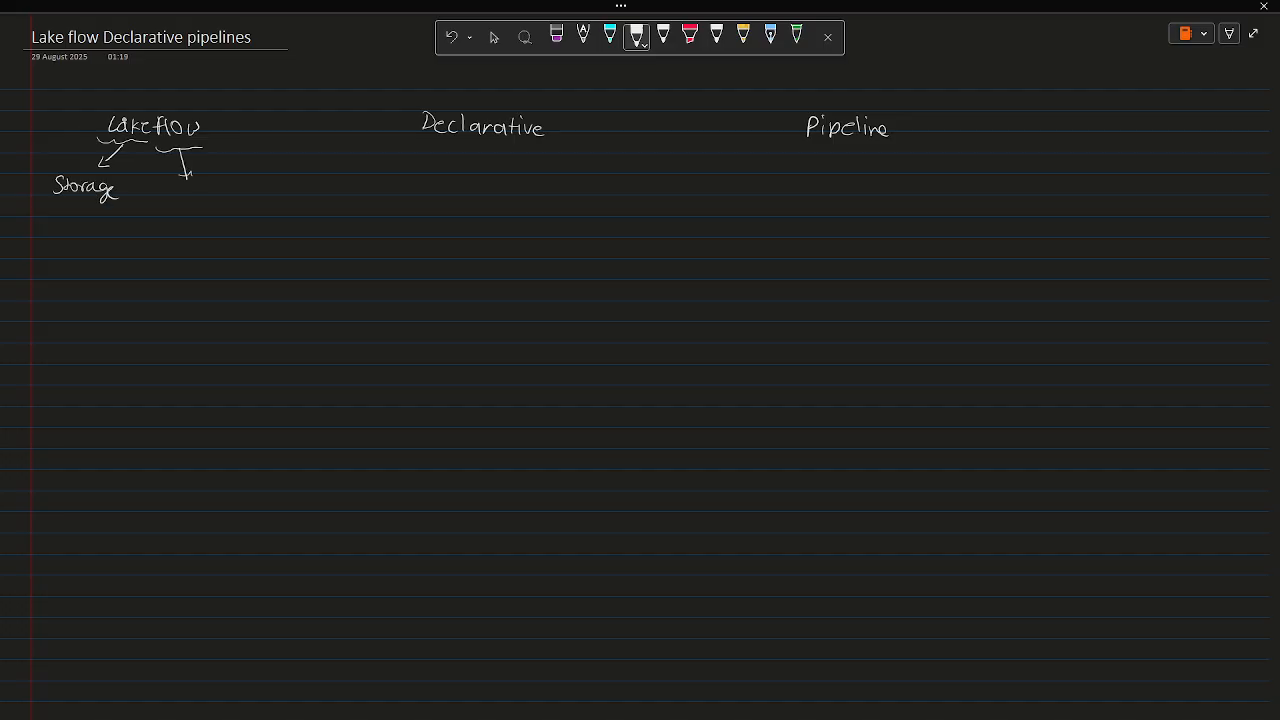
pyautogui.moveTo(165, 195); pyautogui.dragTo(215, 200)
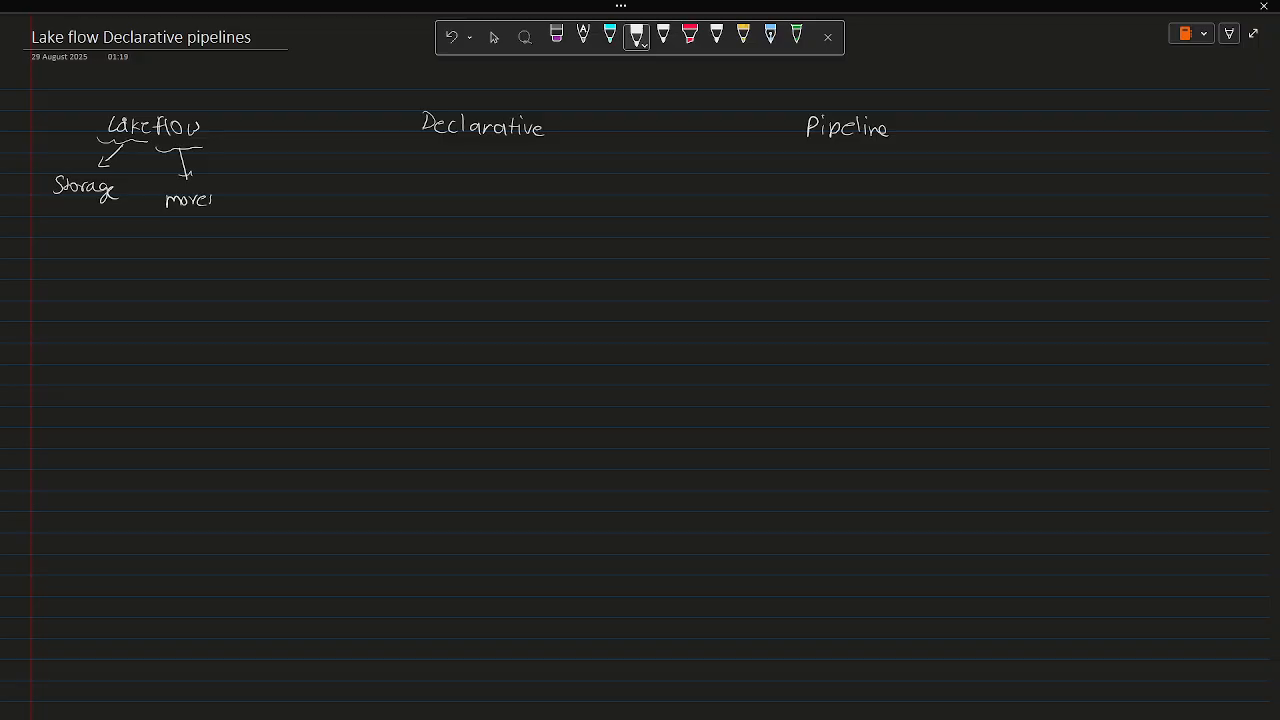
pyautogui.moveTo(210, 198); pyautogui.dragTo(235, 200)
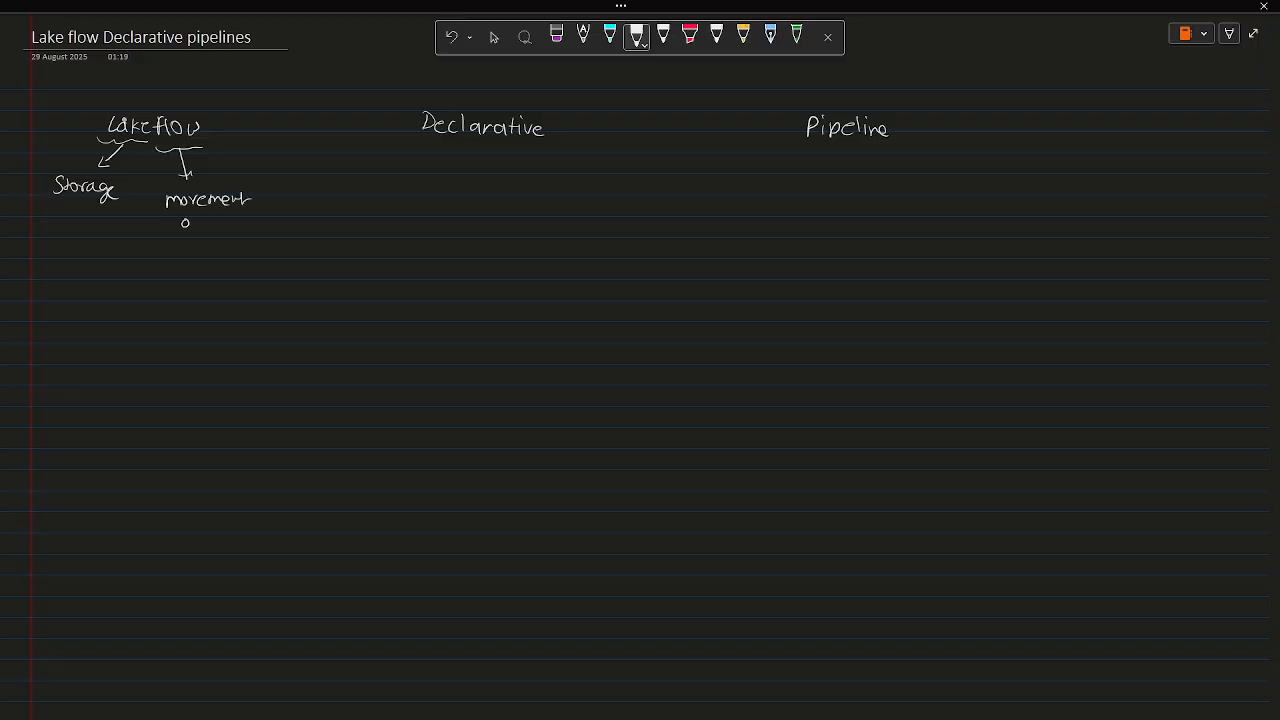
pyautogui.moveTo(185, 222); pyautogui.dragTo(245, 222)
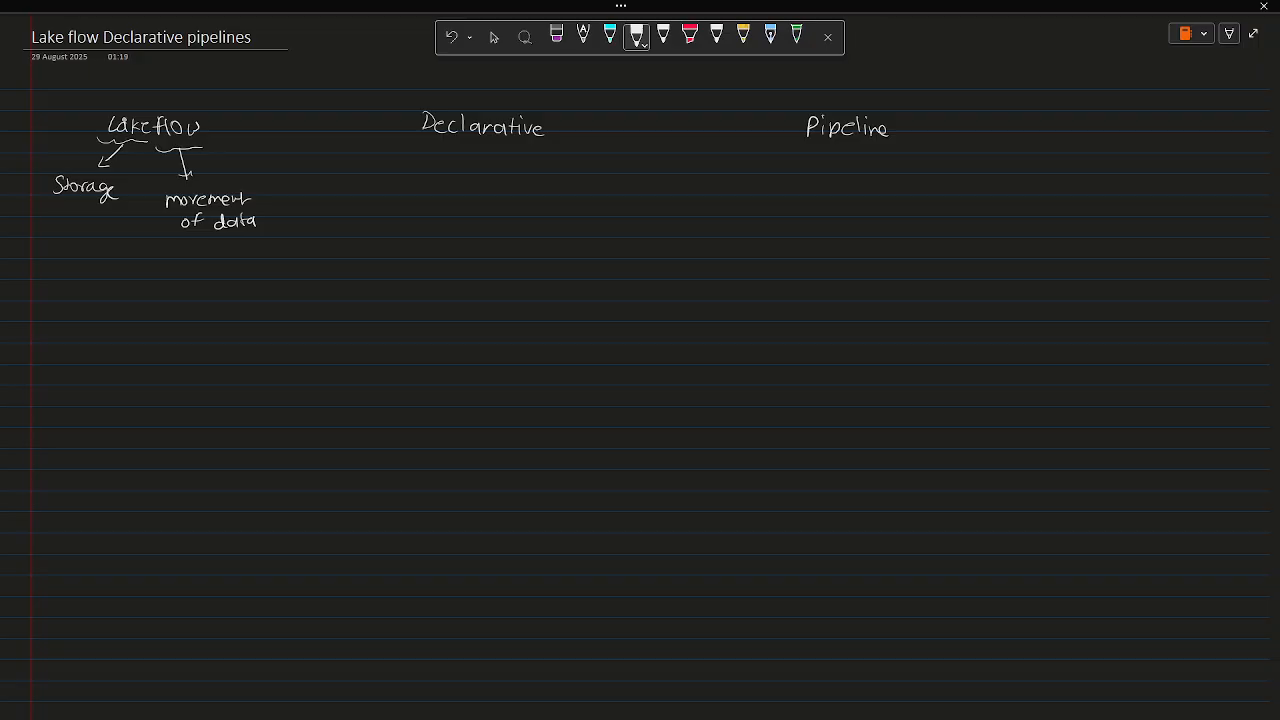
pyautogui.moveTo(318, 462); pyautogui.dragTo(695, 435)
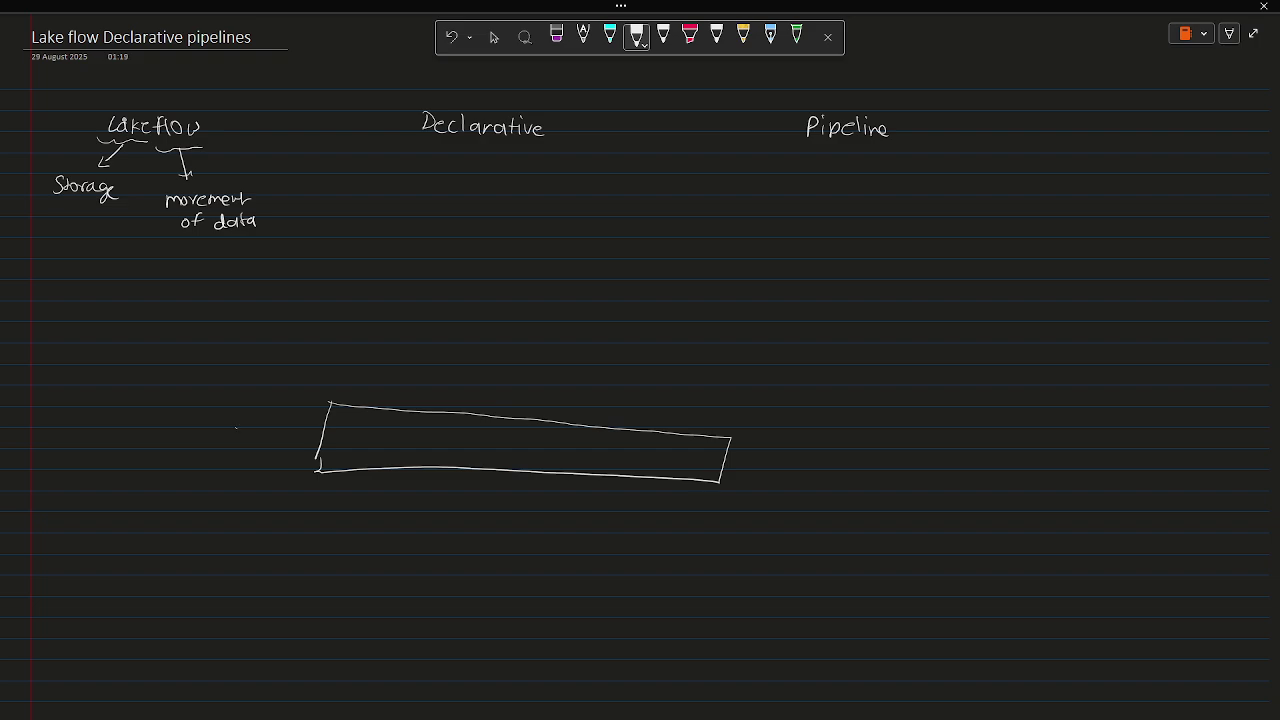
# Step: Draw a Source box feeding the rectangle, divided into B, S and G layers with arrows
pyautogui.moveTo(235, 432); pyautogui.dragTo(312, 432)
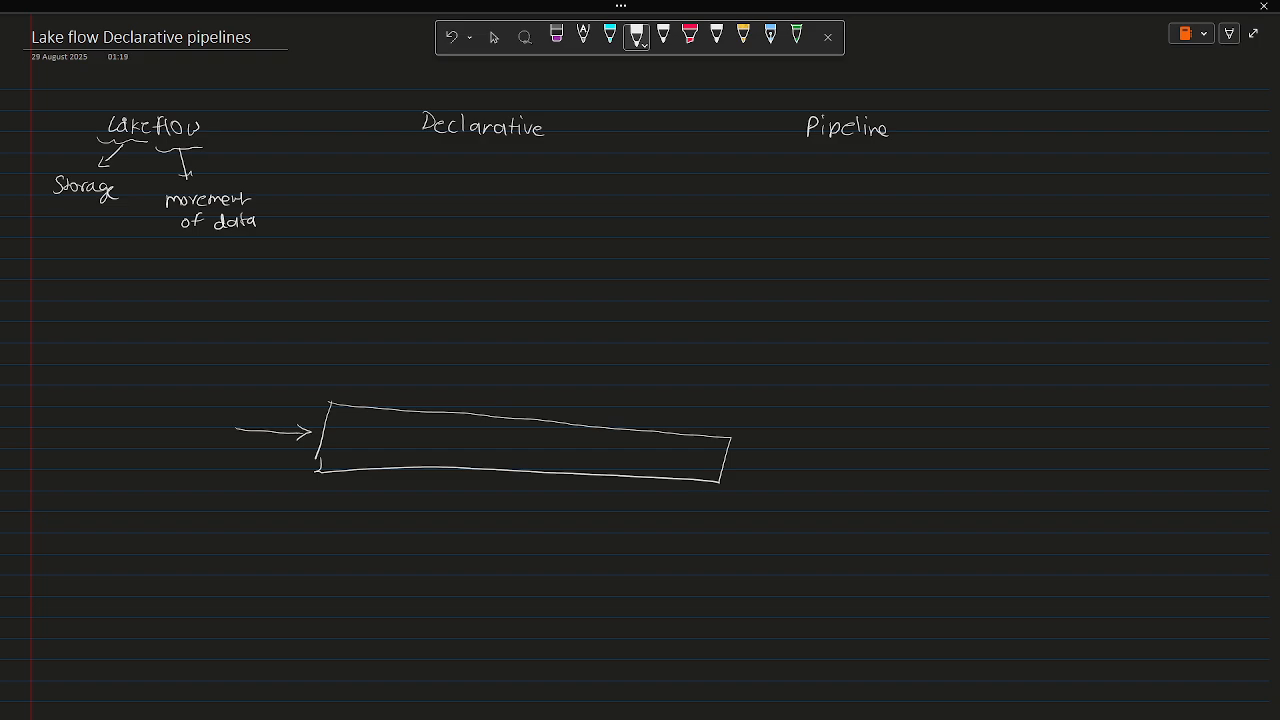
pyautogui.moveTo(150, 390); pyautogui.dragTo(250, 470)
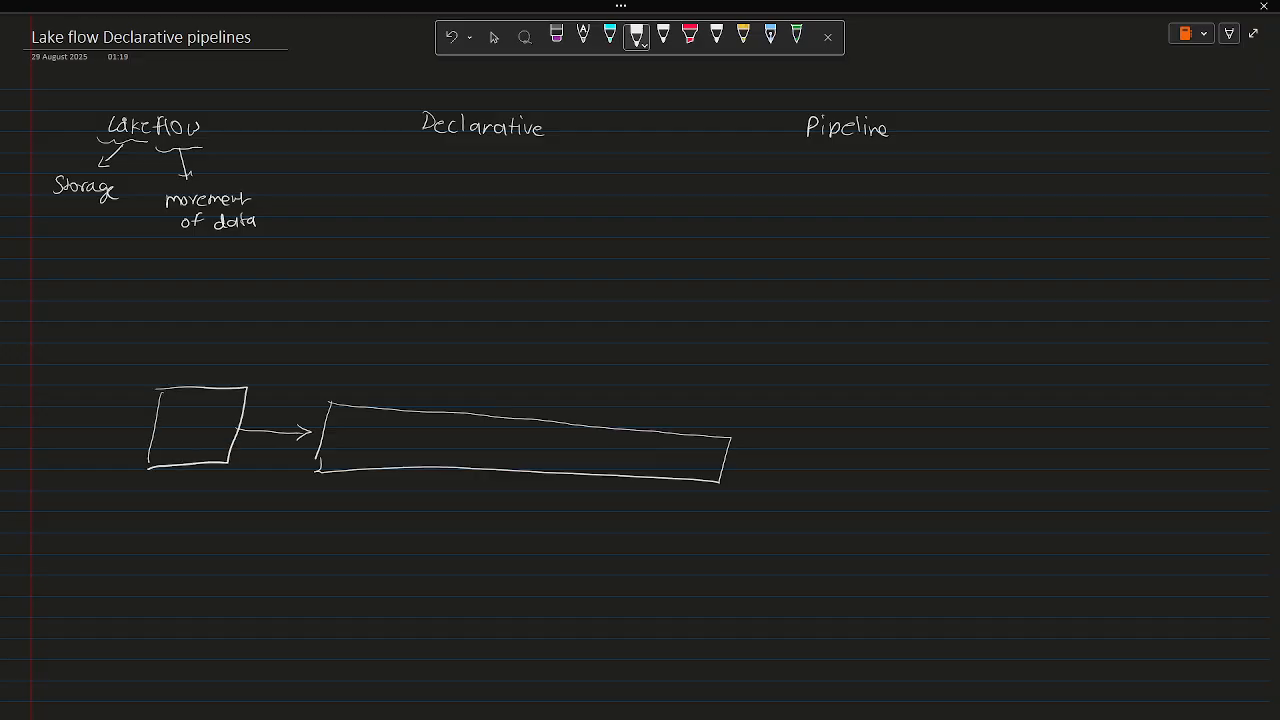
pyautogui.moveTo(420, 418); pyautogui.dragTo(410, 460)
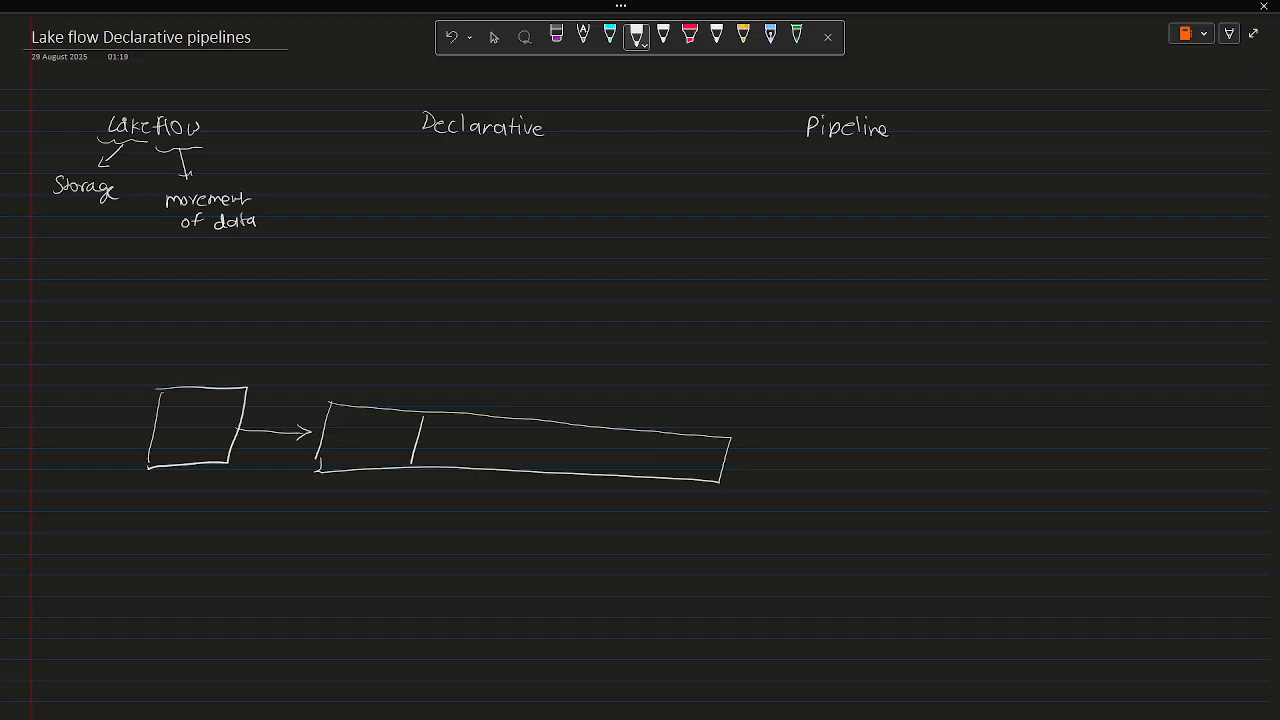
pyautogui.moveTo(570, 420); pyautogui.dragTo(570, 485)
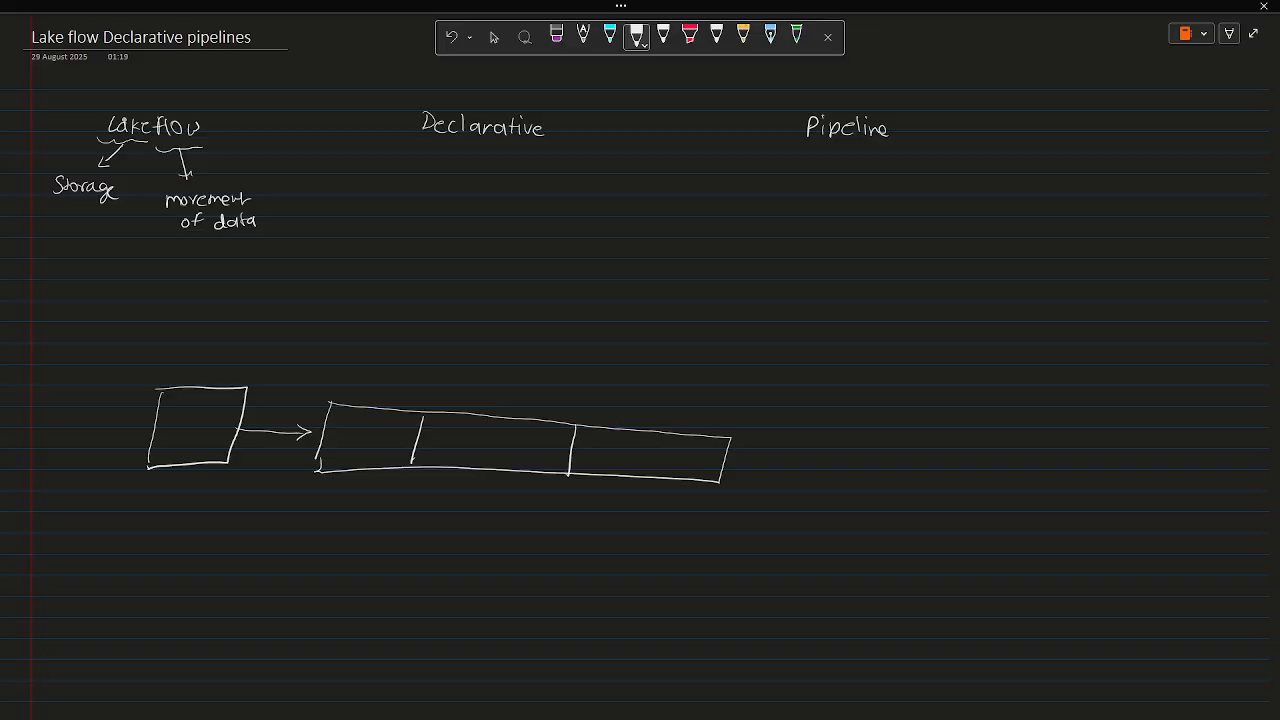
pyautogui.moveTo(363, 424); pyautogui.dragTo(363, 445)
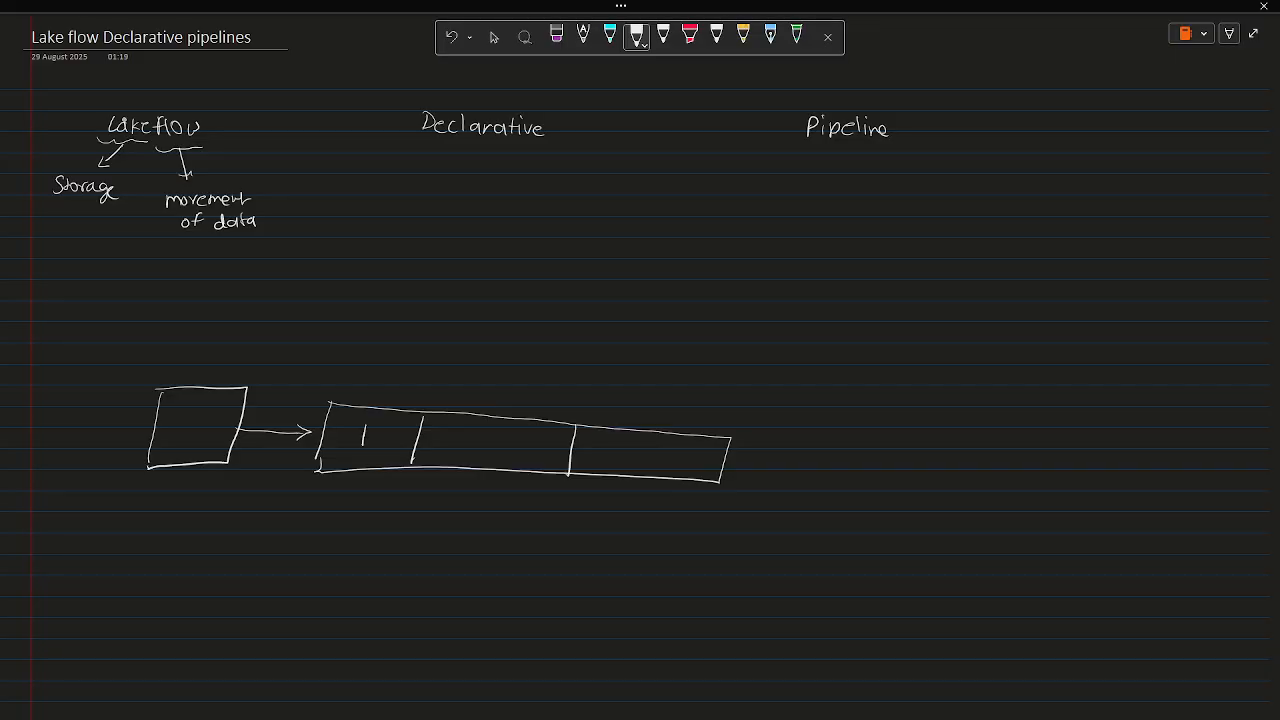
pyautogui.moveTo(358, 445); pyautogui.dragTo(372, 432)
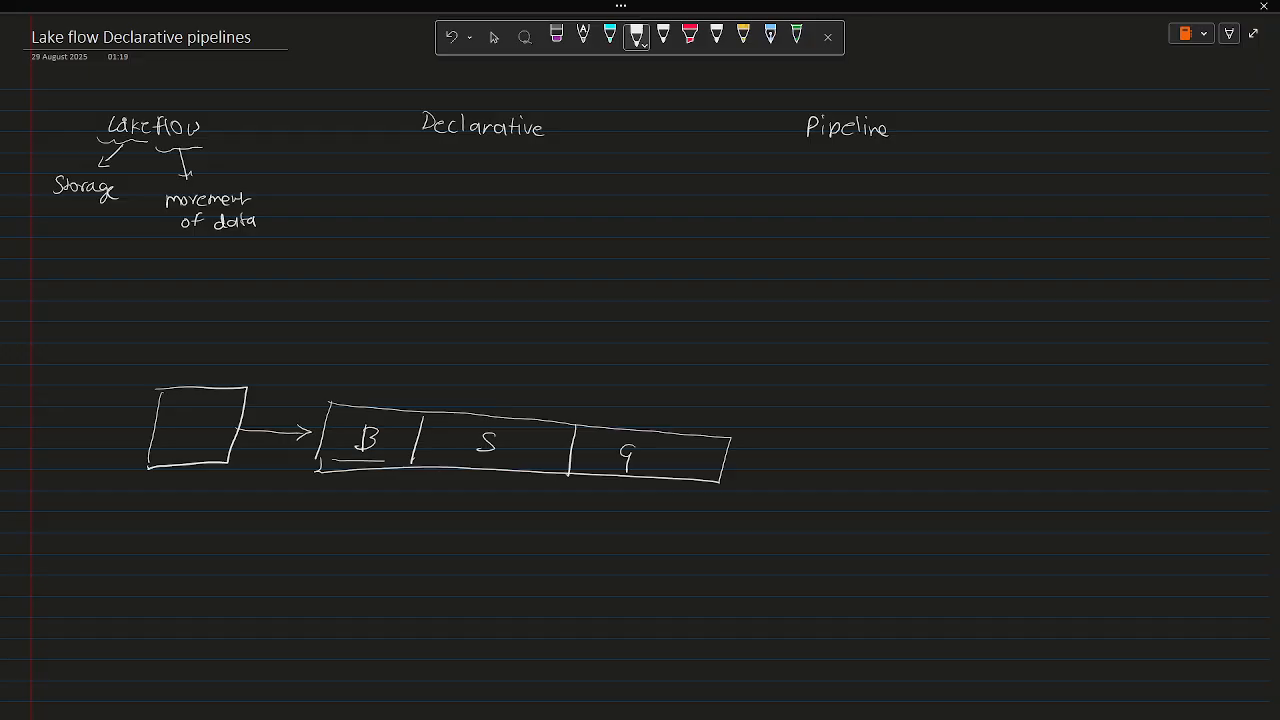
pyautogui.moveTo(432, 463); pyautogui.dragTo(560, 463)
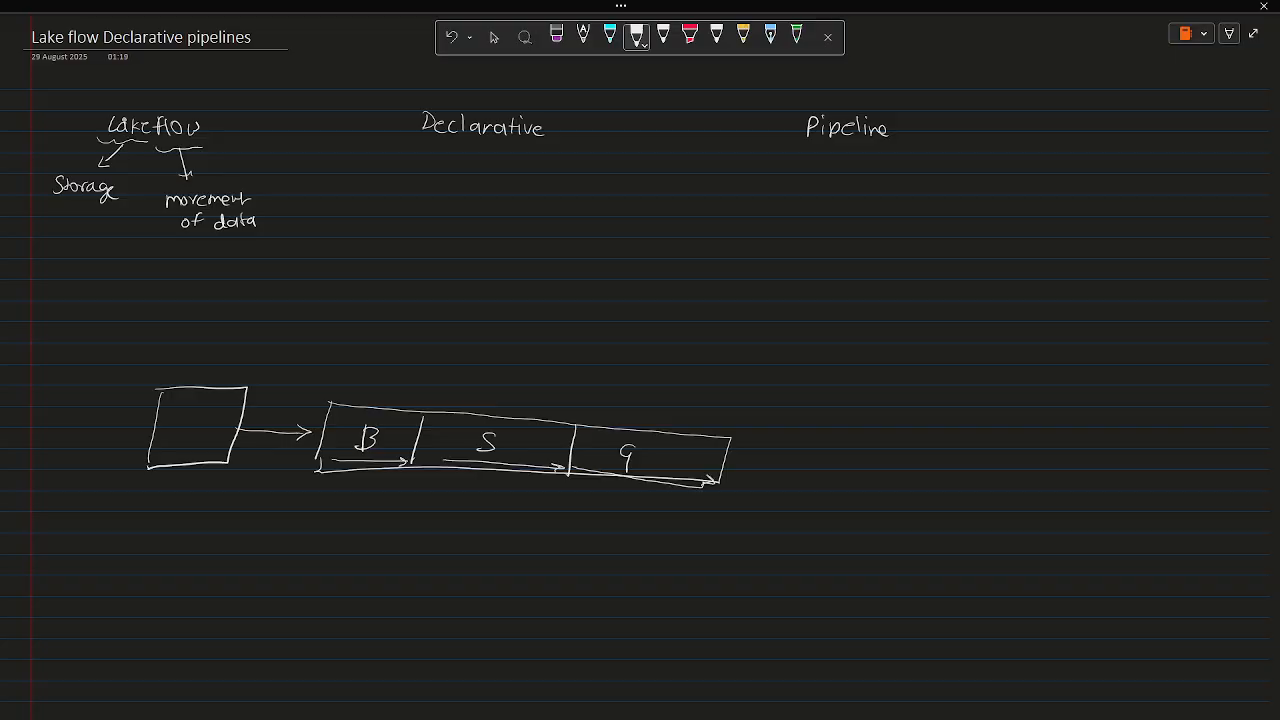
# Step: Add an arrow to a Reporting box and label Source, Storage and Reporting
pyautogui.moveTo(765, 465); pyautogui.dragTo(810, 455)
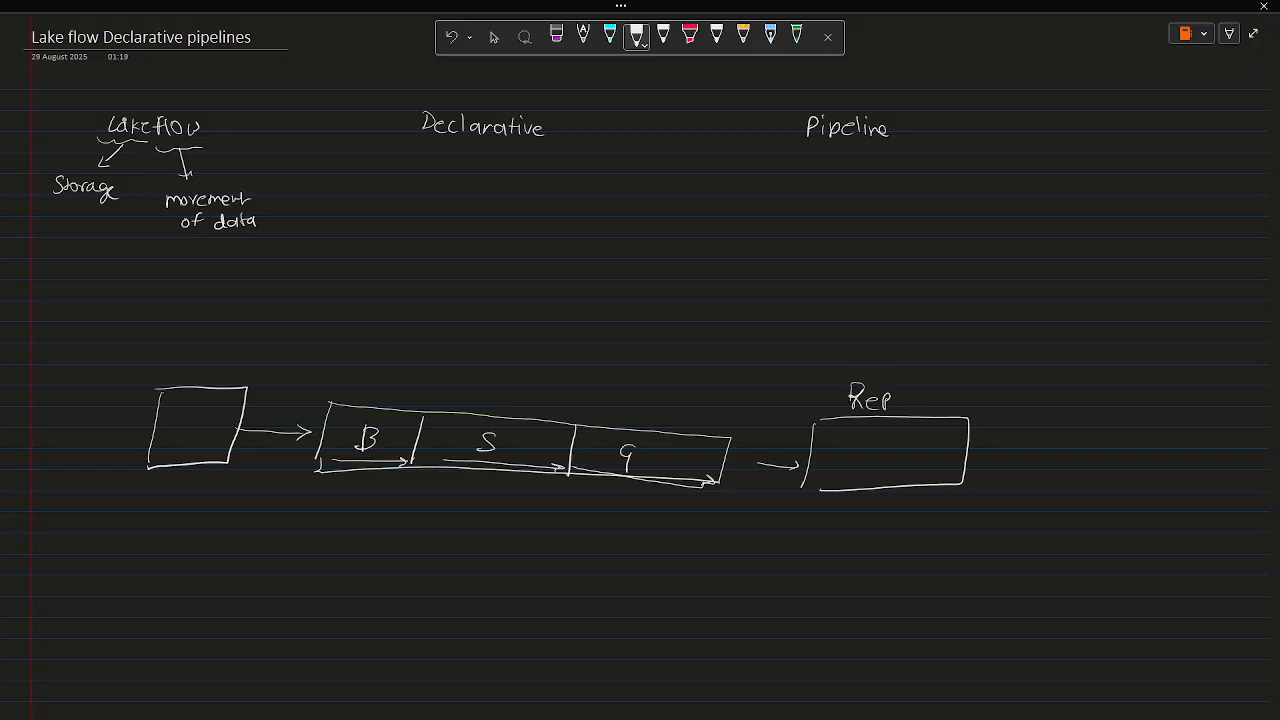
pyautogui.write('orting')
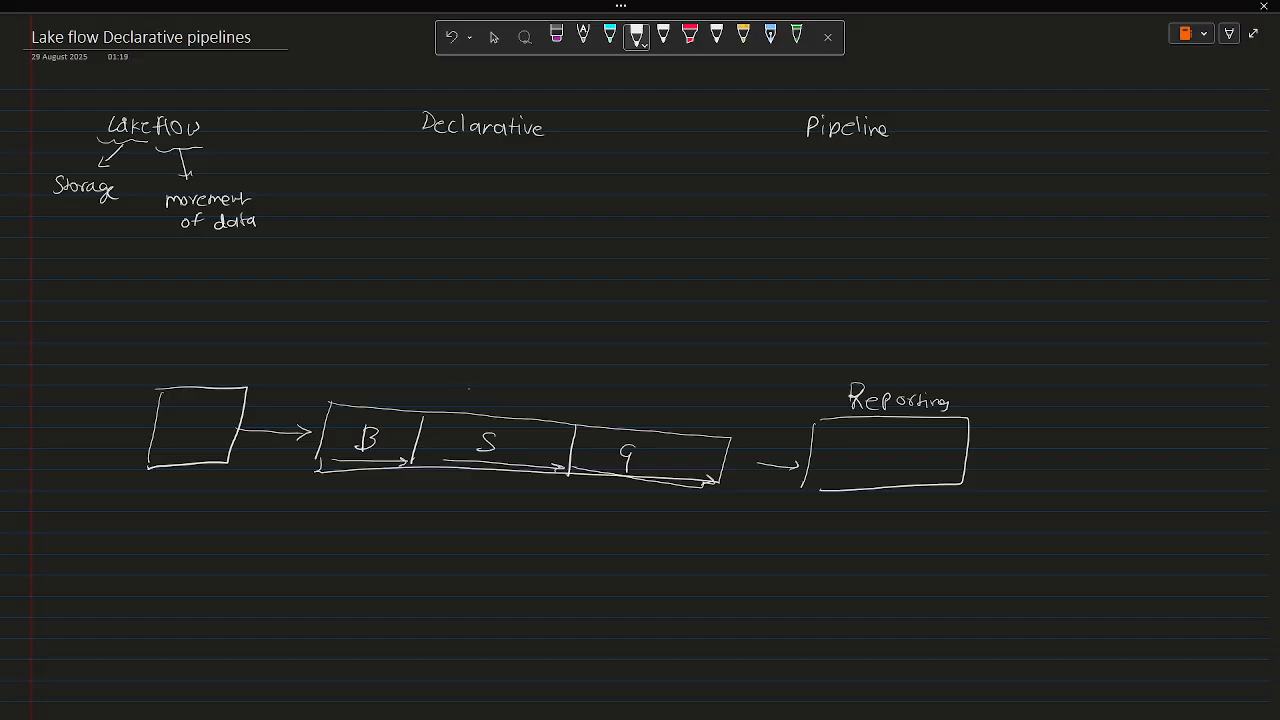
pyautogui.write('Storage')
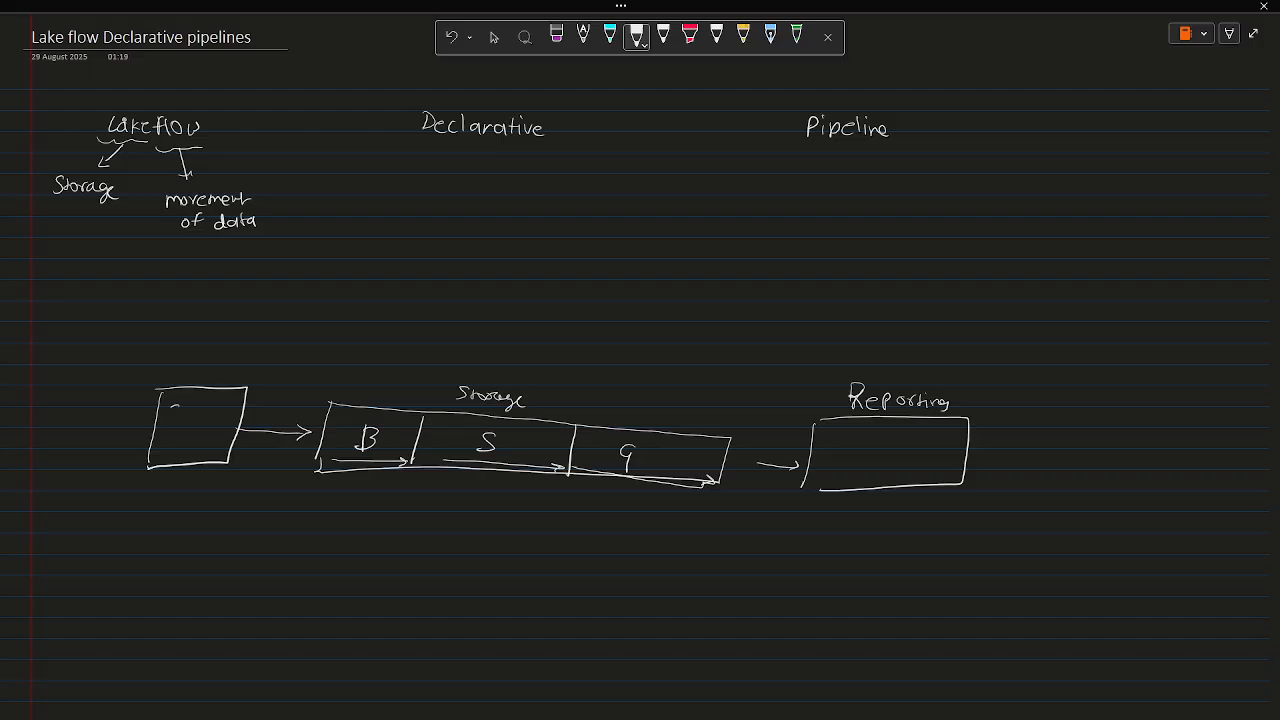
pyautogui.write('Source')
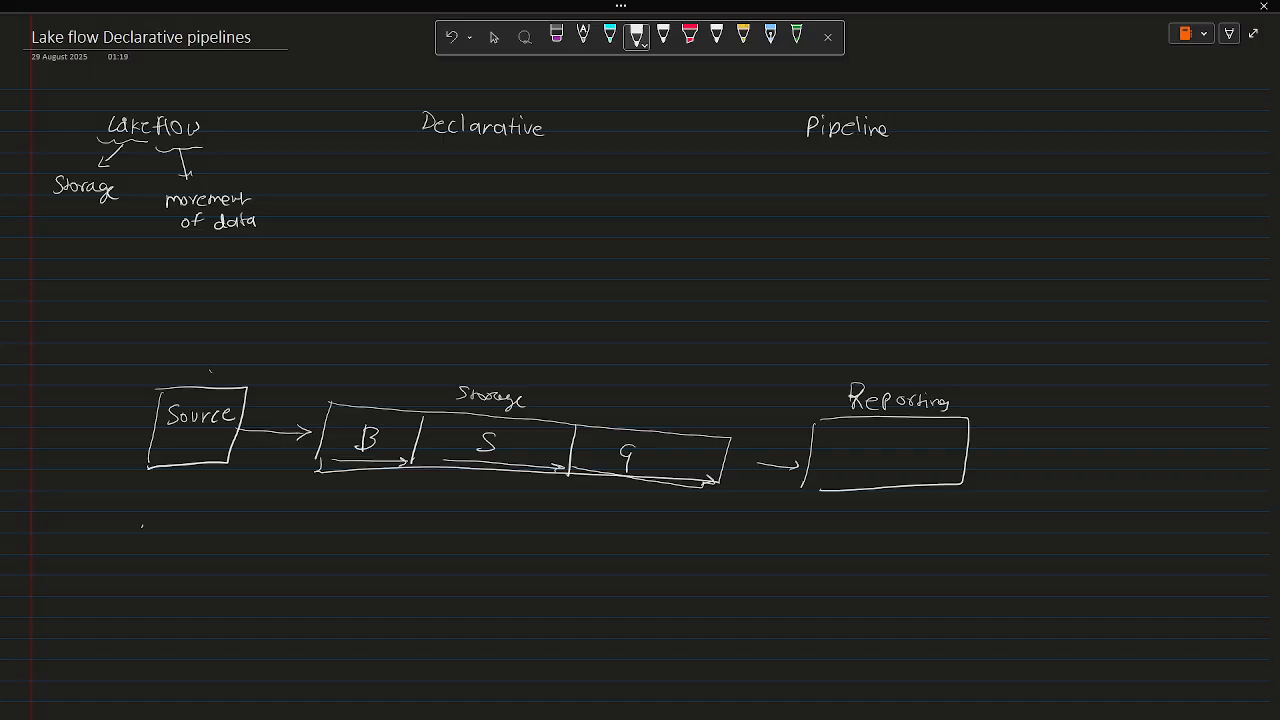
# Step: Draw a second 'Souces' box below, linked to a layered bar
pyautogui.moveTo(135, 525); pyautogui.dragTo(240, 580)
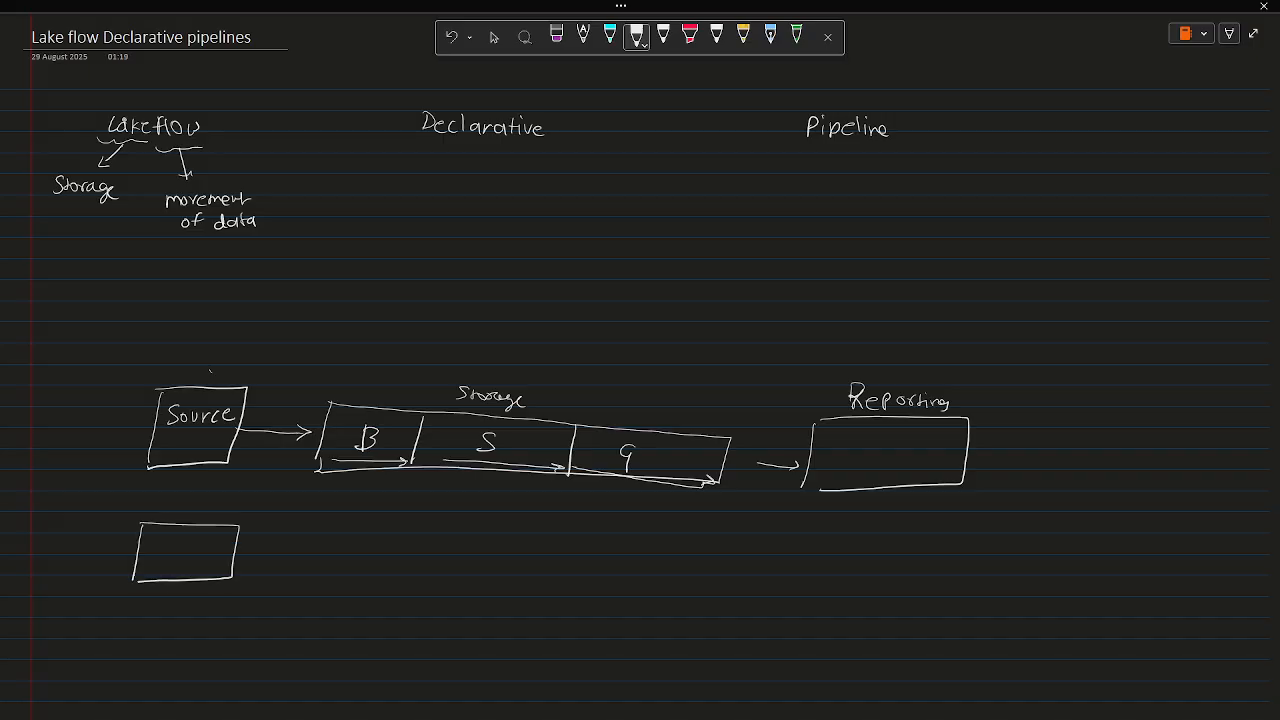
pyautogui.write('Souces')
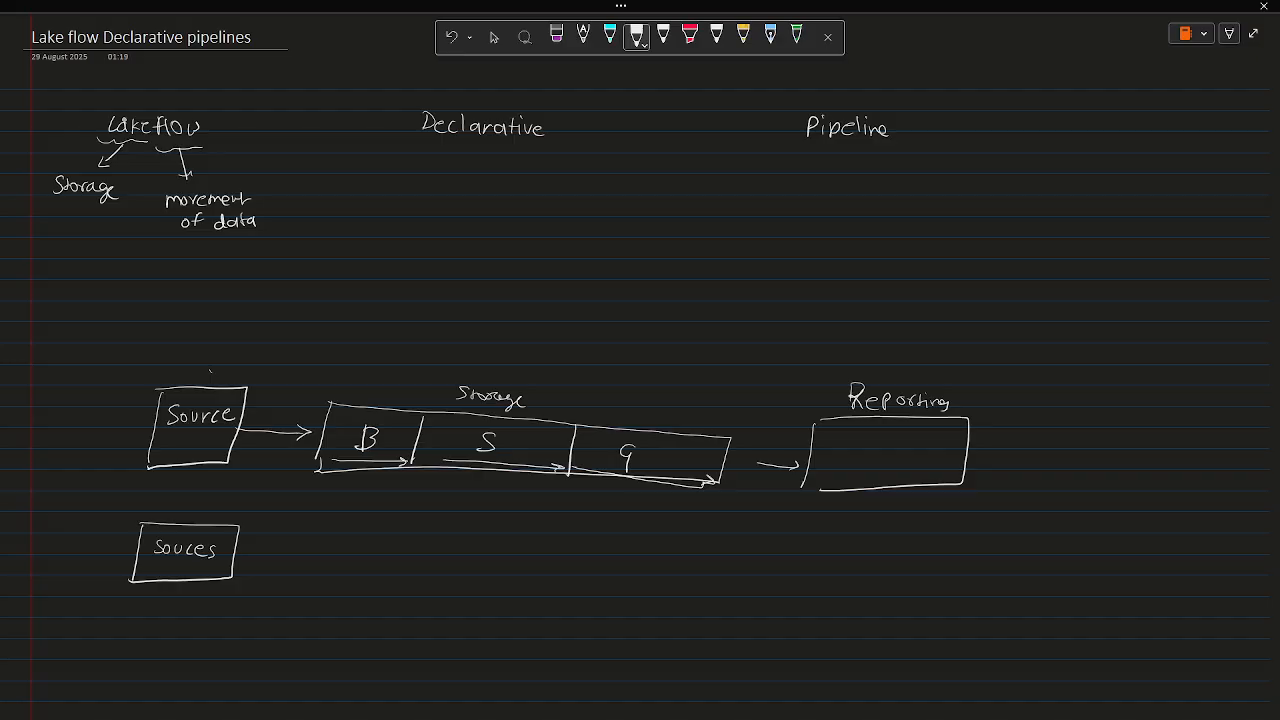
pyautogui.moveTo(238, 553); pyautogui.dragTo(318, 550)
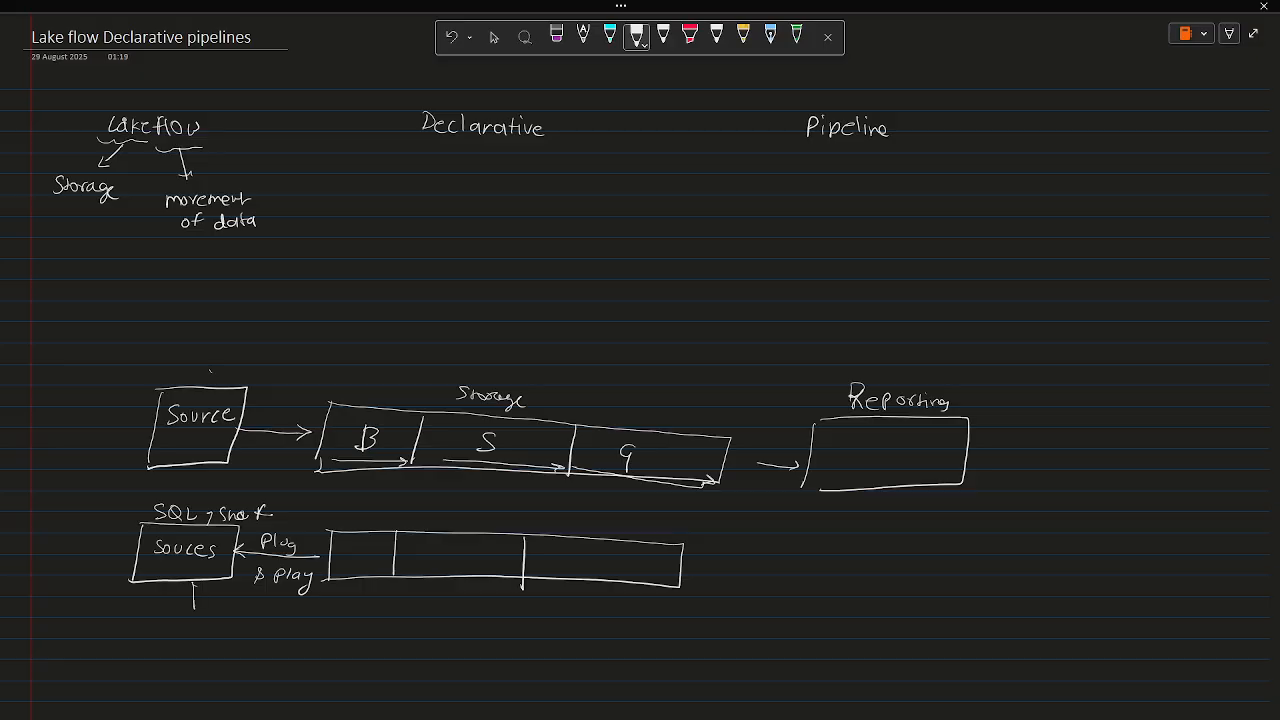
# Step: Add metadata, plug & play and CDC notes with abbreviations beneath the Souces box
pyautogui.moveTo(190, 595); pyautogui.dragTo(200, 610)
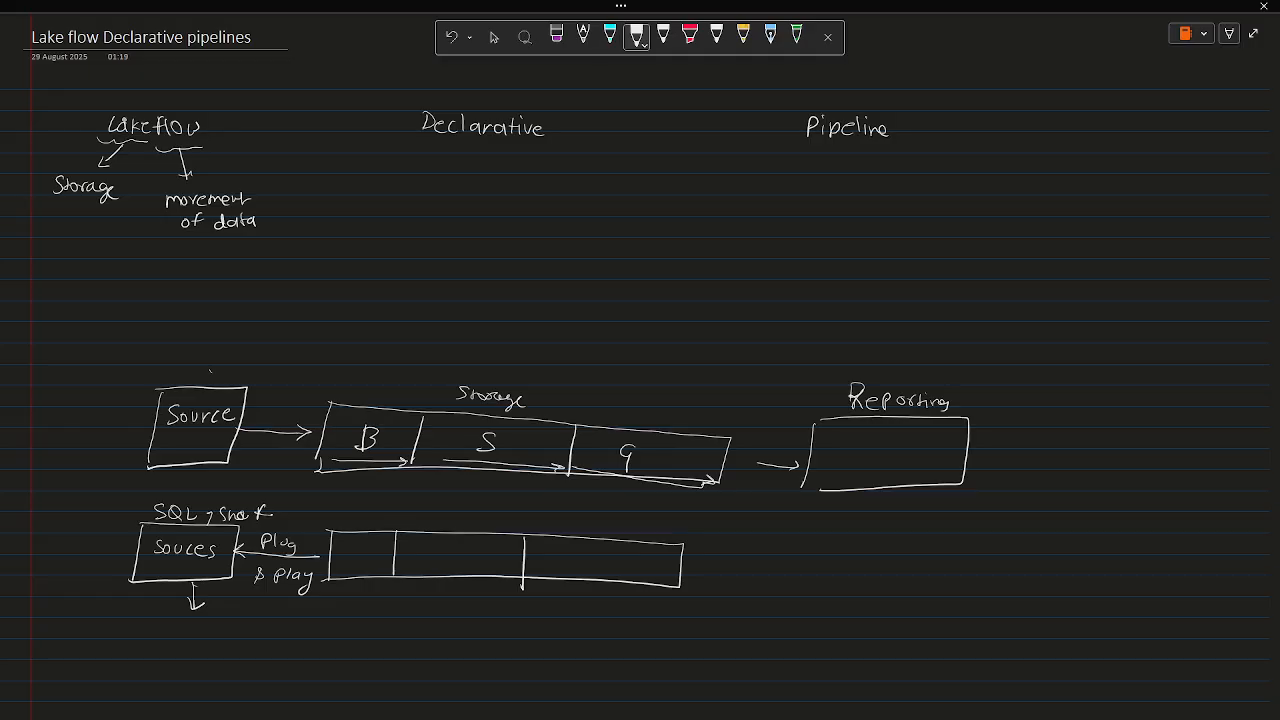
pyautogui.write('meta')
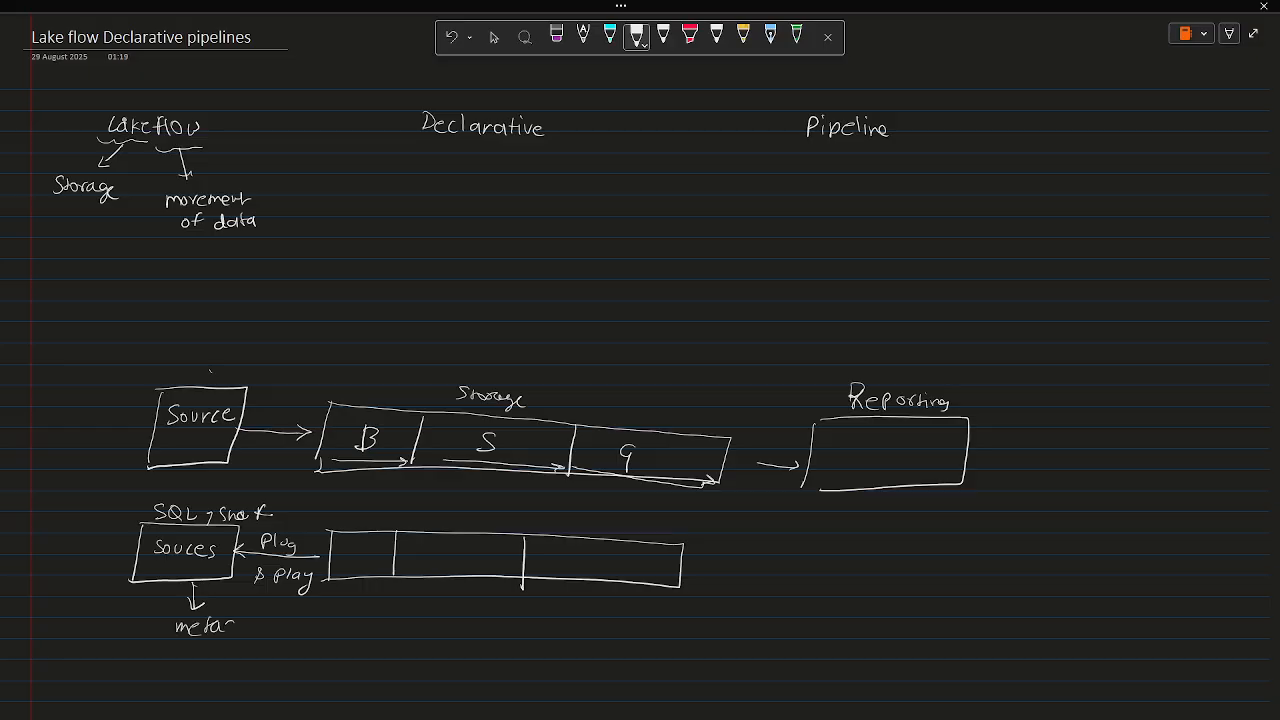
pyautogui.moveTo(200, 625); pyautogui.dragTo(250, 645)
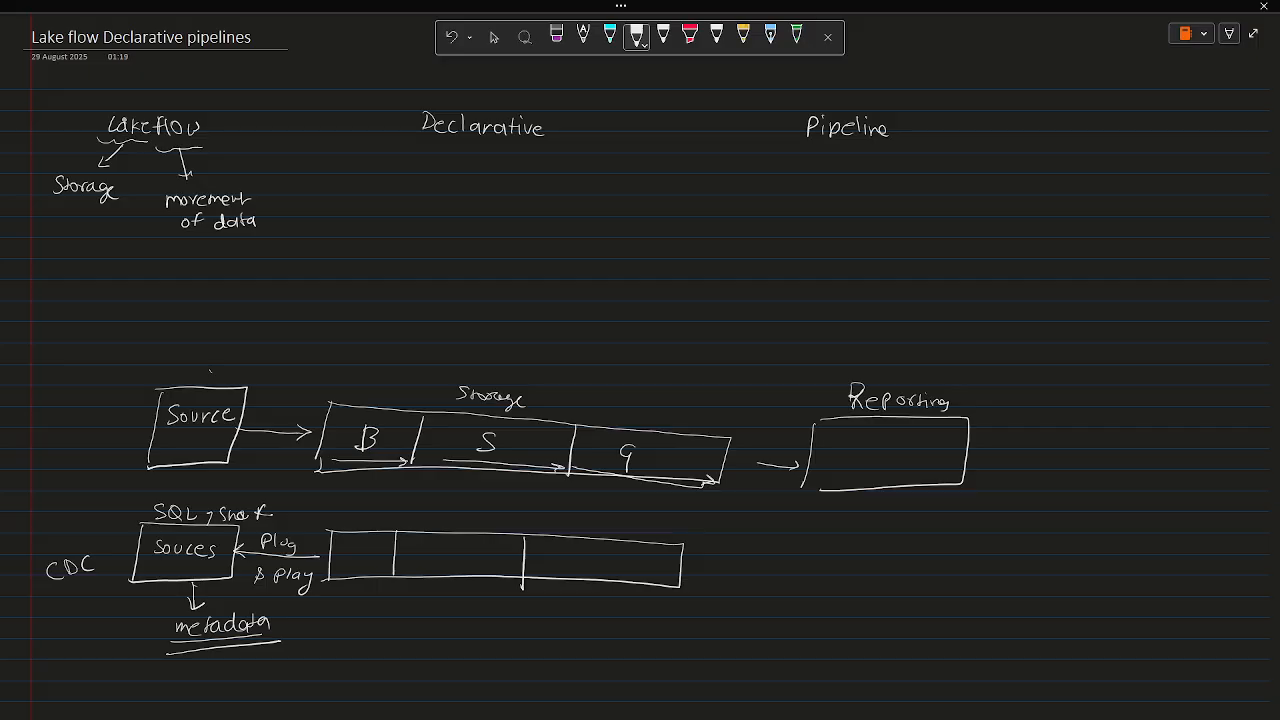
pyautogui.click(57, 614)
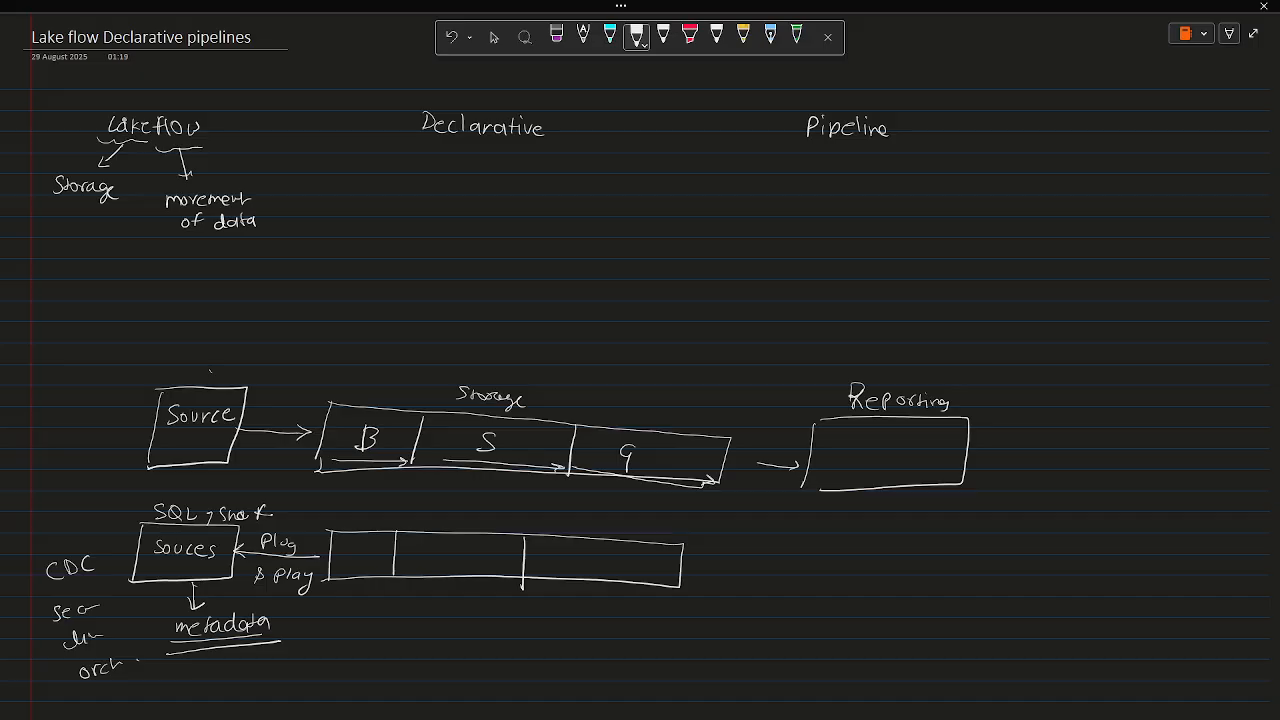
pyautogui.click(495, 37)
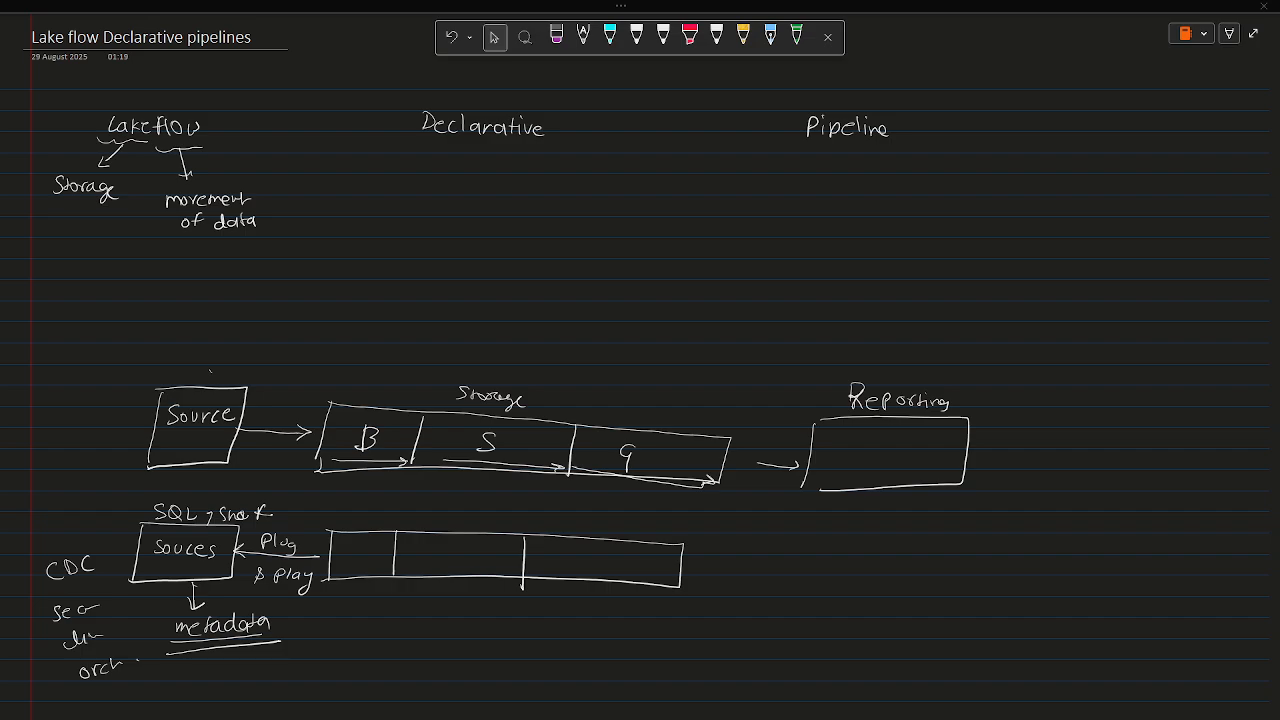
pyautogui.moveTo(229, 375)
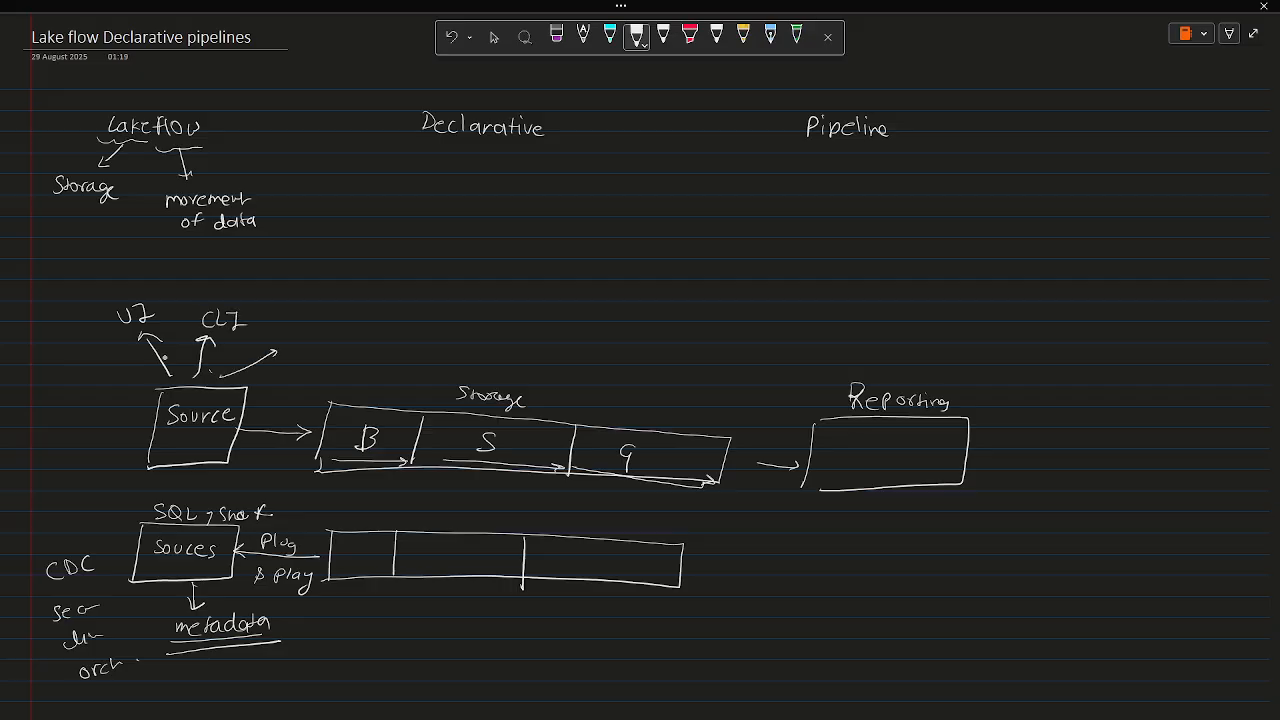
# Step: Handwrite the API label on the third arrow from the Source box
pyautogui.write('PPI')
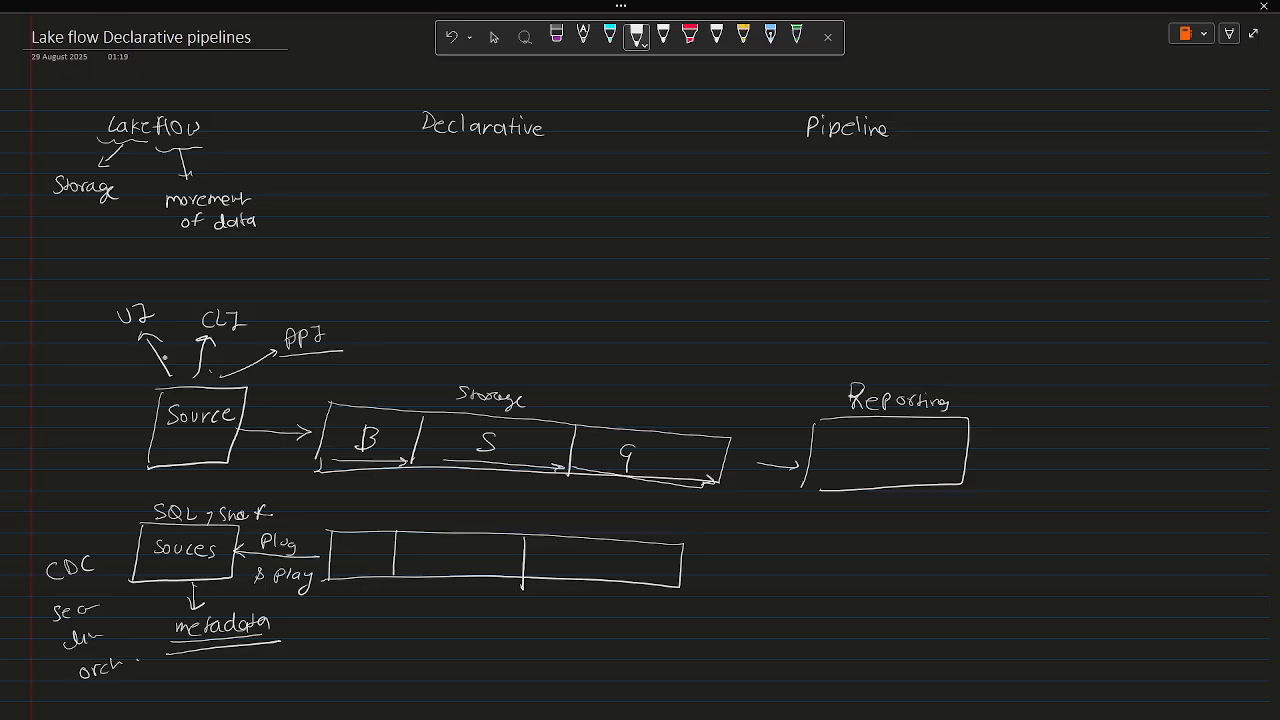
pyautogui.click(494, 37)
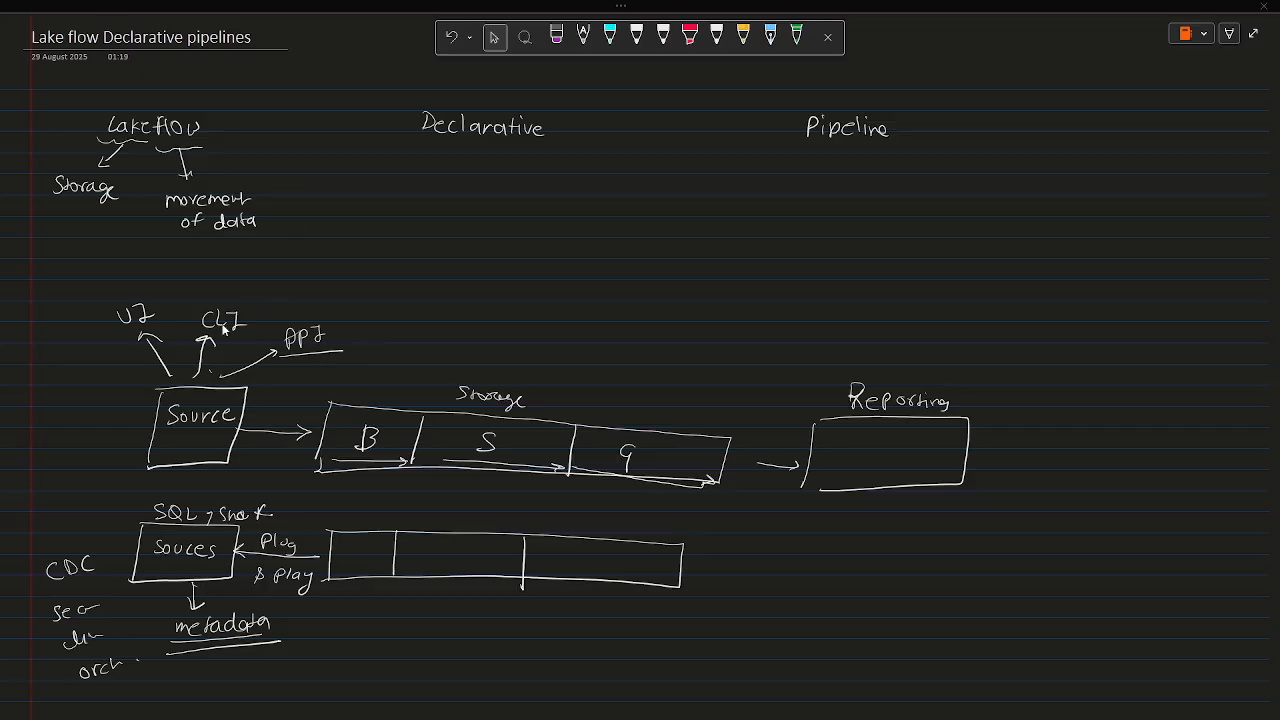
pyautogui.click(636, 37)
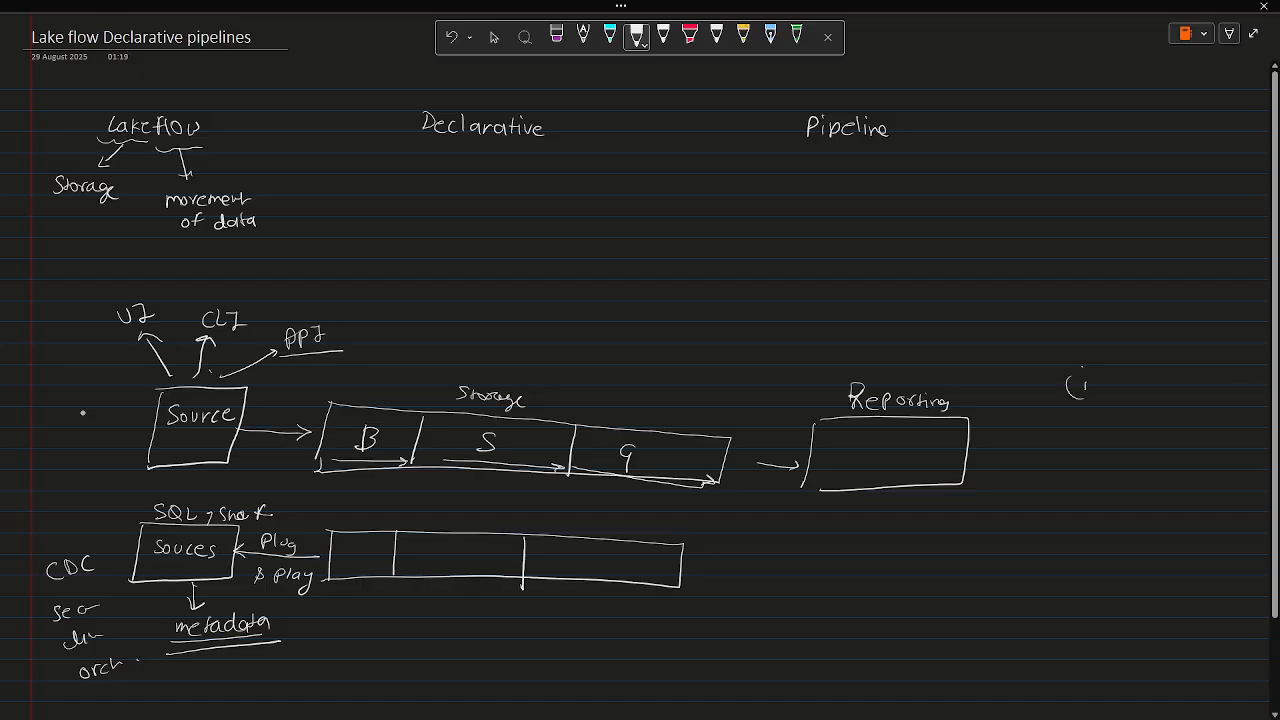
# Step: Write '(1) fully managed connectors' with an arrow right of the Reporting box
pyautogui.write('fully managed')
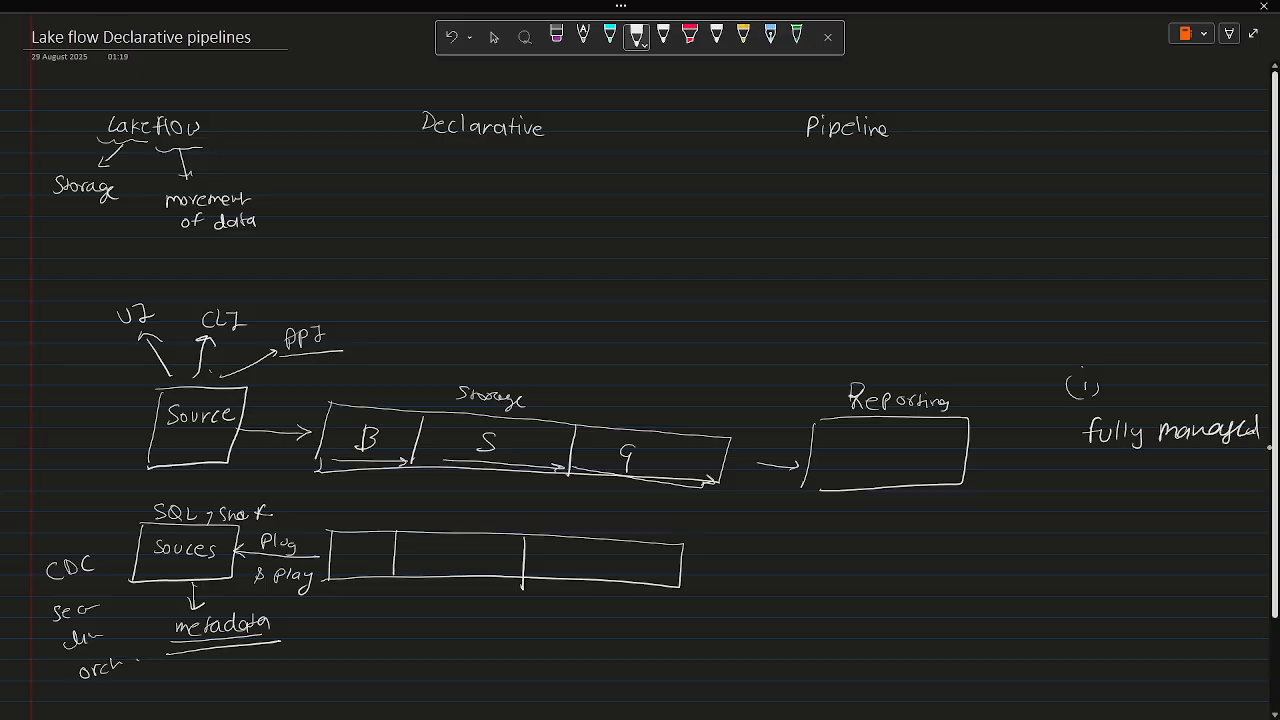
pyautogui.write('Connec')
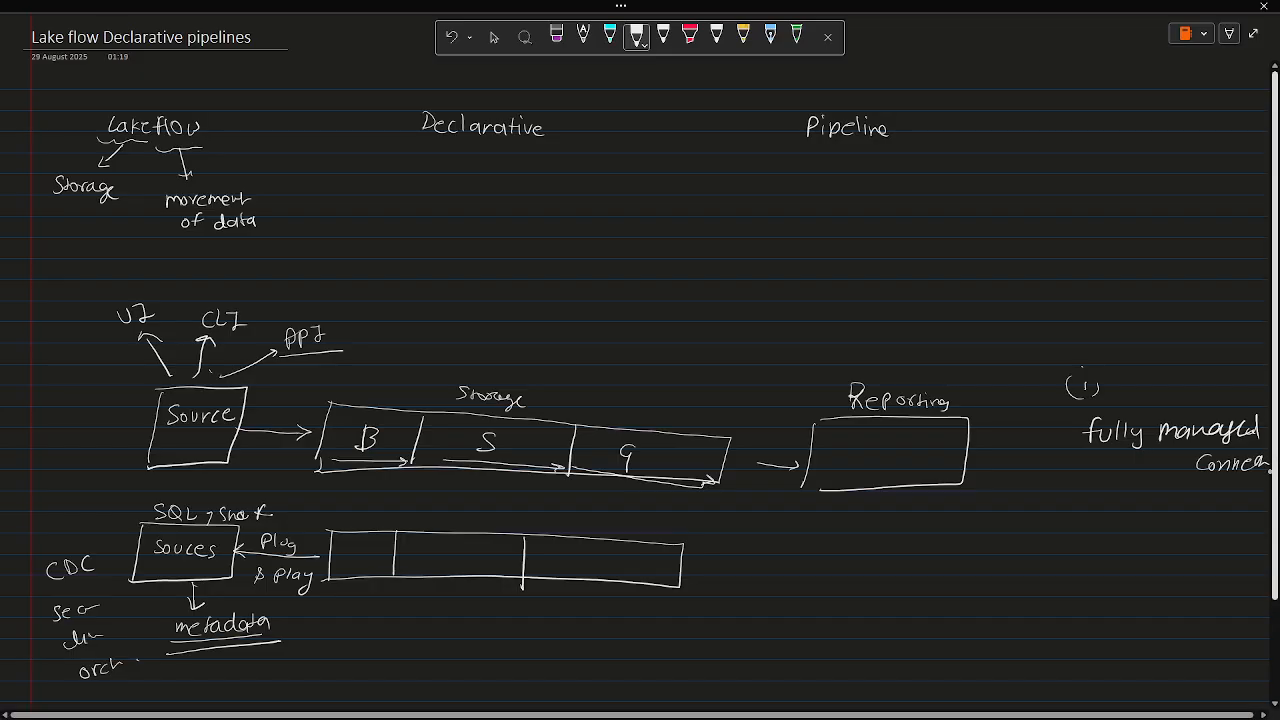
pyautogui.moveTo(1025, 455); pyautogui.dragTo(1065, 455)
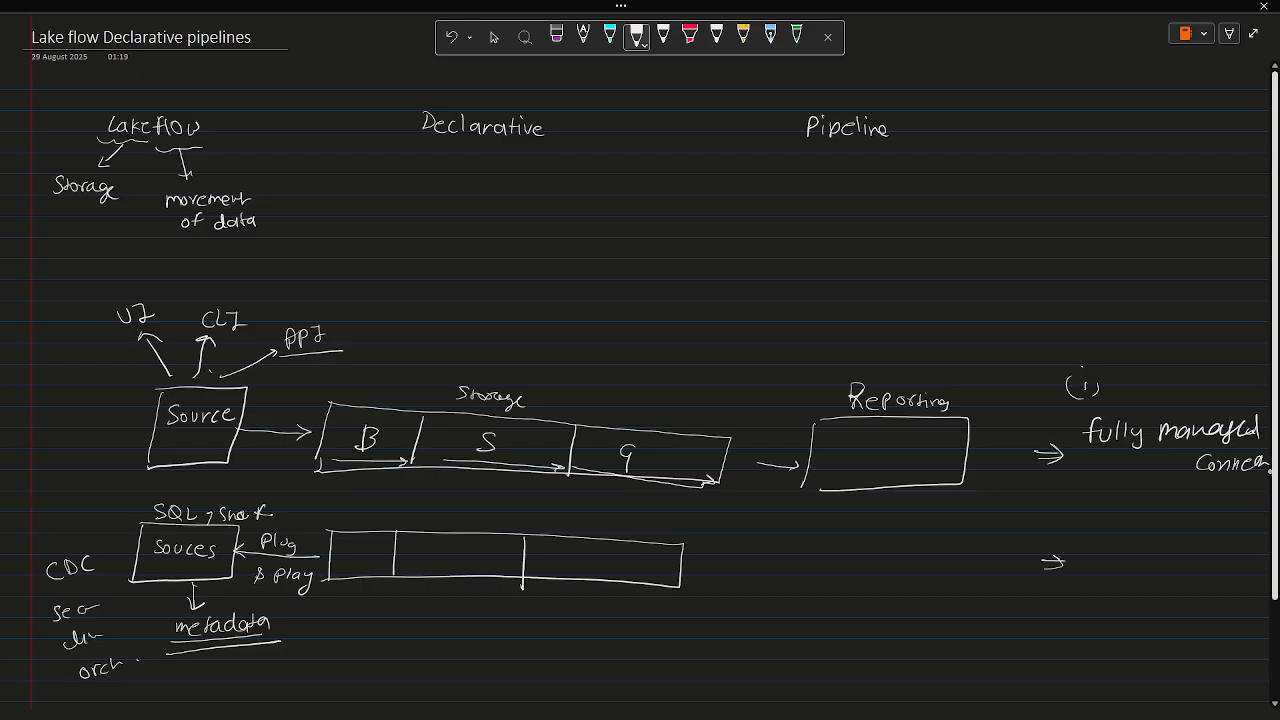
pyautogui.click(494, 37)
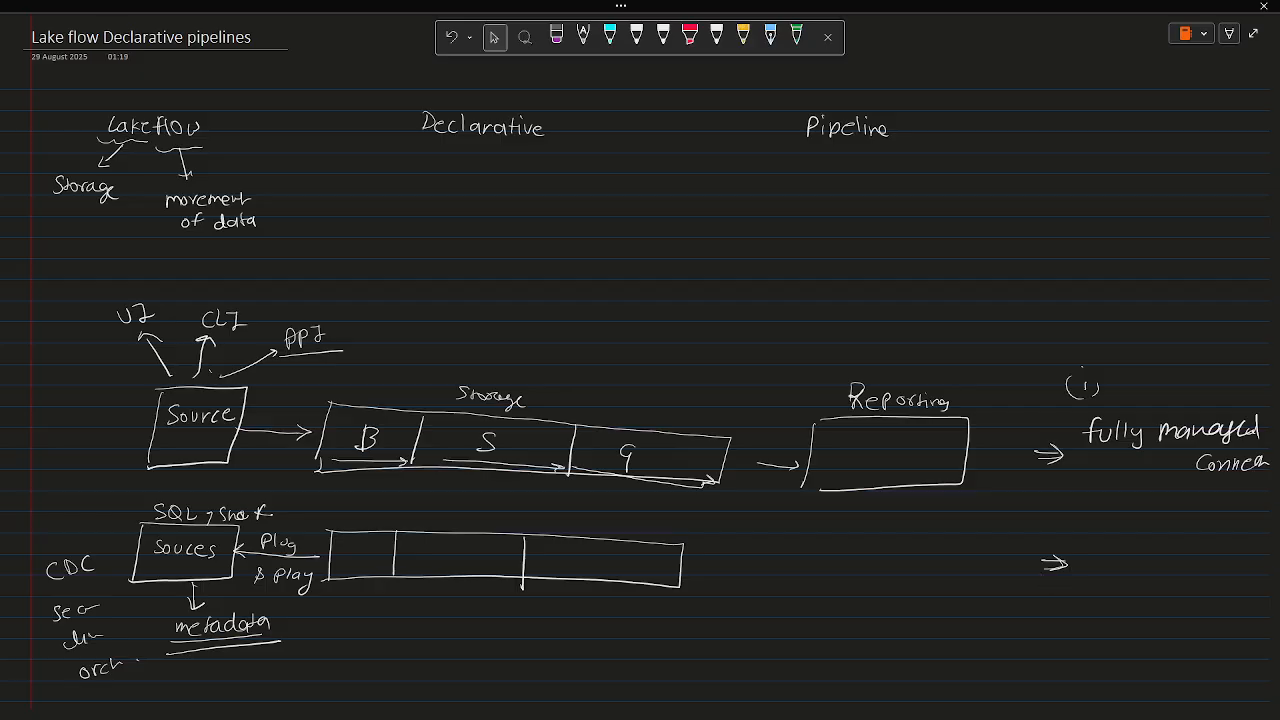
# Step: Handwrite the second option, 'Custom Pipeline', beneath it
pyautogui.click(635, 37)
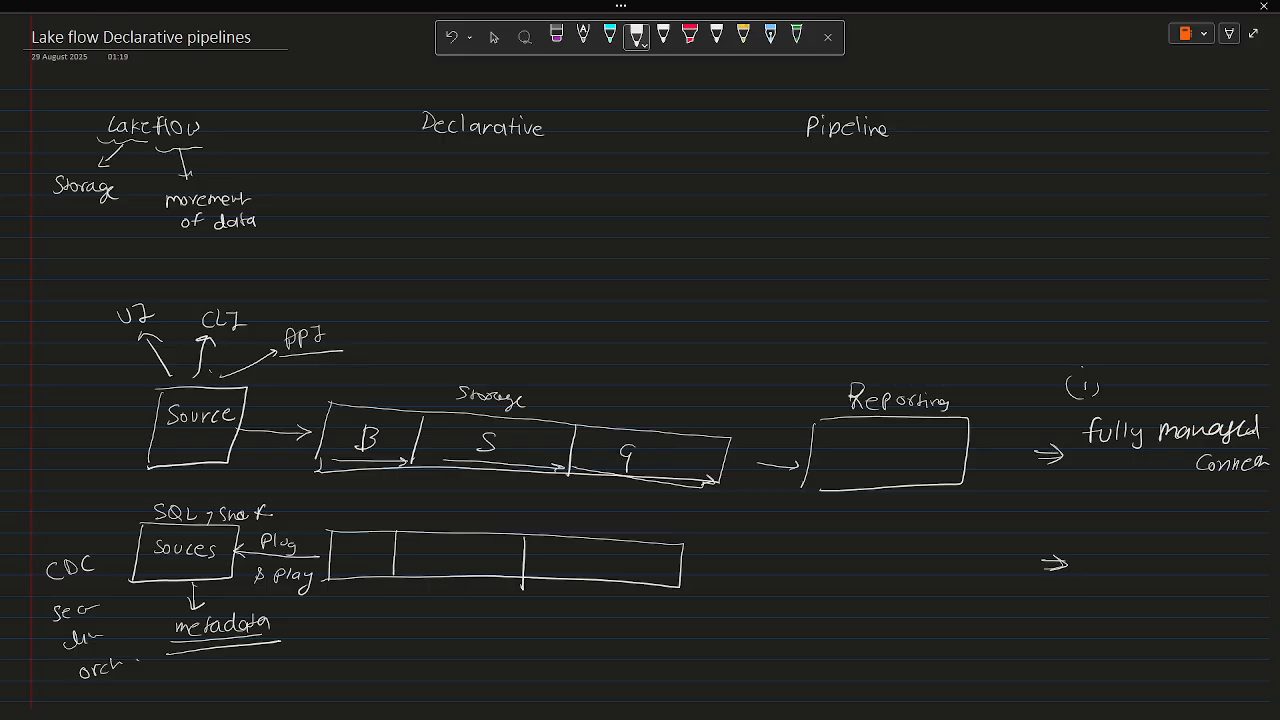
pyautogui.write('C')
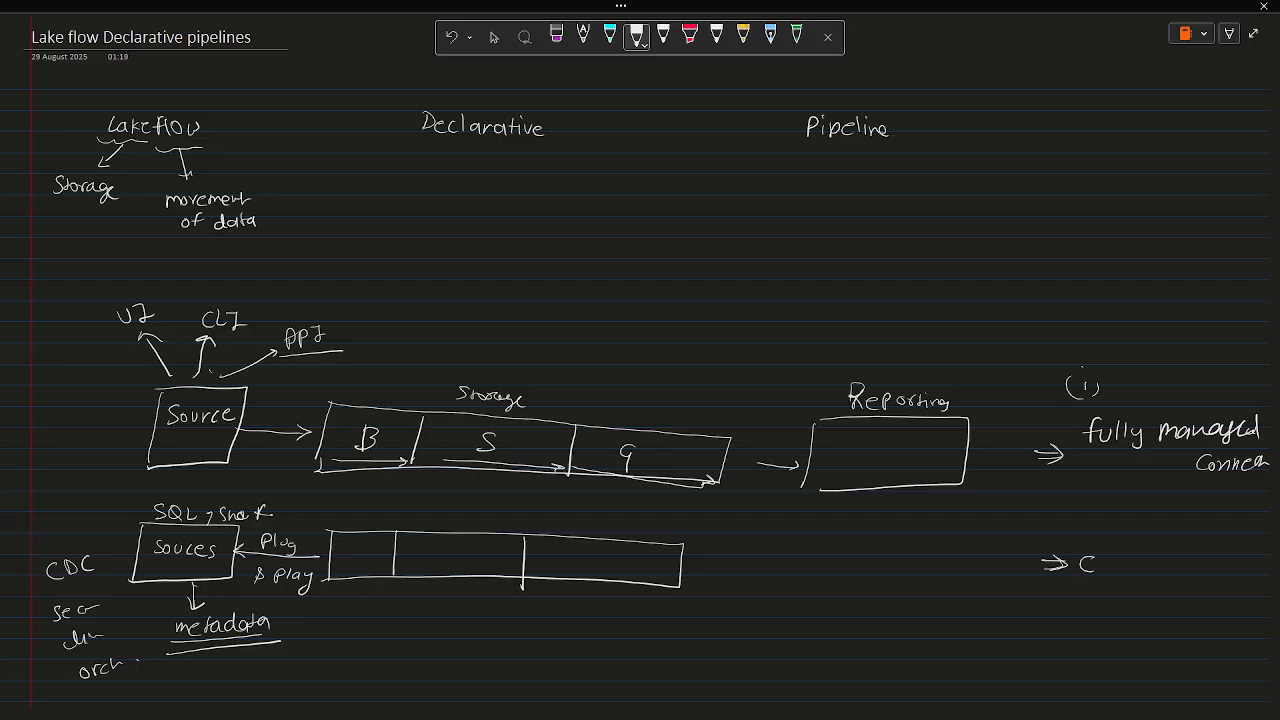
pyautogui.write('ust')
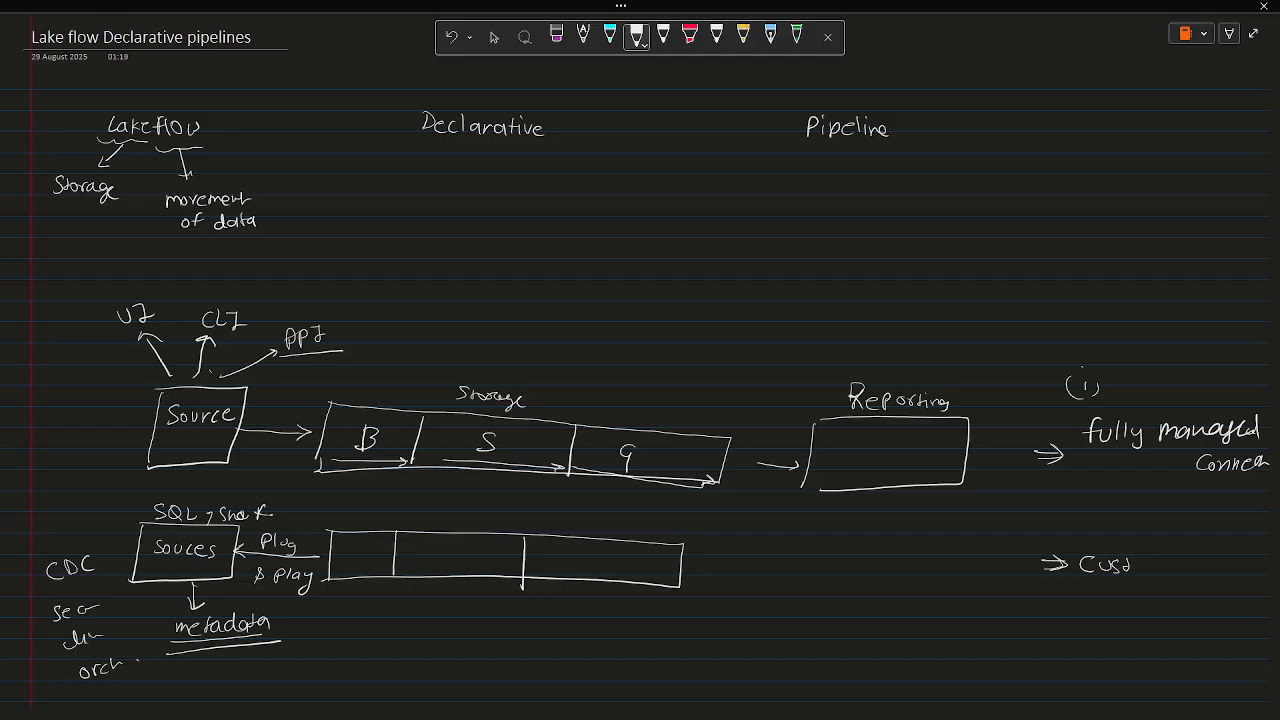
pyautogui.write('om')
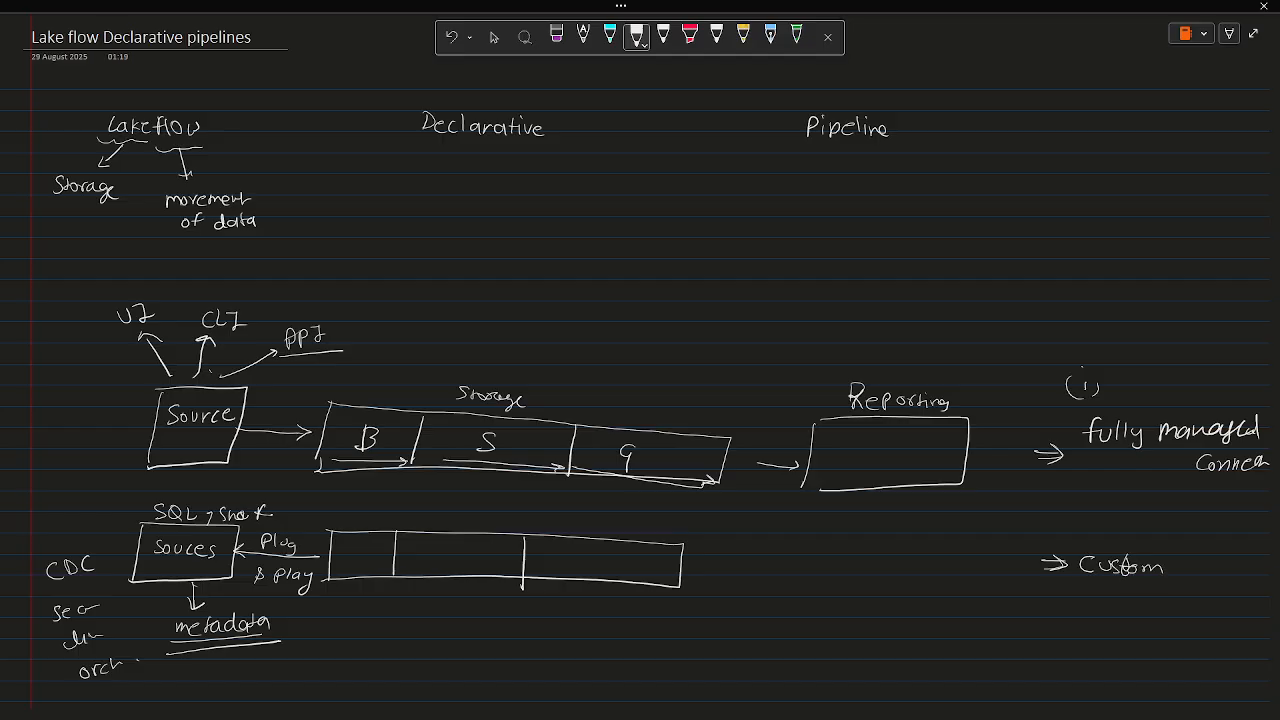
pyautogui.write('Pipel')
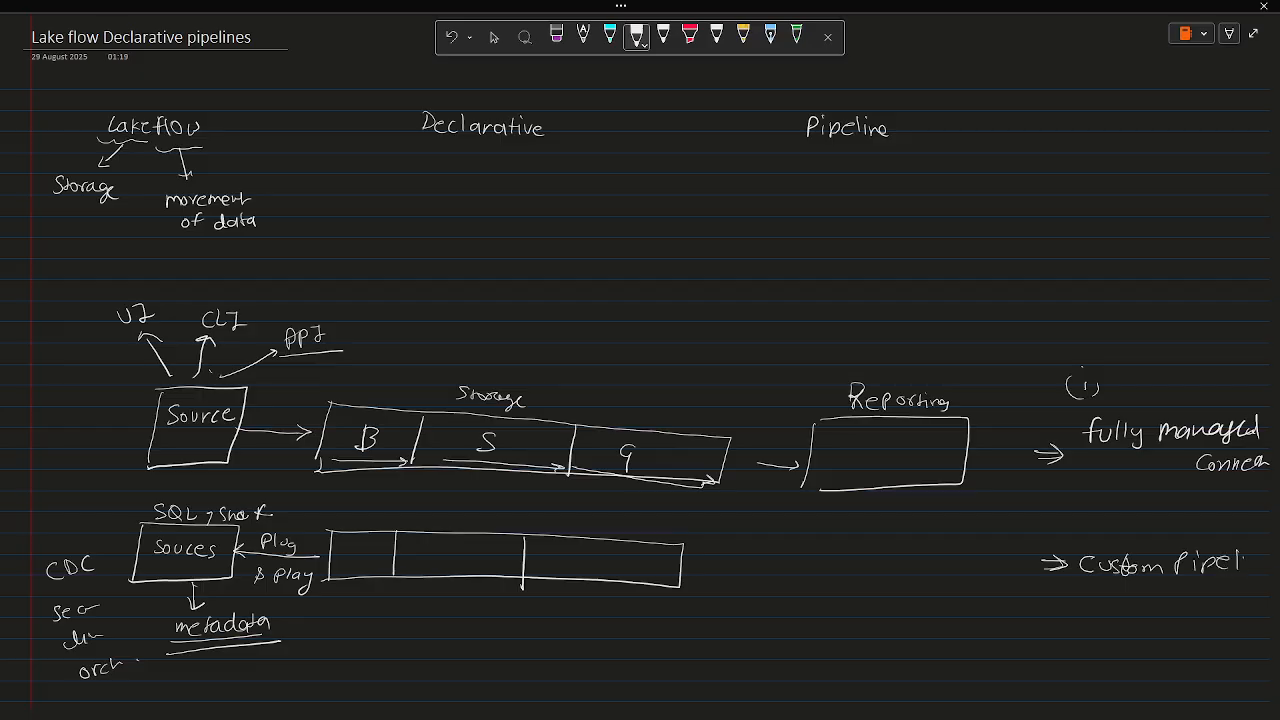
pyautogui.write('ine')
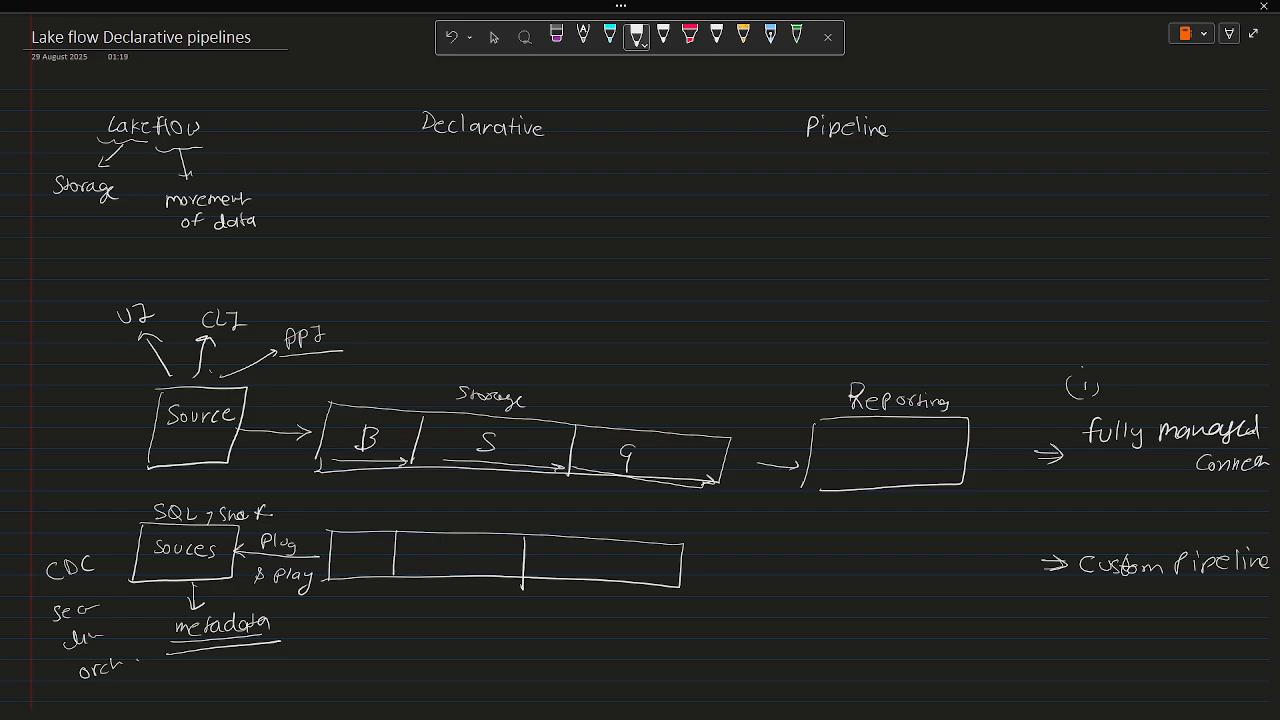
# Step: Underline Declarative and write a boxed 'DLT' label beside it
pyautogui.moveTo(415, 150); pyautogui.dragTo(545, 155)
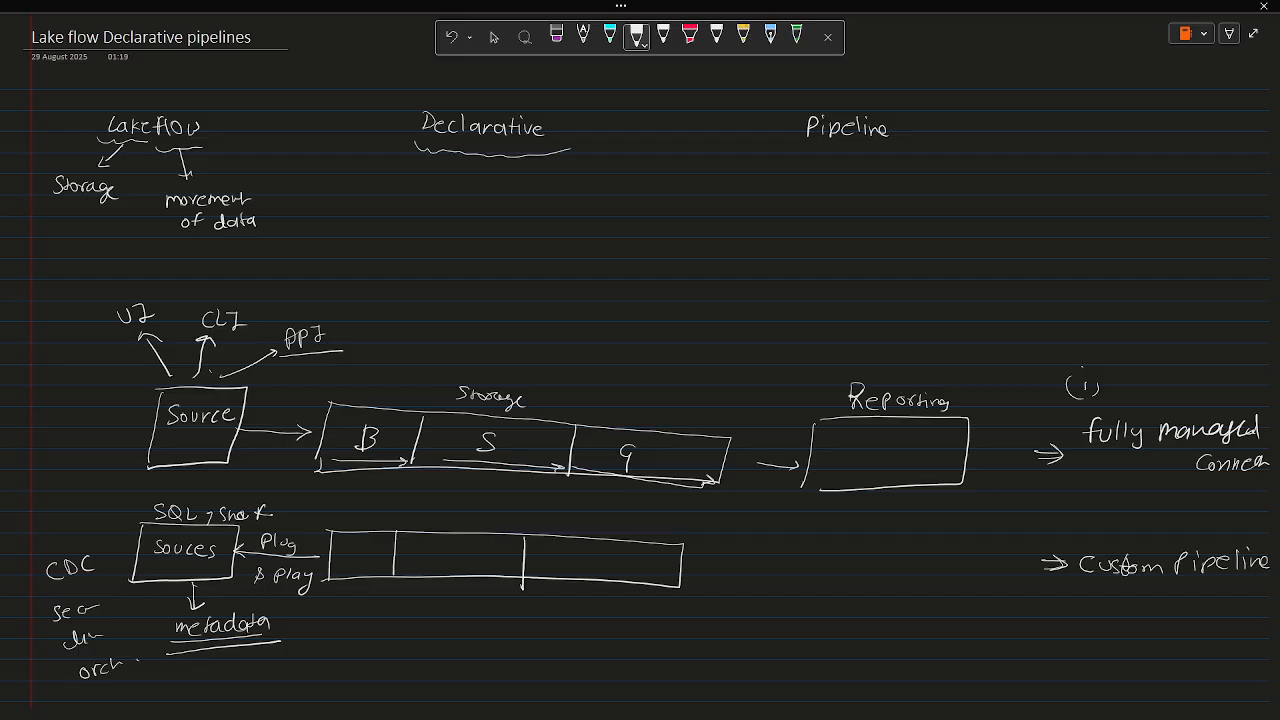
pyautogui.write('CDL')
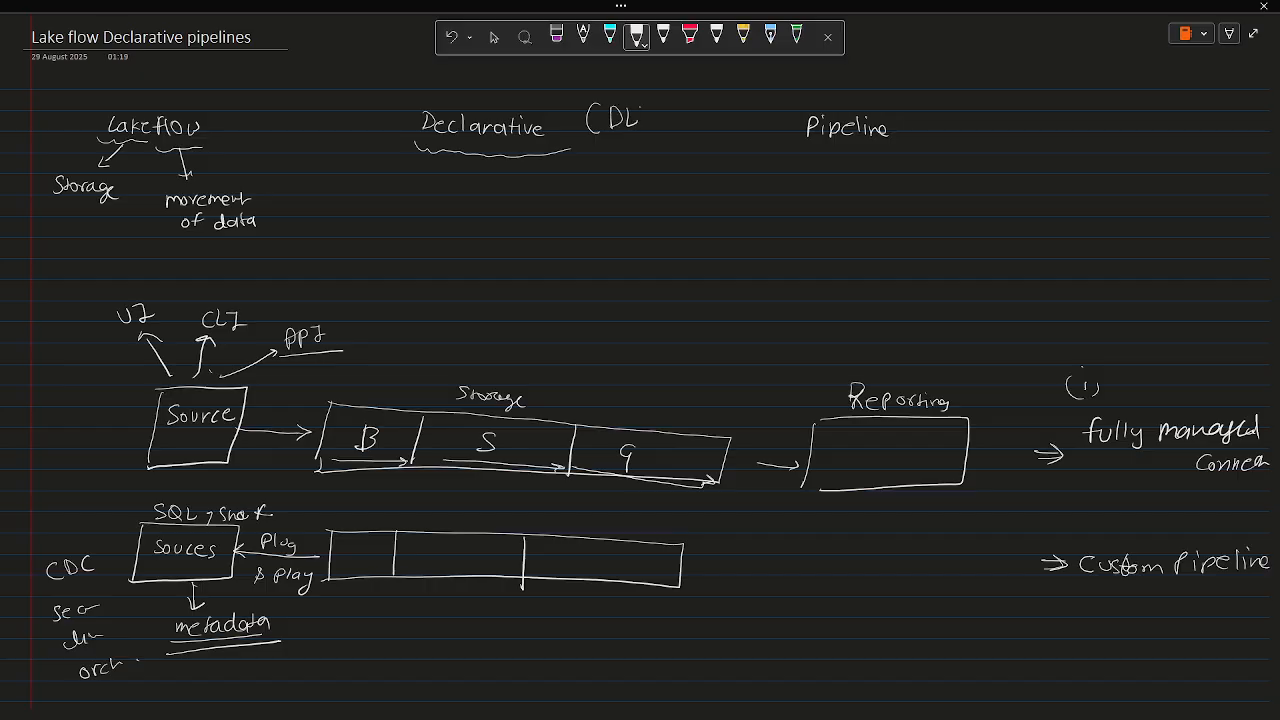
pyautogui.click(655, 115)
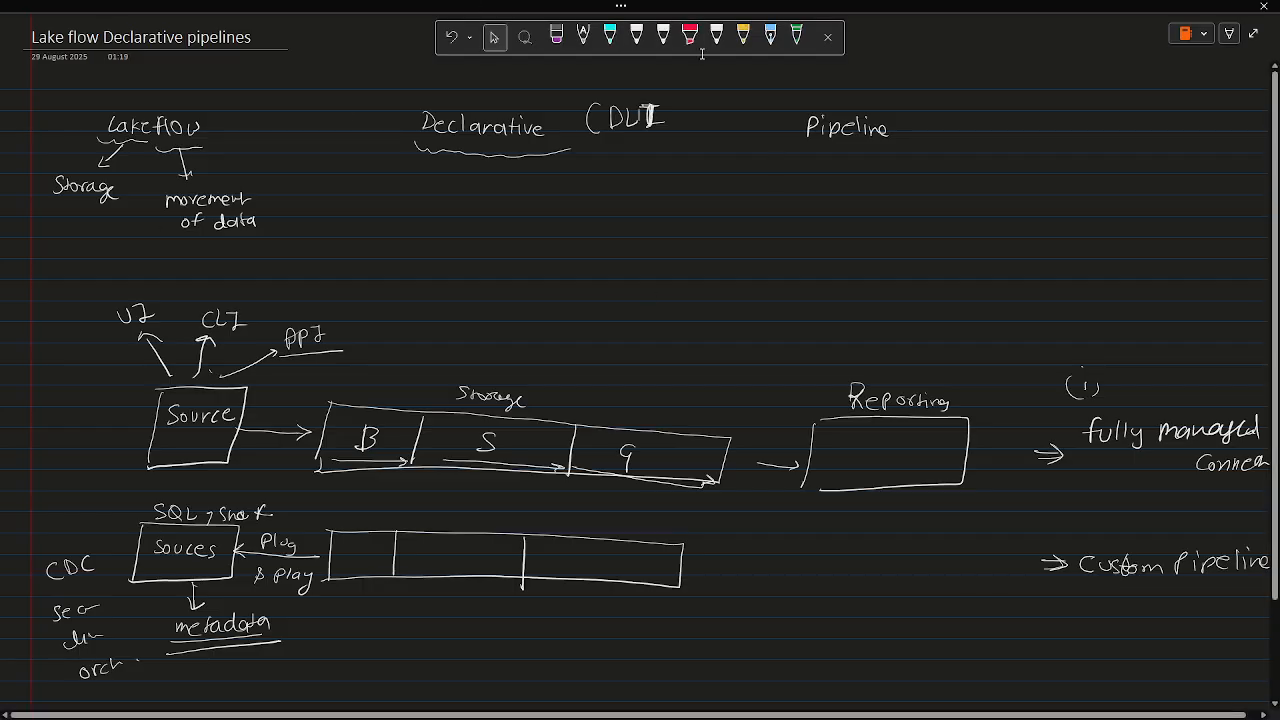
pyautogui.click(624, 117)
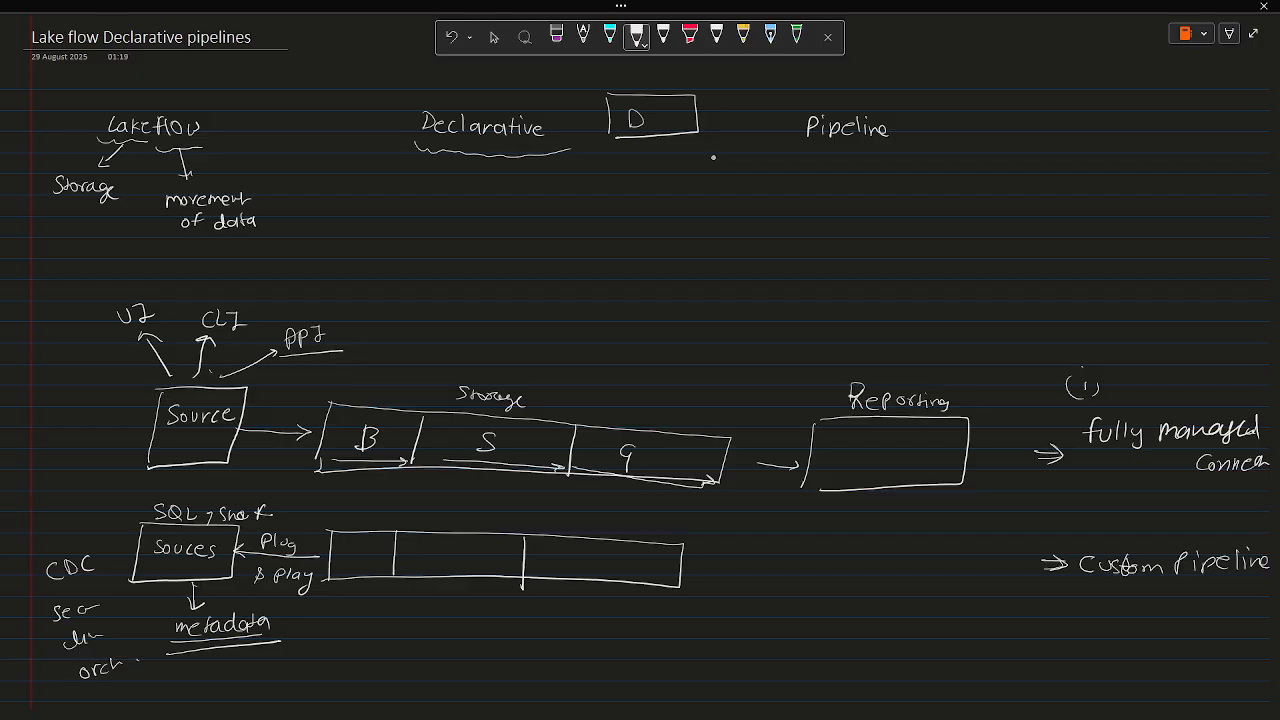
pyautogui.write('LT')
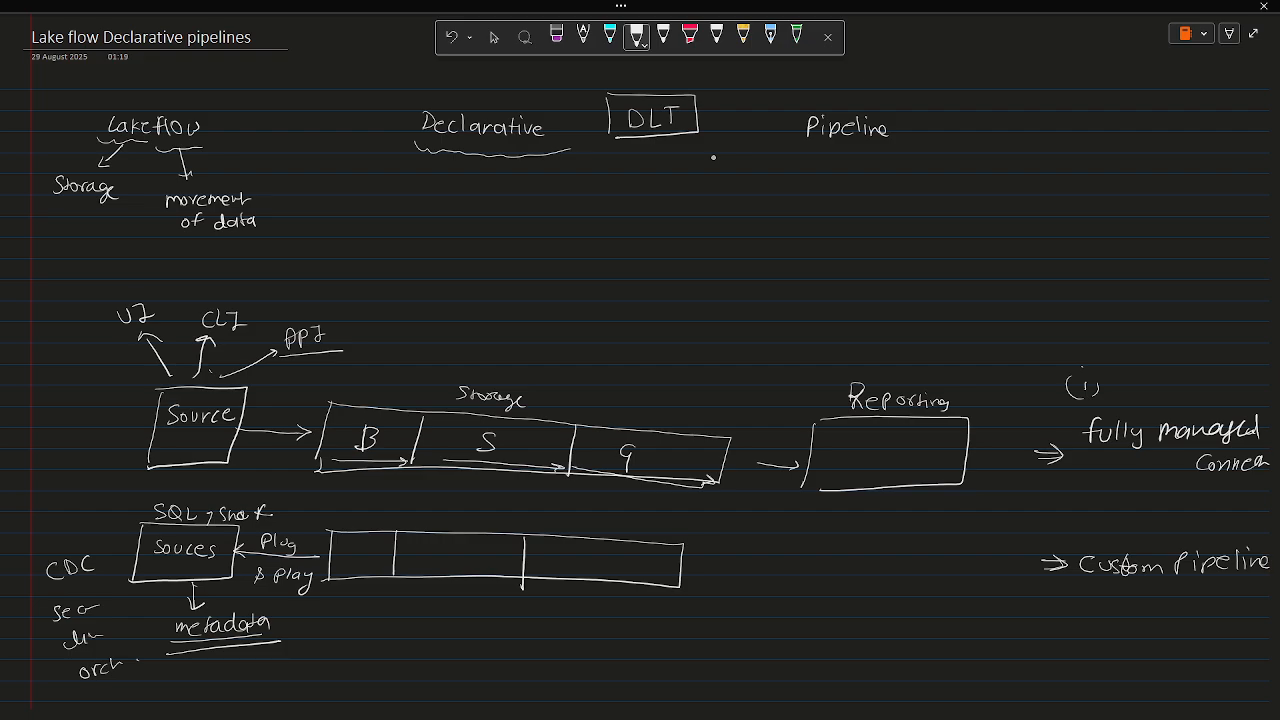
# Step: Draw a down arrow and write 'define your goal, rest thing will be taken care by framework'
pyautogui.moveTo(480, 150); pyautogui.dragTo(478, 180)
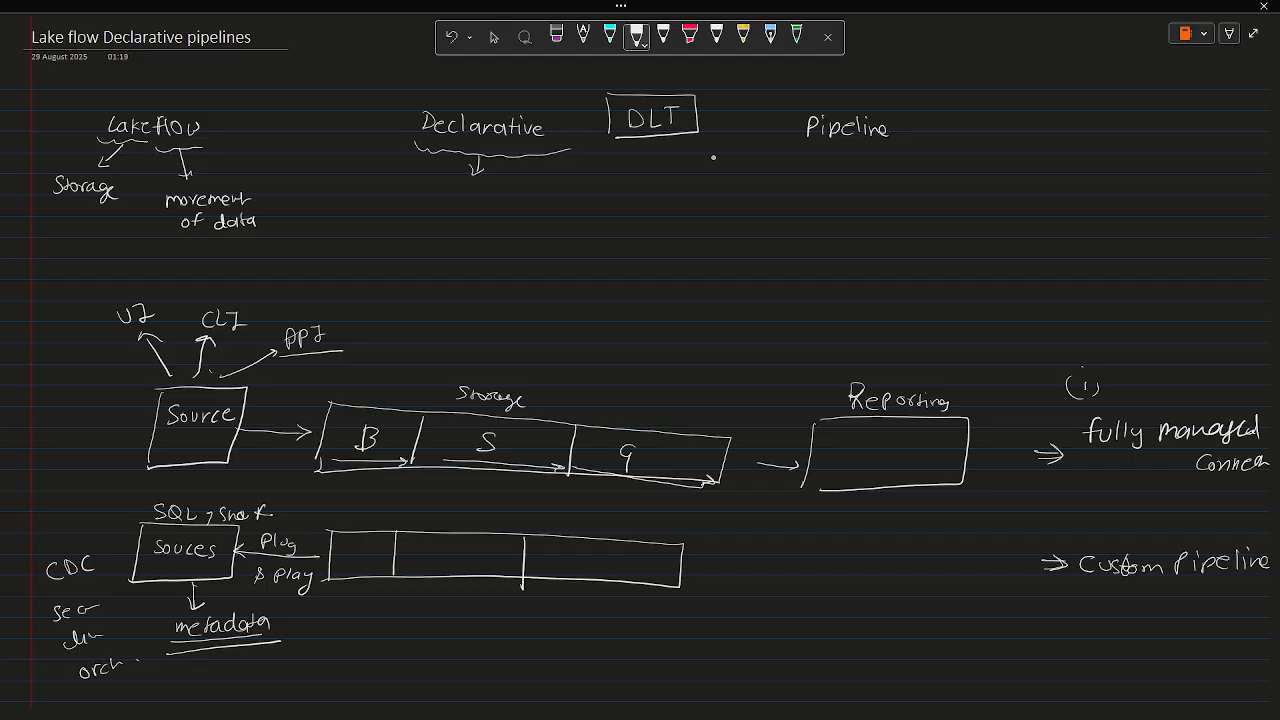
pyautogui.moveTo(410, 200); pyautogui.dragTo(460, 200)
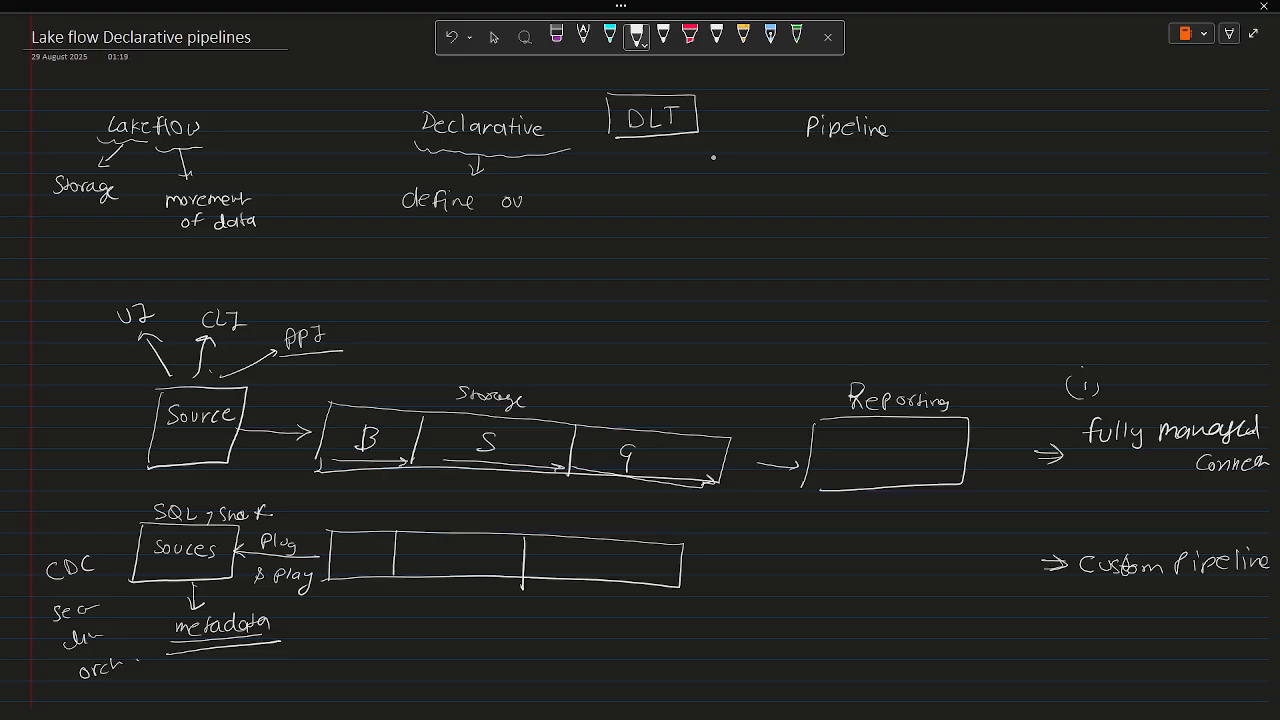
pyautogui.write('r')
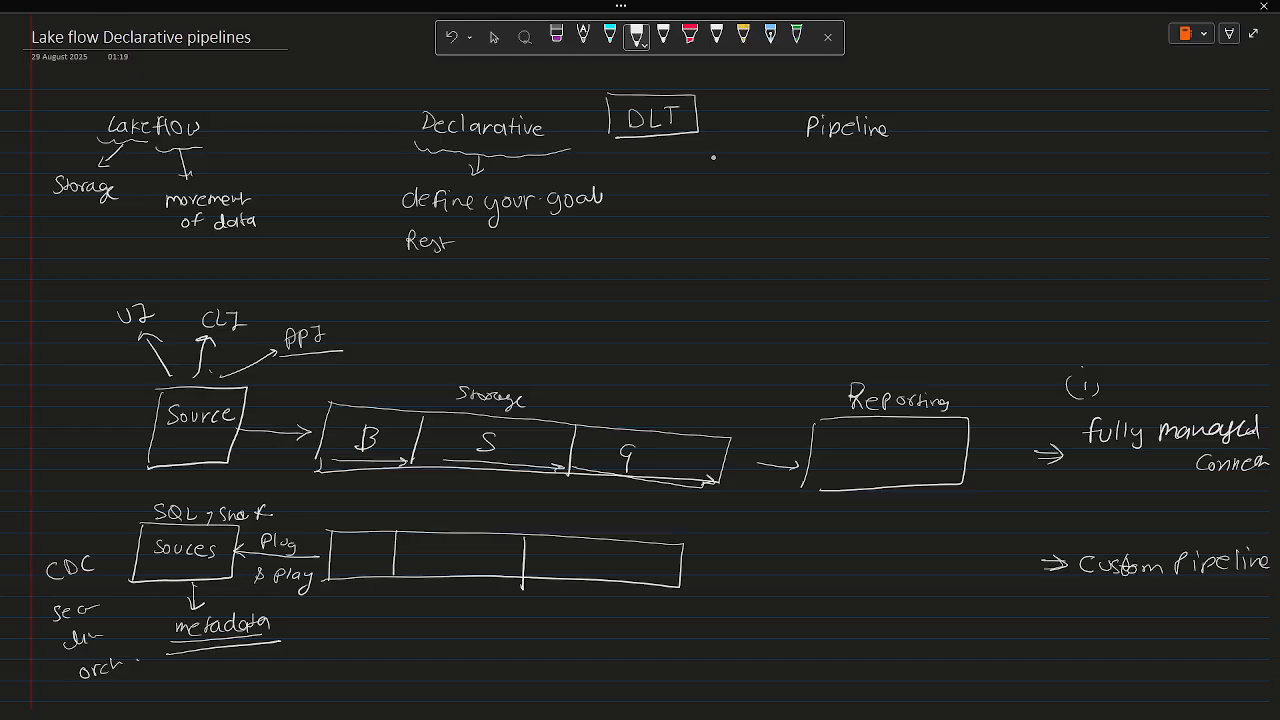
pyautogui.write('thing')
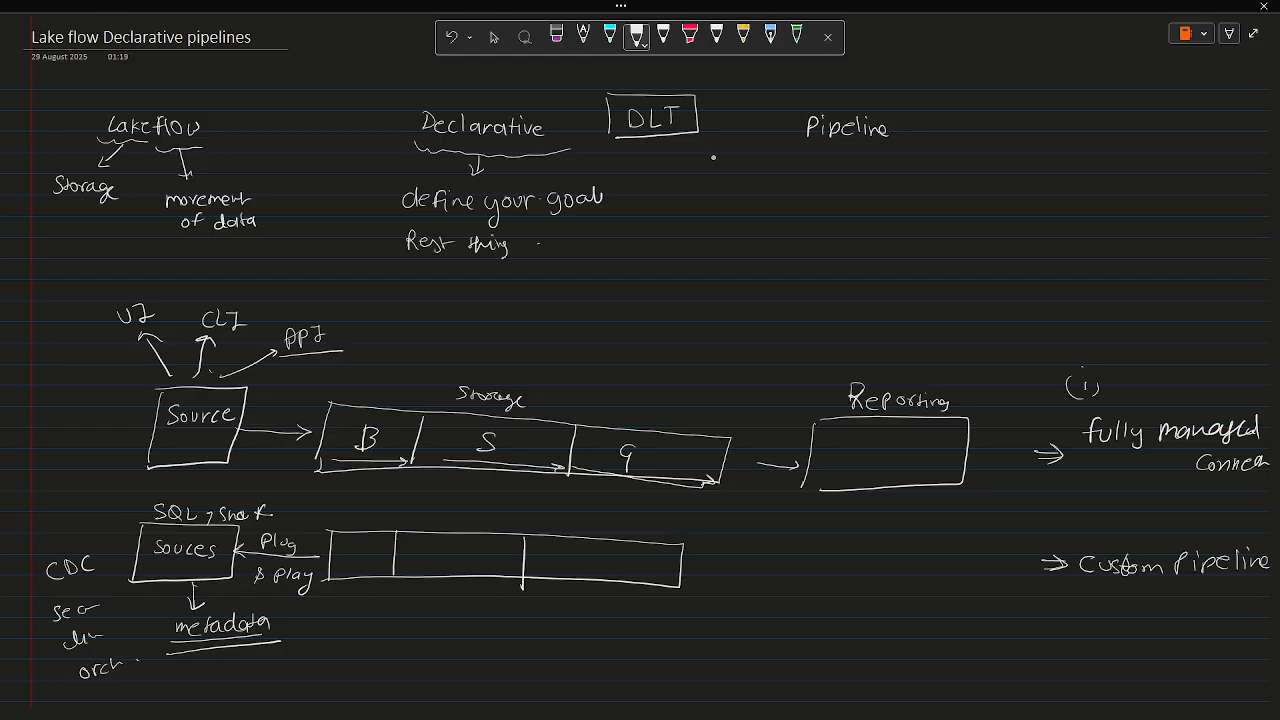
pyautogui.write('will b')
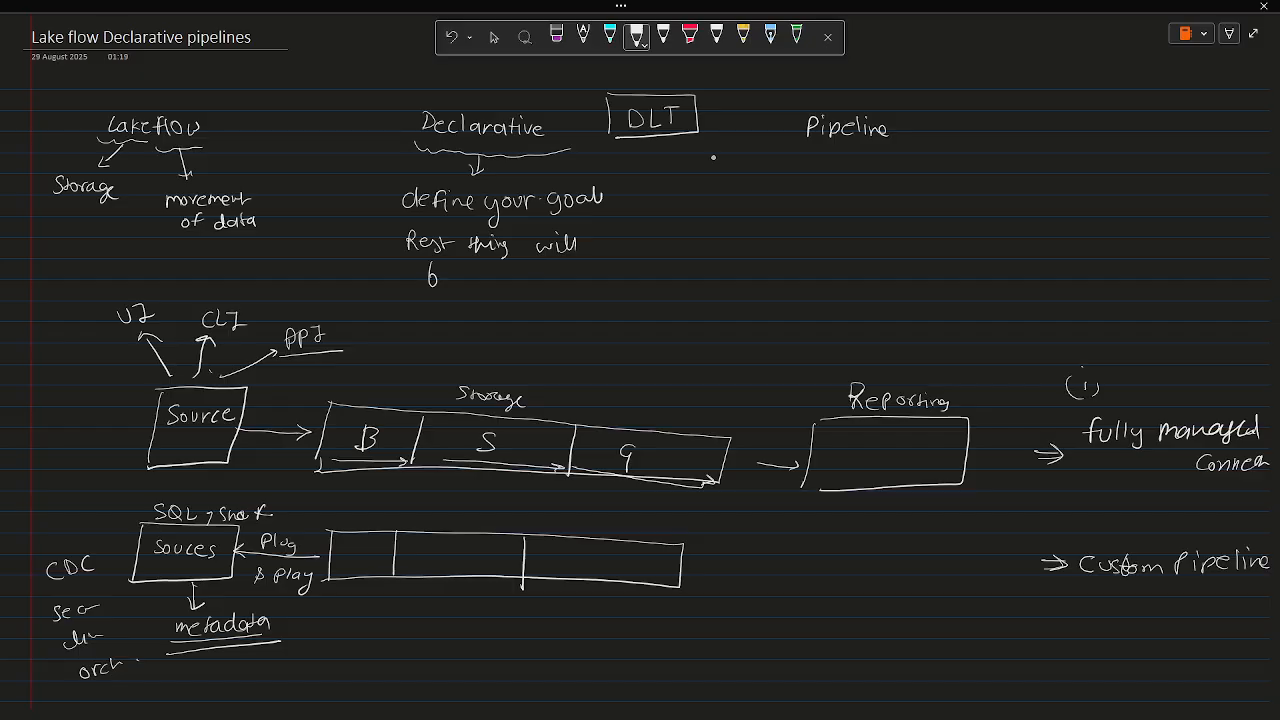
pyautogui.write('be taken care by fram')
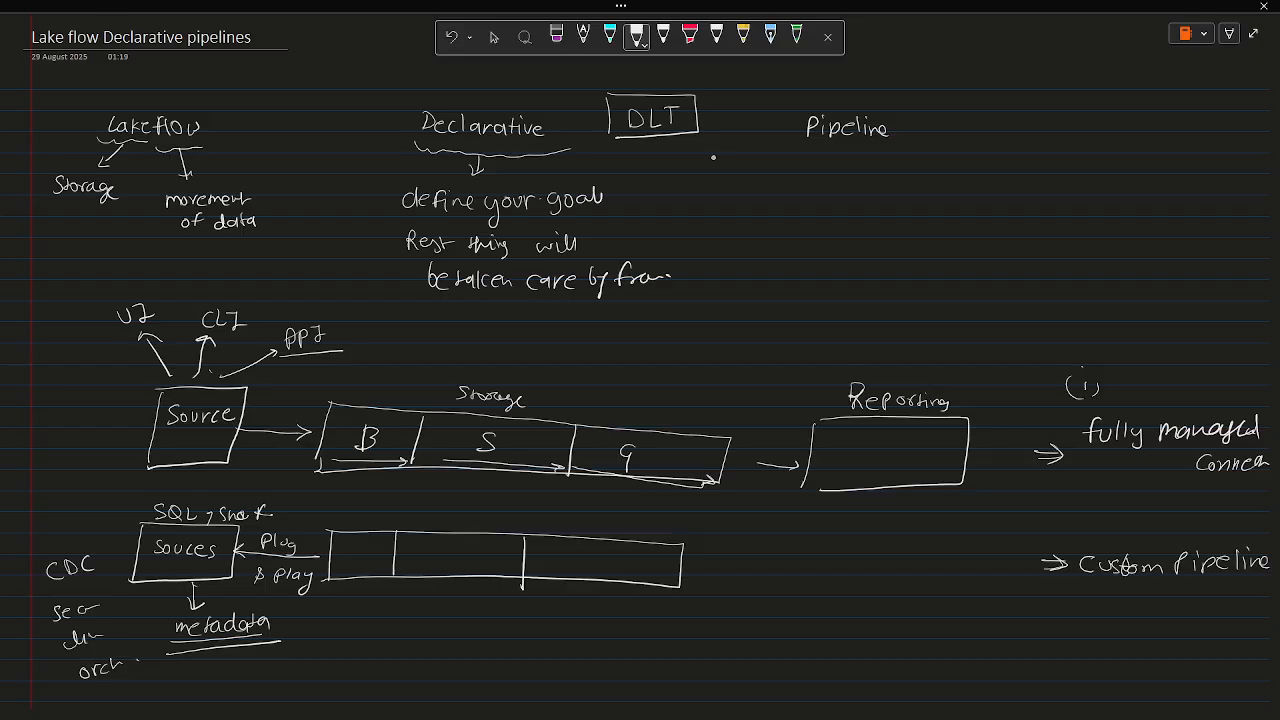
# Step: Link the circled annotation to Declarative and label it 'callable function'
pyautogui.moveTo(335, 25); pyautogui.dragTo(320, 50)
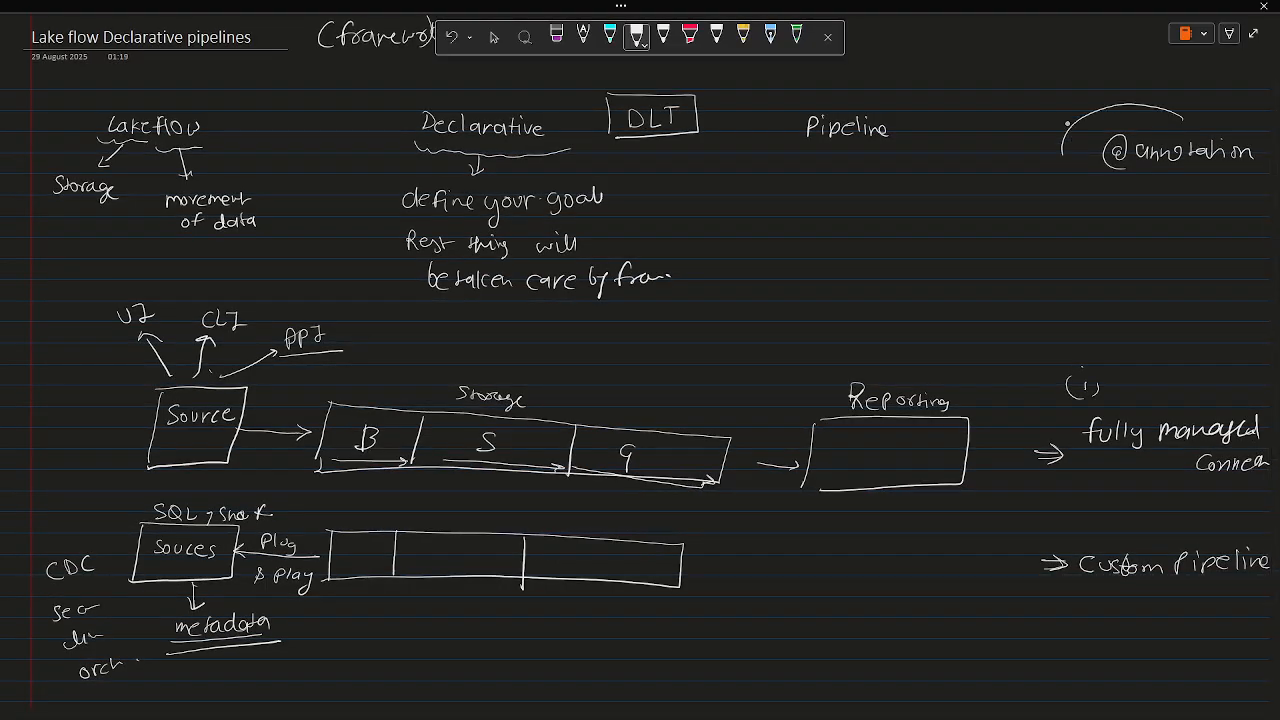
pyautogui.moveTo(1065, 118); pyautogui.dragTo(1270, 200)
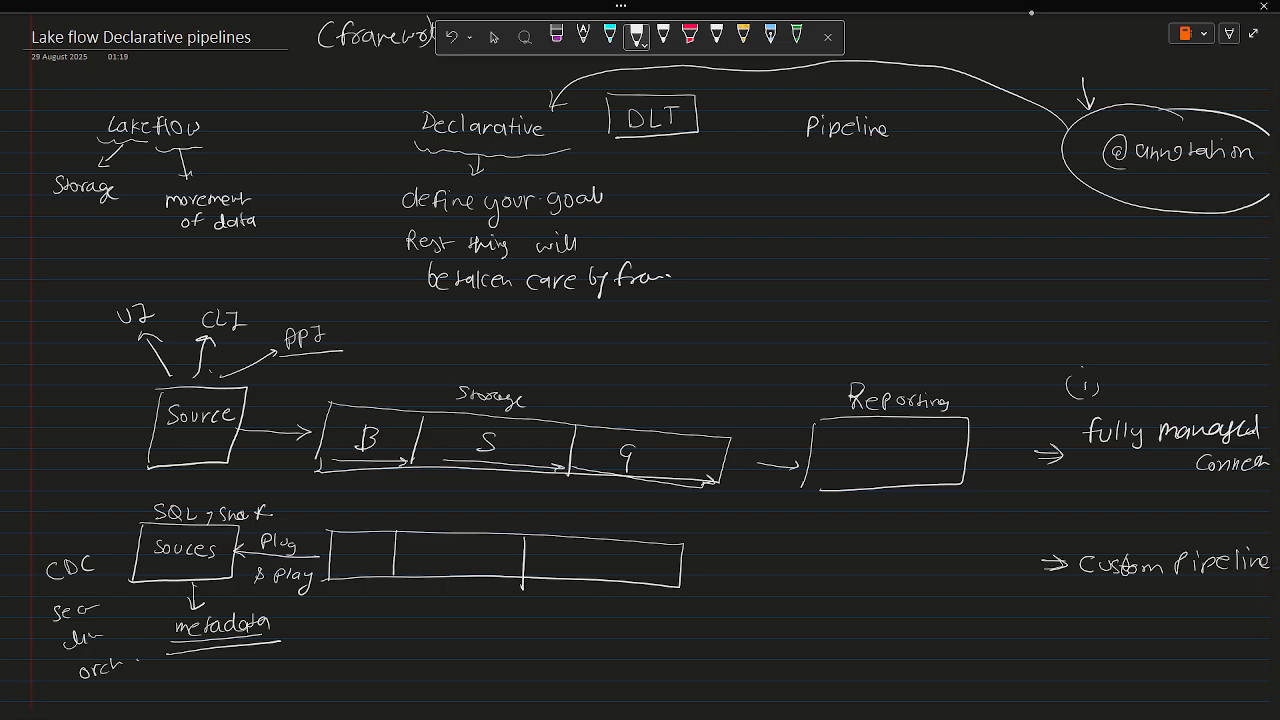
pyautogui.write('Ru')
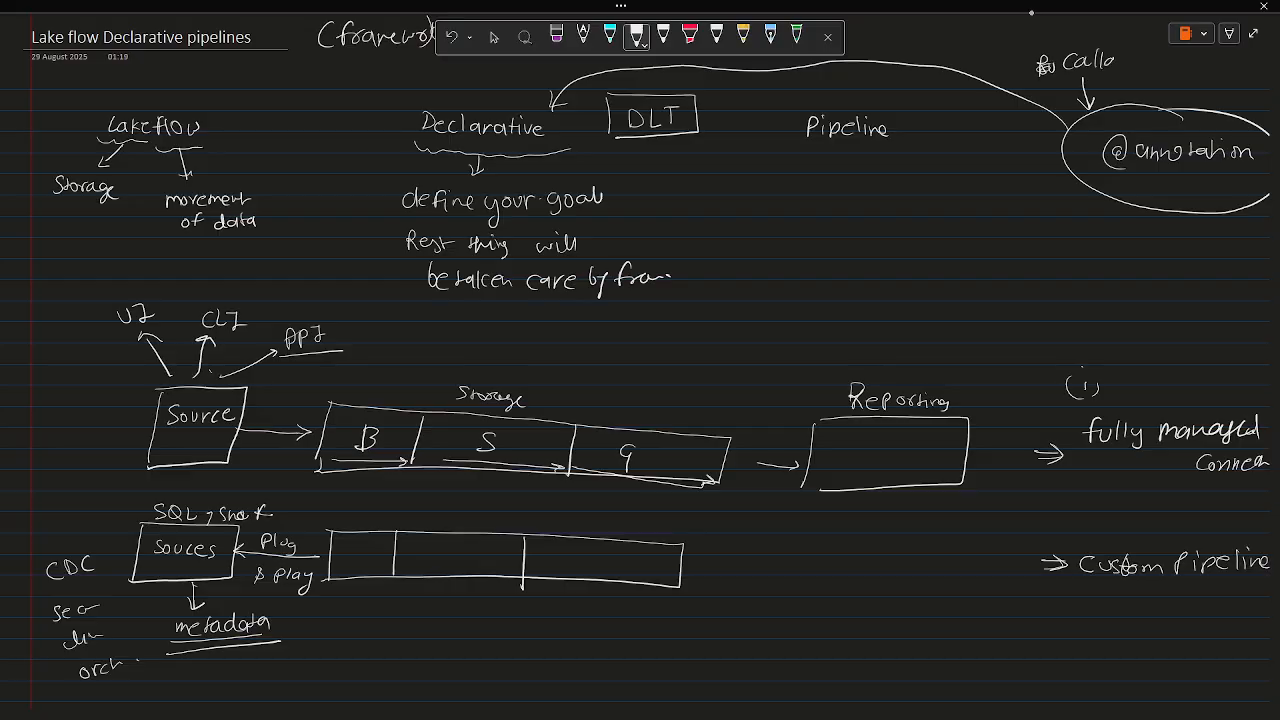
pyautogui.write("ble '")
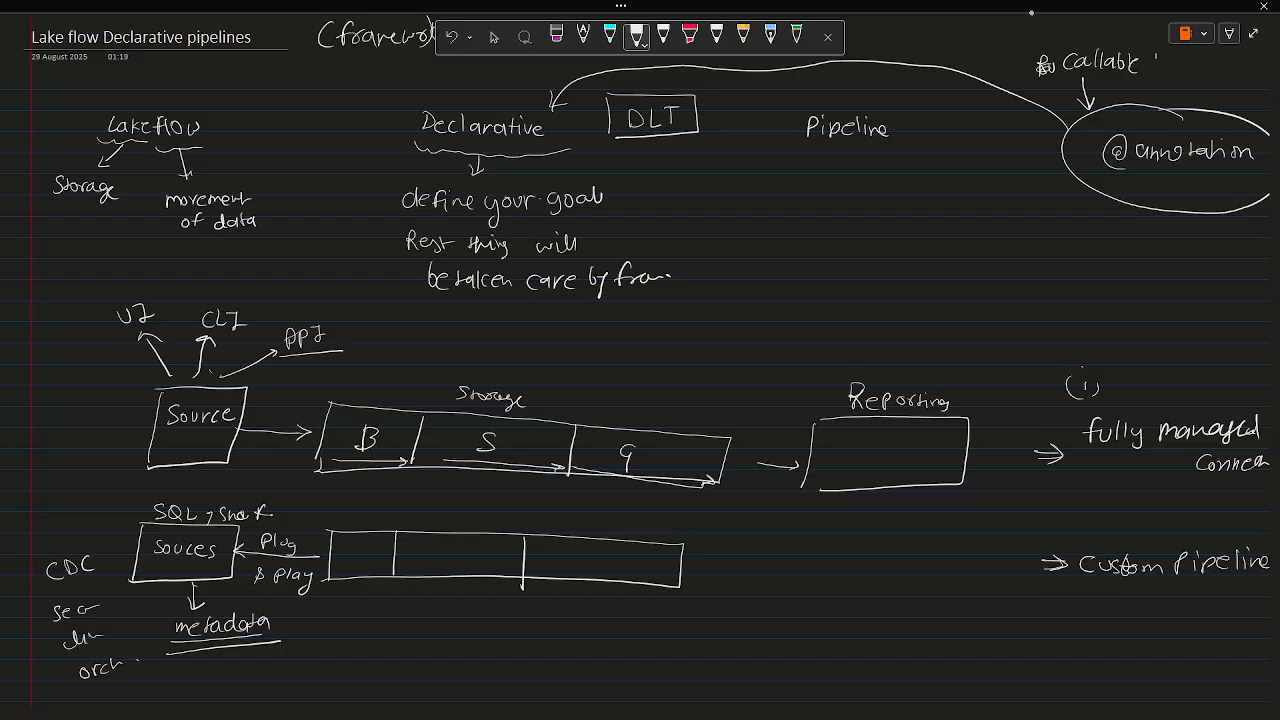
pyautogui.write('function')
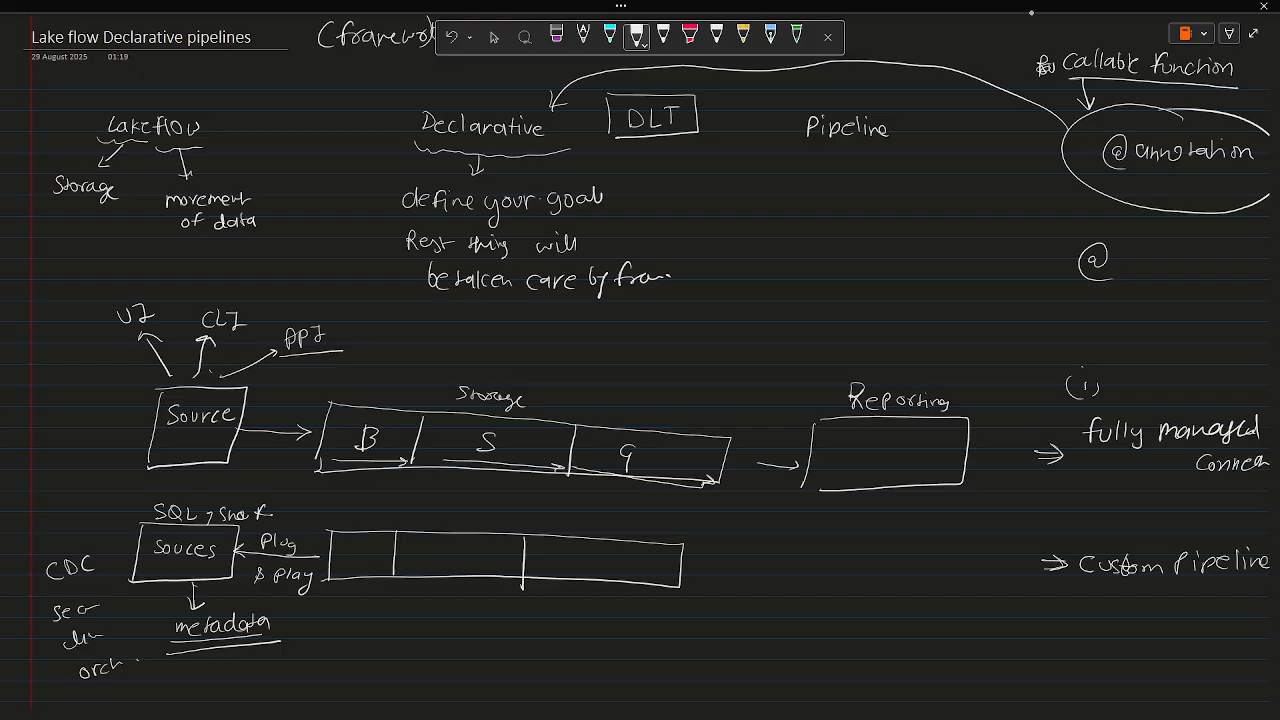
# Step: Write the '@…/def move_data' example beneath and underline Pipeline
pyautogui.moveTo(1085, 300); pyautogui.dragTo(1130, 305)
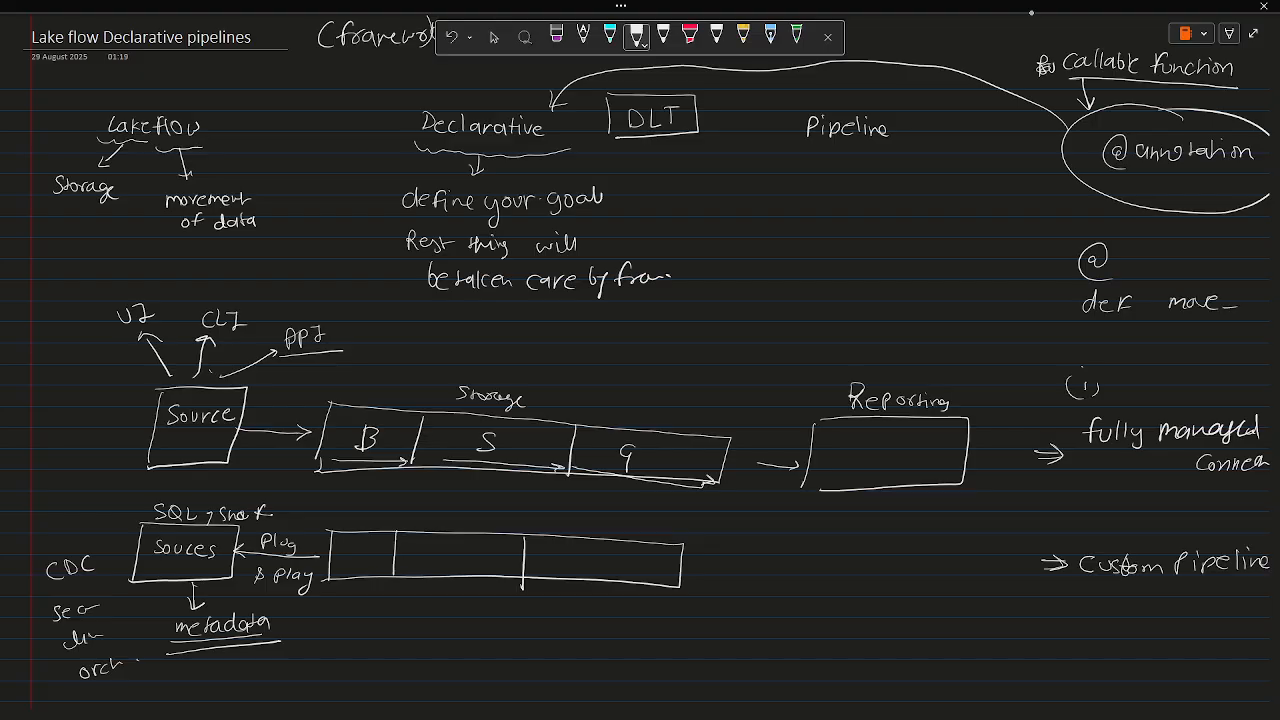
pyautogui.write('don')
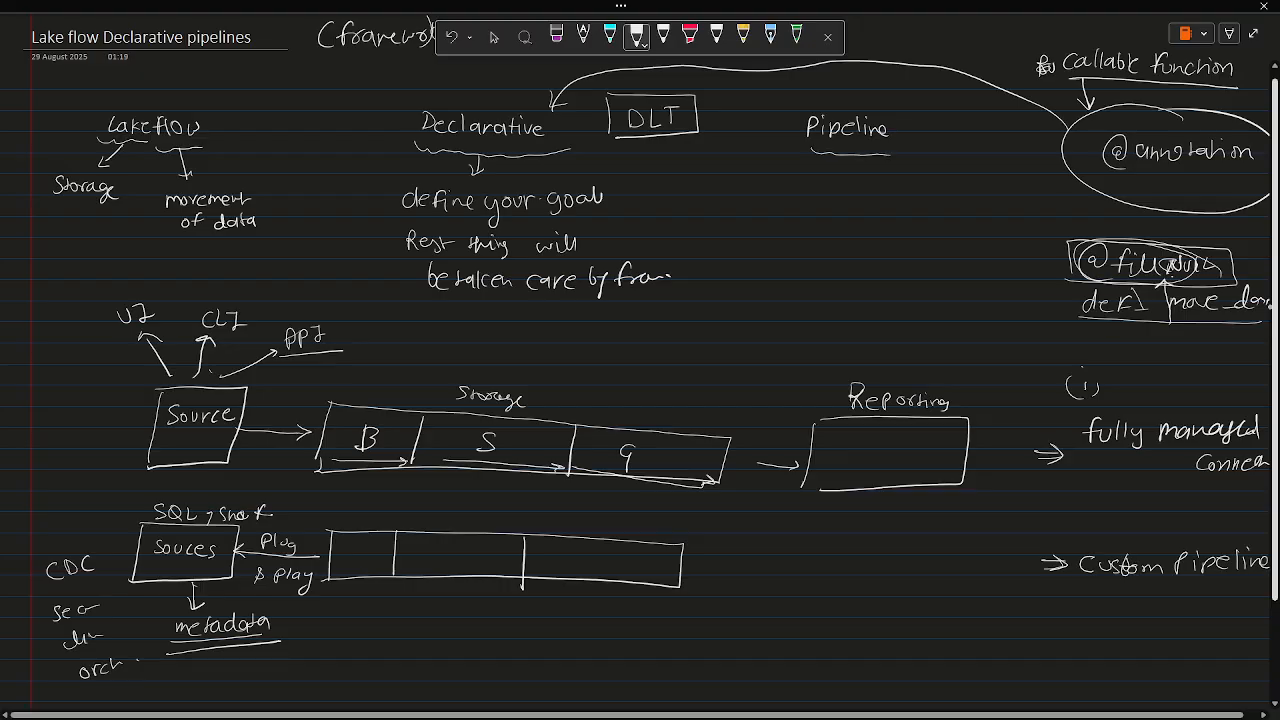
pyautogui.click(808, 165)
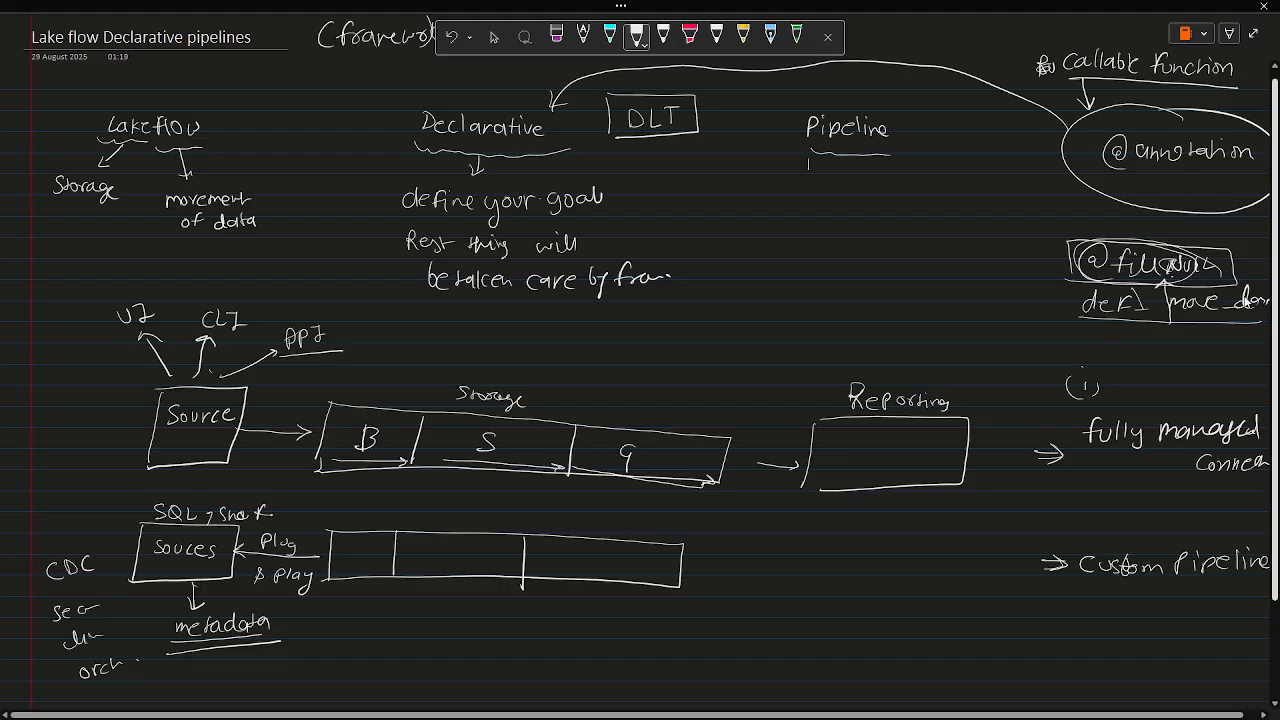
pyautogui.click(494, 37)
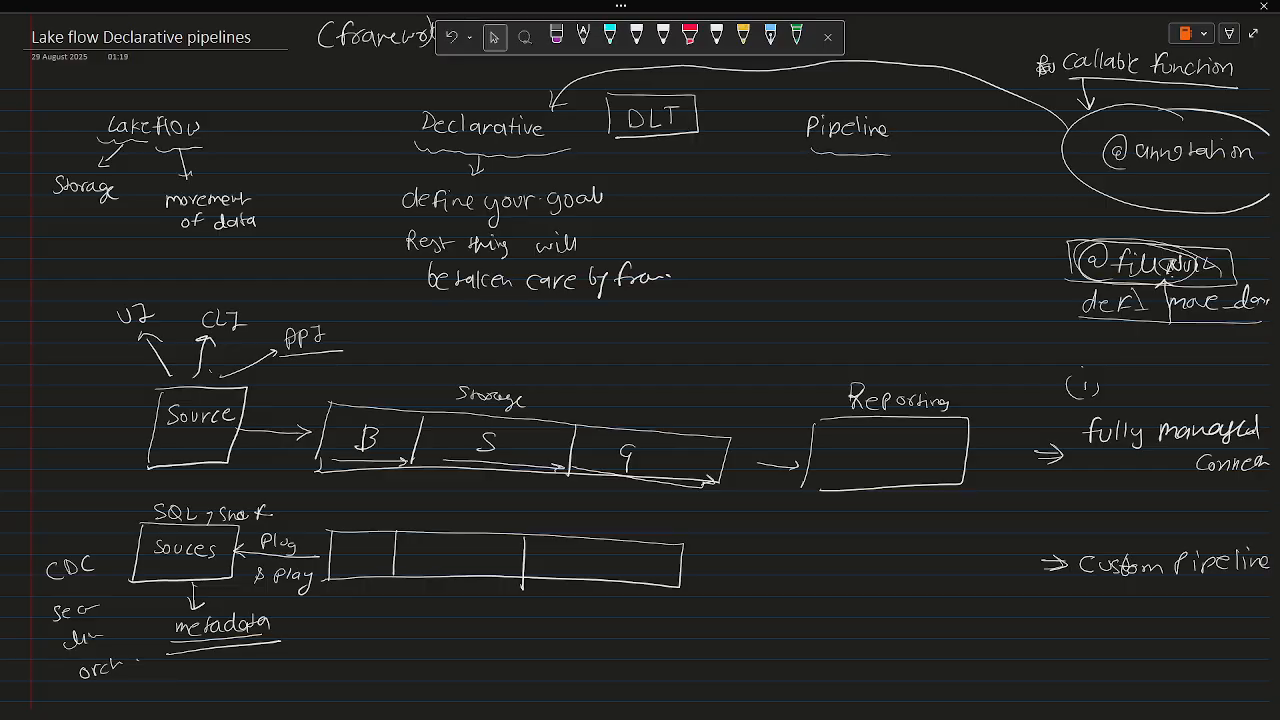
# Step: Scroll to blank space and handwrite 'Procedural Processing' and 'Declarative Processing' headings side by side
pyautogui.scroll(-3)
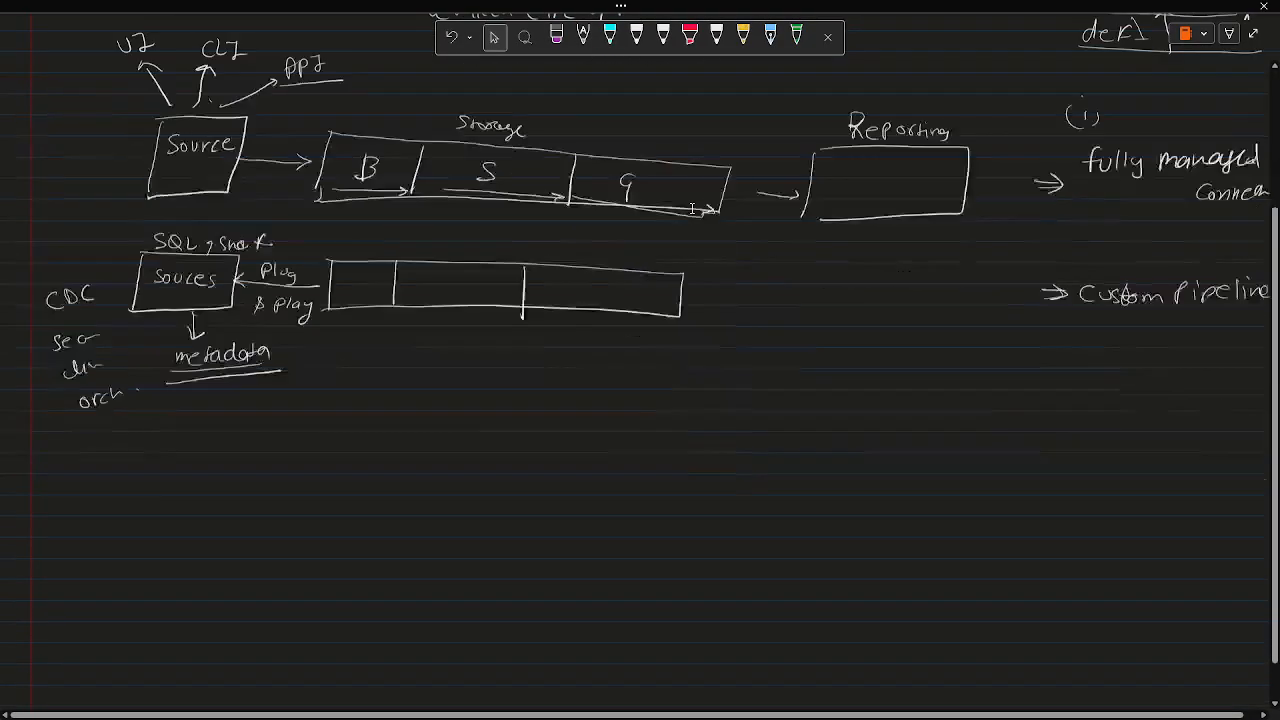
pyautogui.scroll(-3)
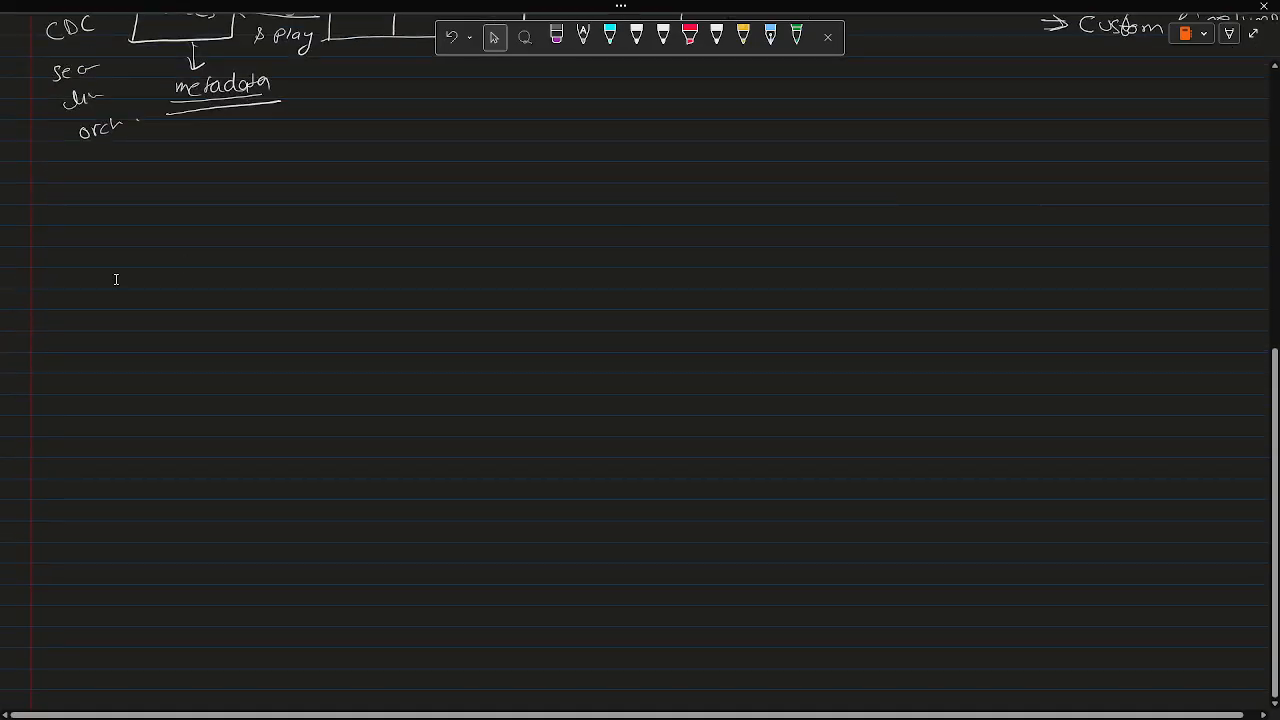
pyautogui.click(636, 36)
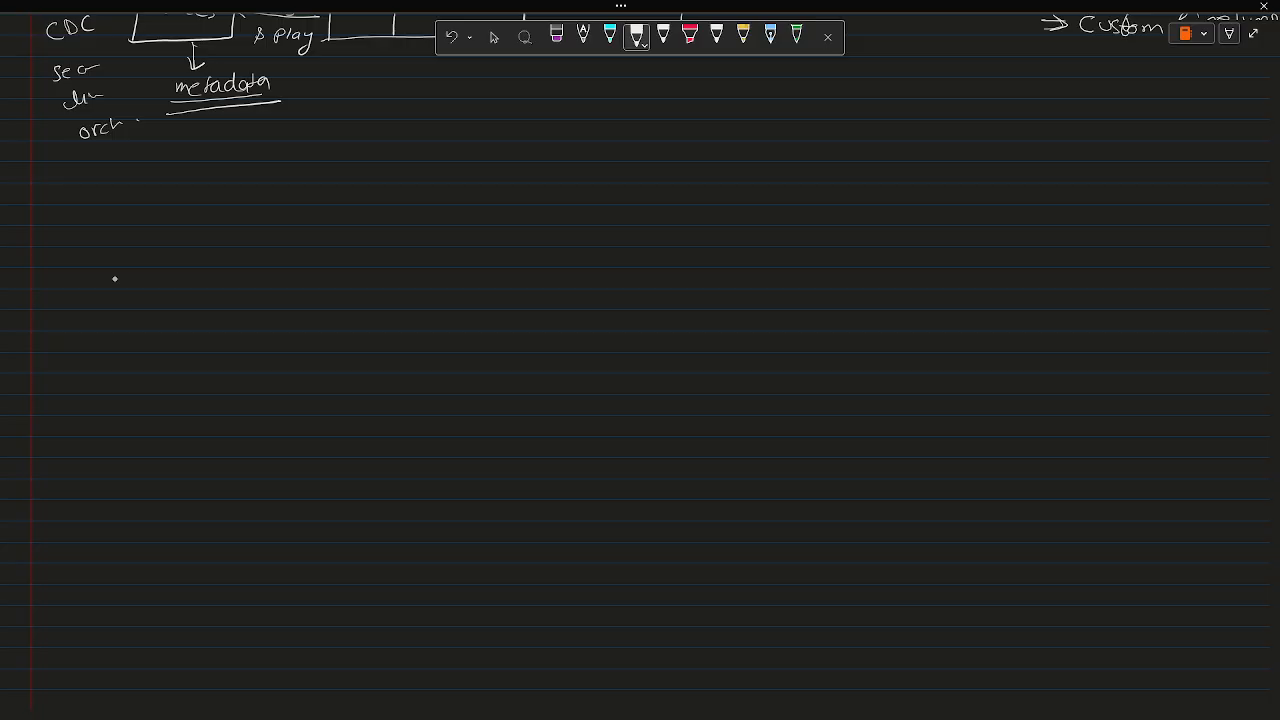
pyautogui.moveTo(115, 245); pyautogui.dragTo(150, 245)
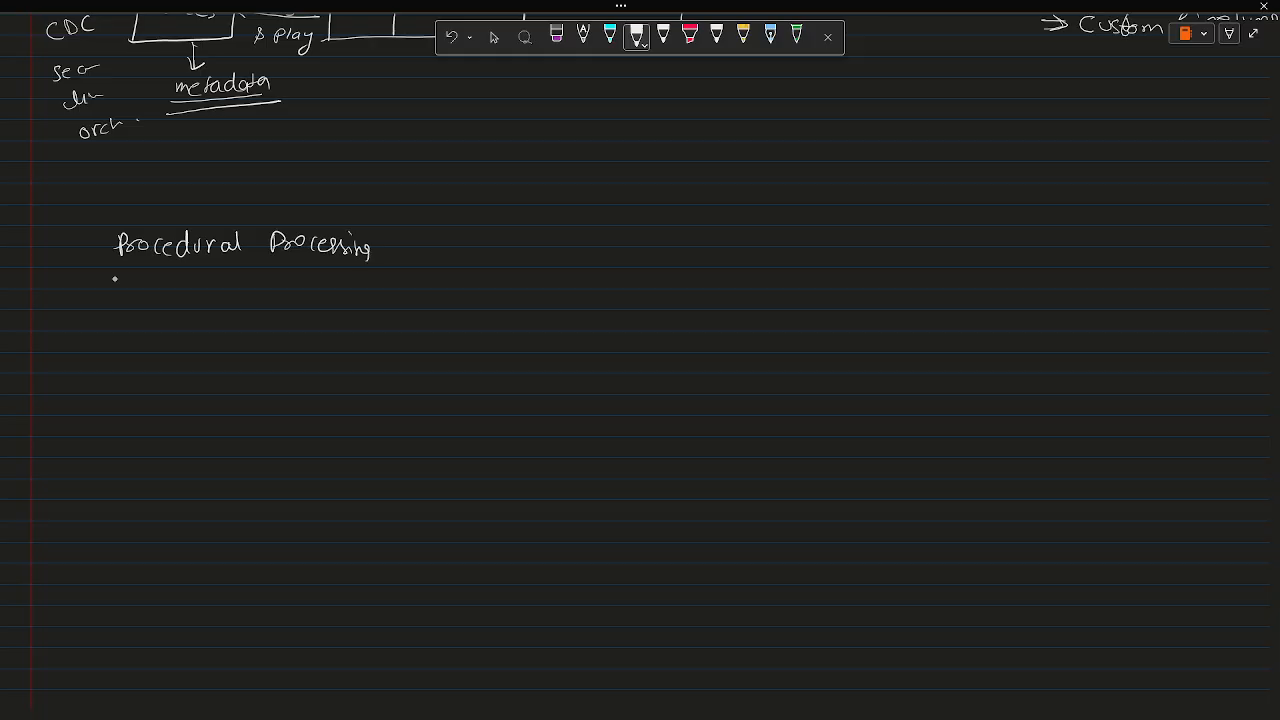
pyautogui.write('Declarative Processin')
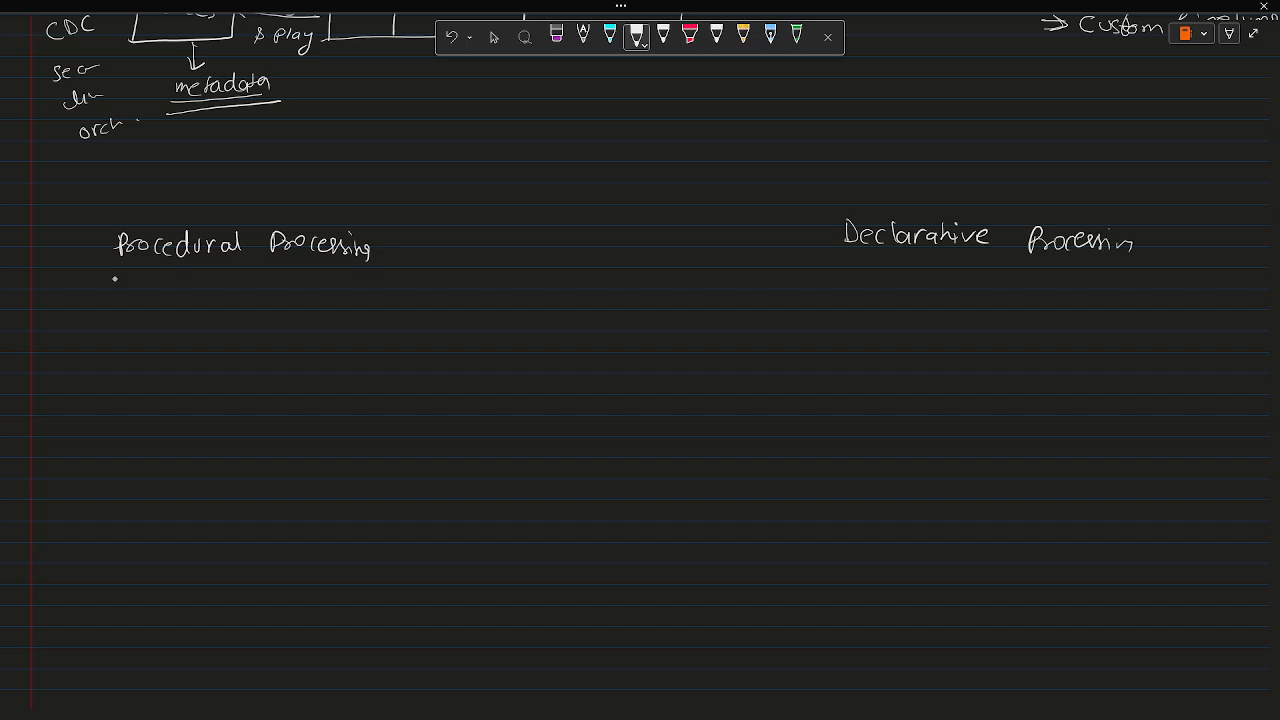
# Step: Underline the headings and write the first starred procedural point about explicit functions
pyautogui.moveTo(100, 269); pyautogui.dragTo(192, 269)
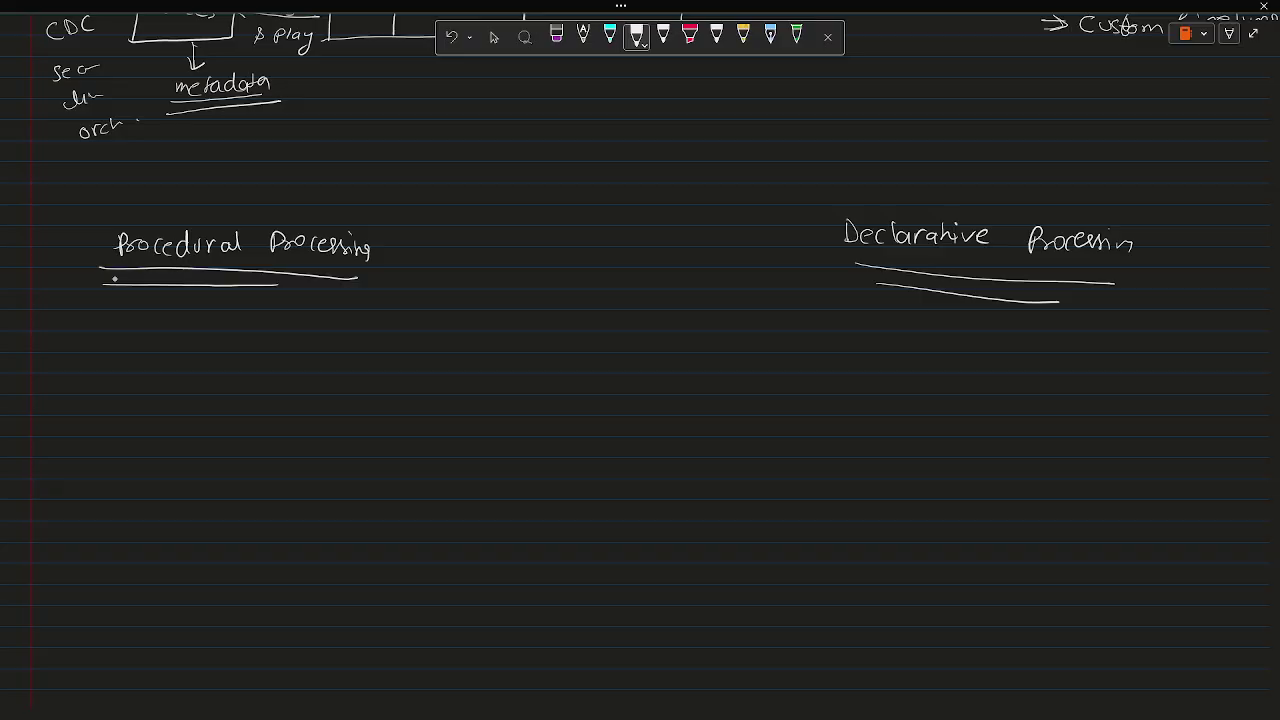
pyautogui.moveTo(75, 320); pyautogui.dragTo(85, 340)
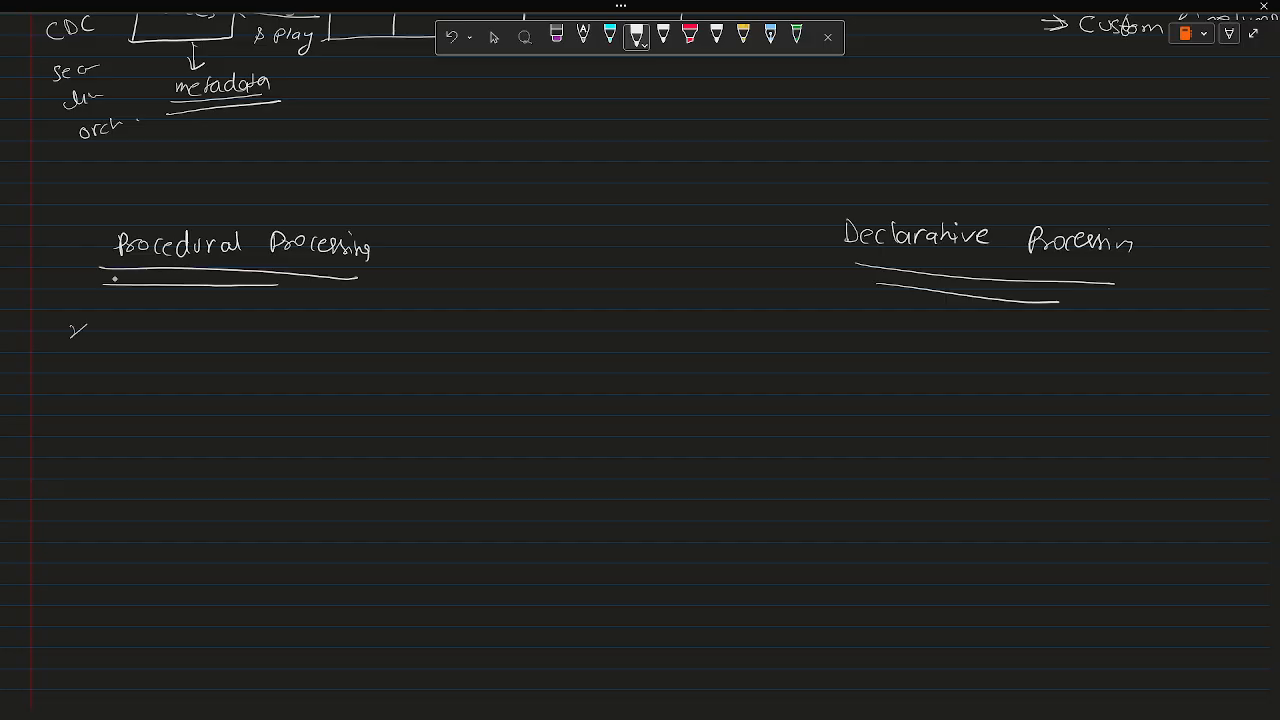
pyautogui.moveTo(72, 335); pyautogui.dragTo(85, 325)
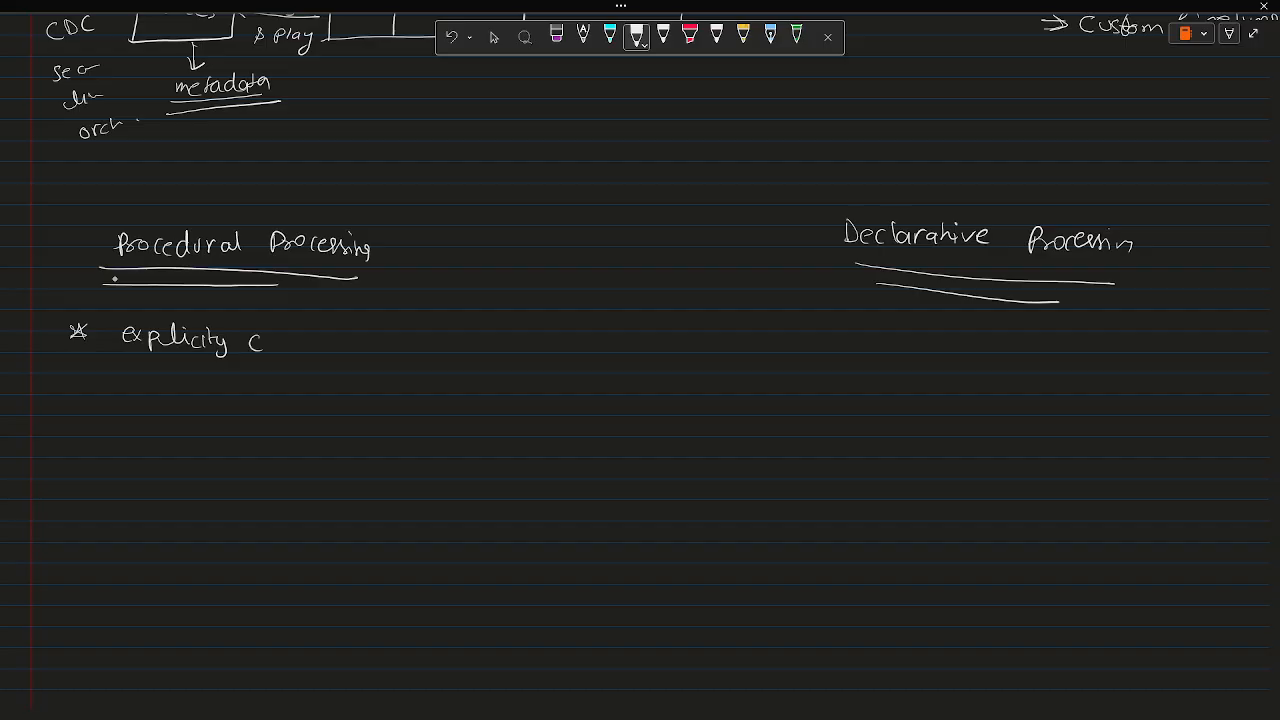
pyautogui.moveTo(262, 343); pyautogui.dragTo(310, 343)
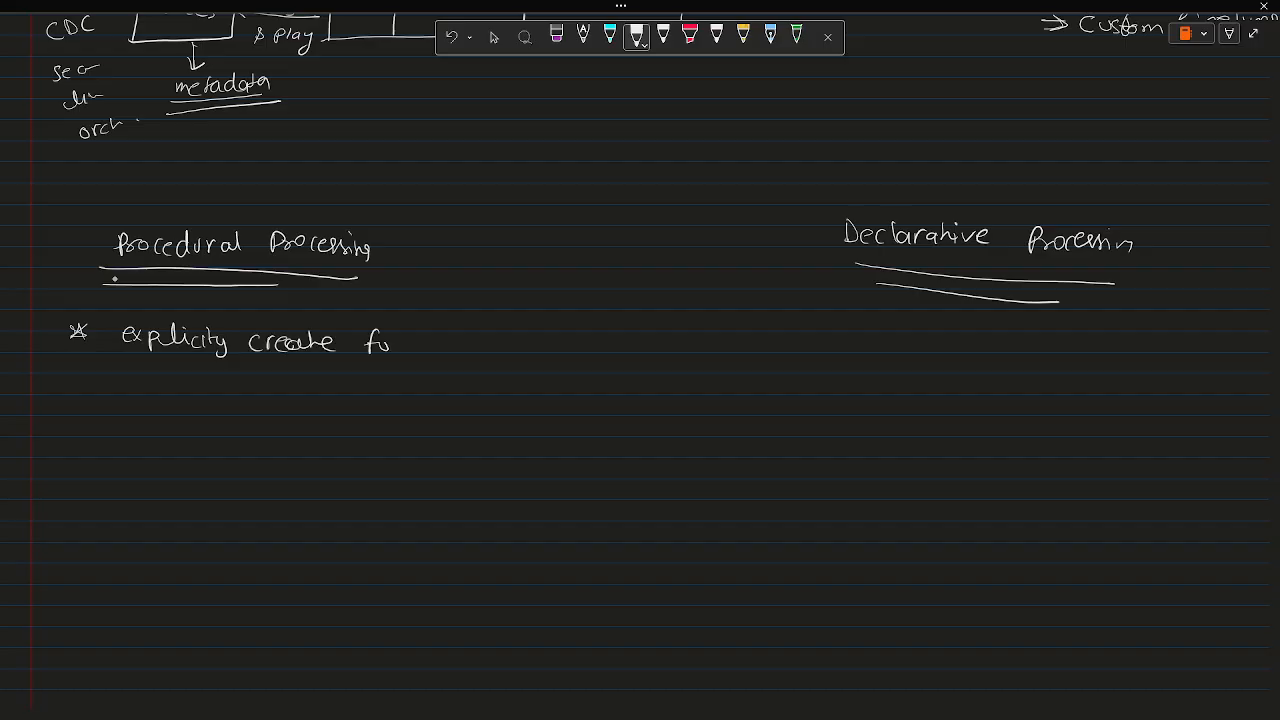
pyautogui.write('function and S')
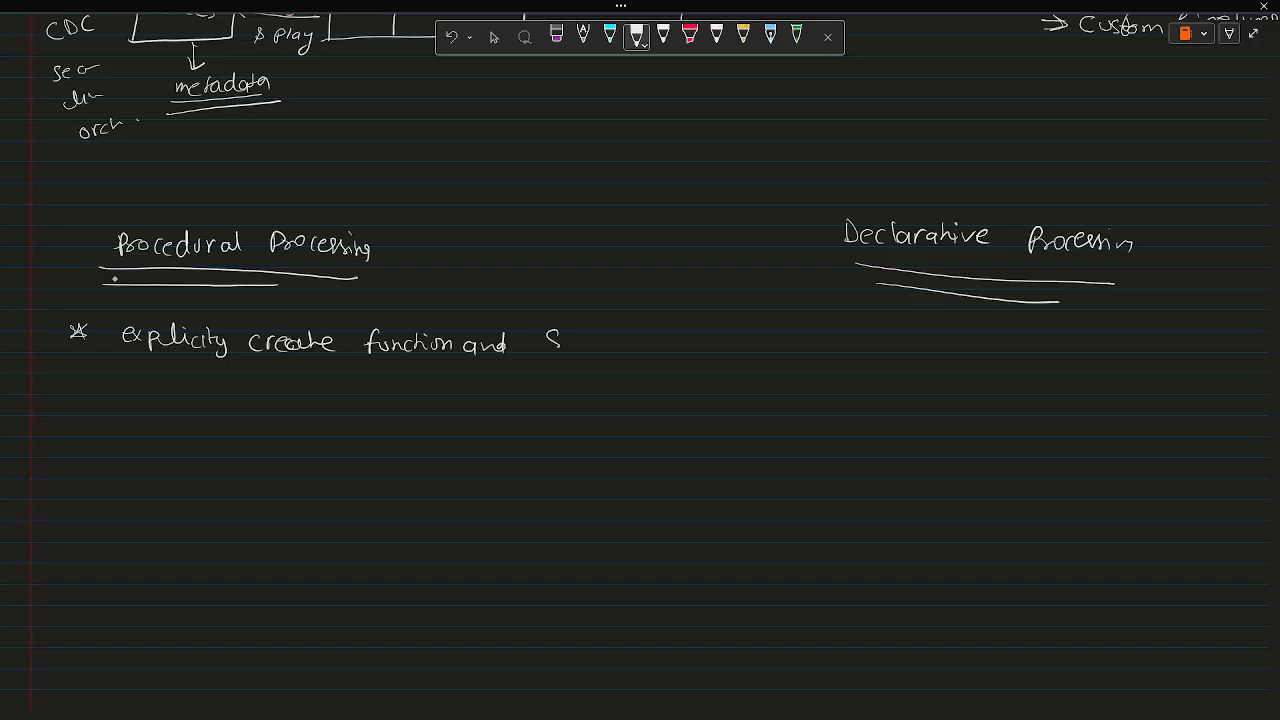
pyautogui.moveTo(555, 340); pyautogui.dragTo(628, 340)
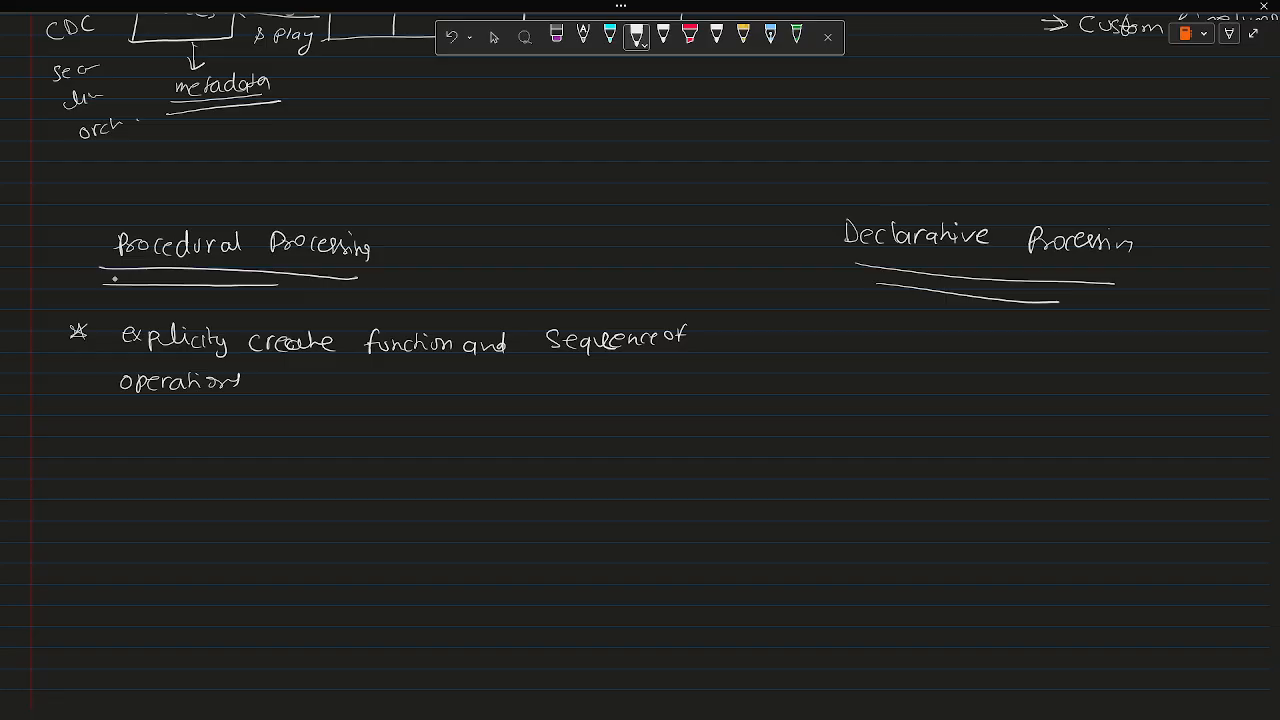
# Step: Add the second point, 'no connectors available', and draw a vertical column divider
pyautogui.moveTo(82, 425); pyautogui.dragTo(88, 445)
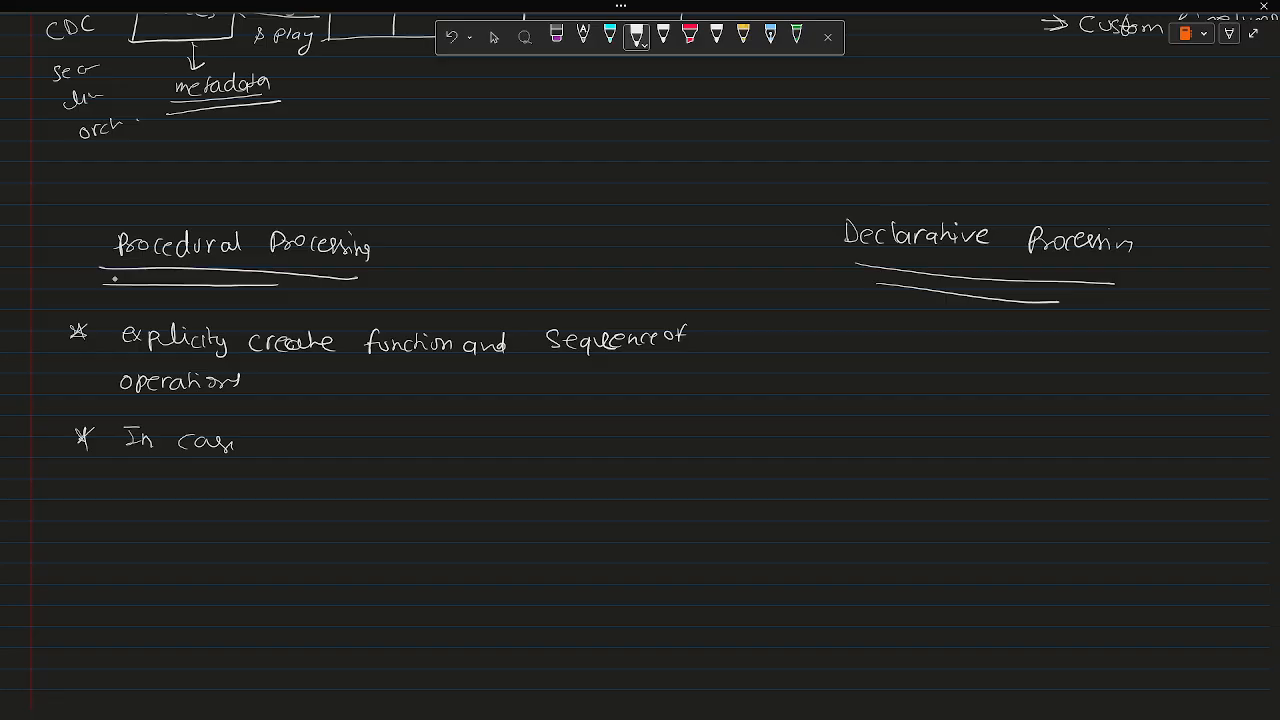
pyautogui.write('no')
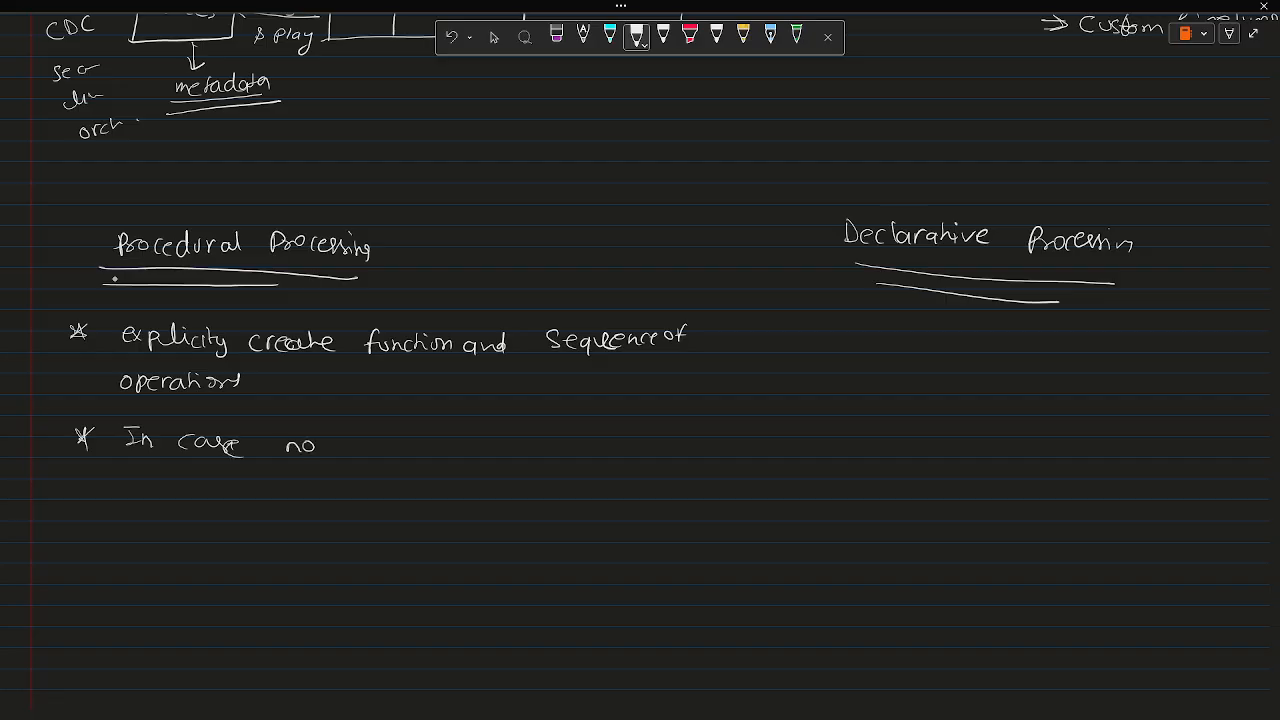
pyautogui.write('Connectors')
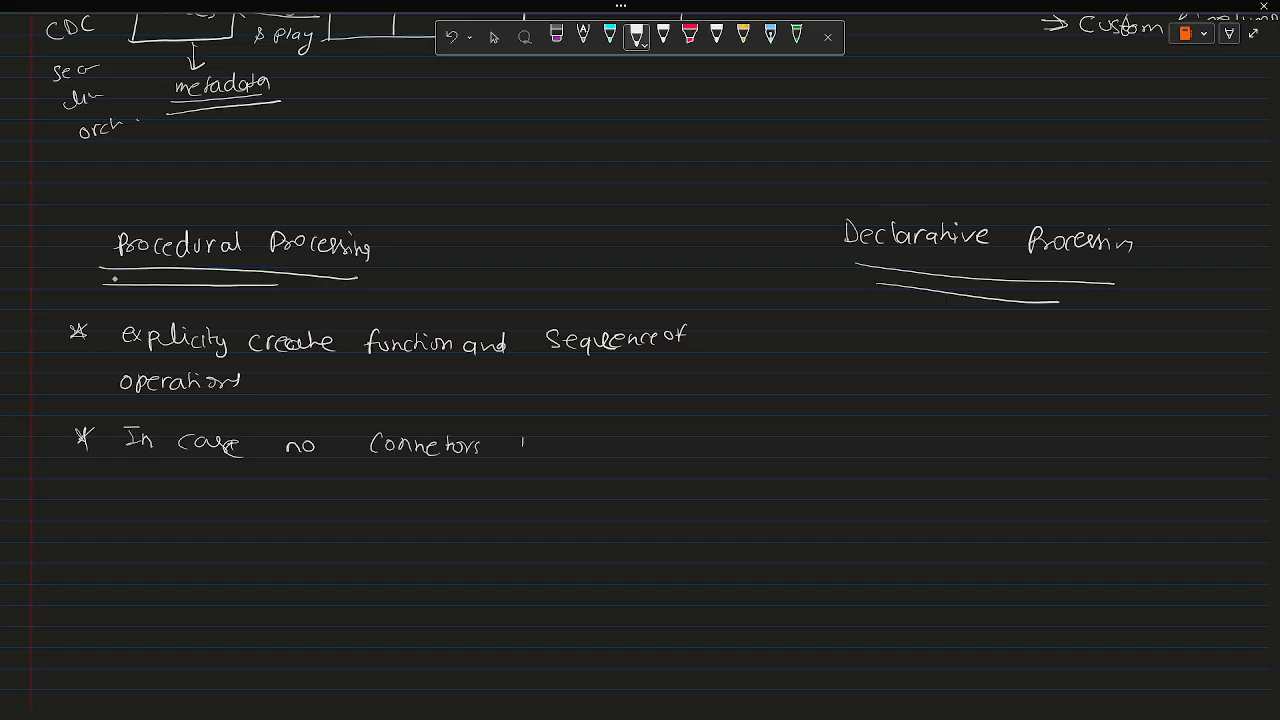
pyautogui.moveTo(515, 441); pyautogui.dragTo(600, 441)
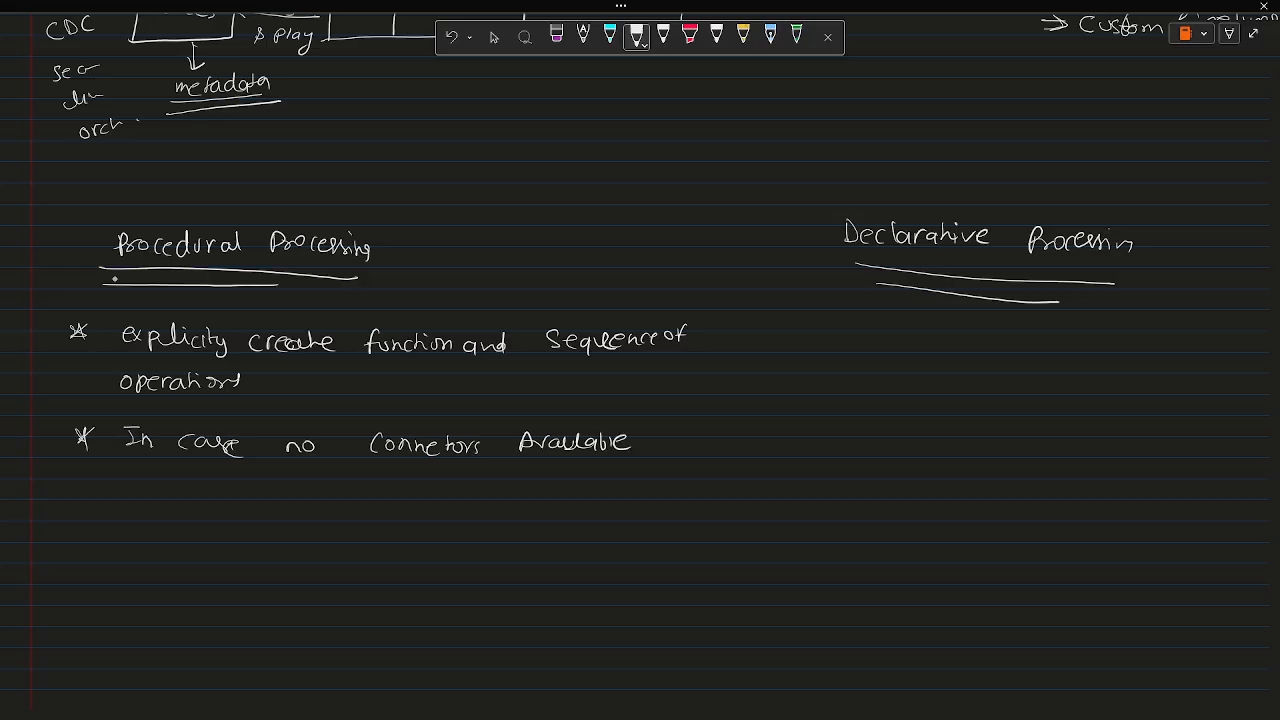
pyautogui.moveTo(733, 210); pyautogui.dragTo(680, 530)
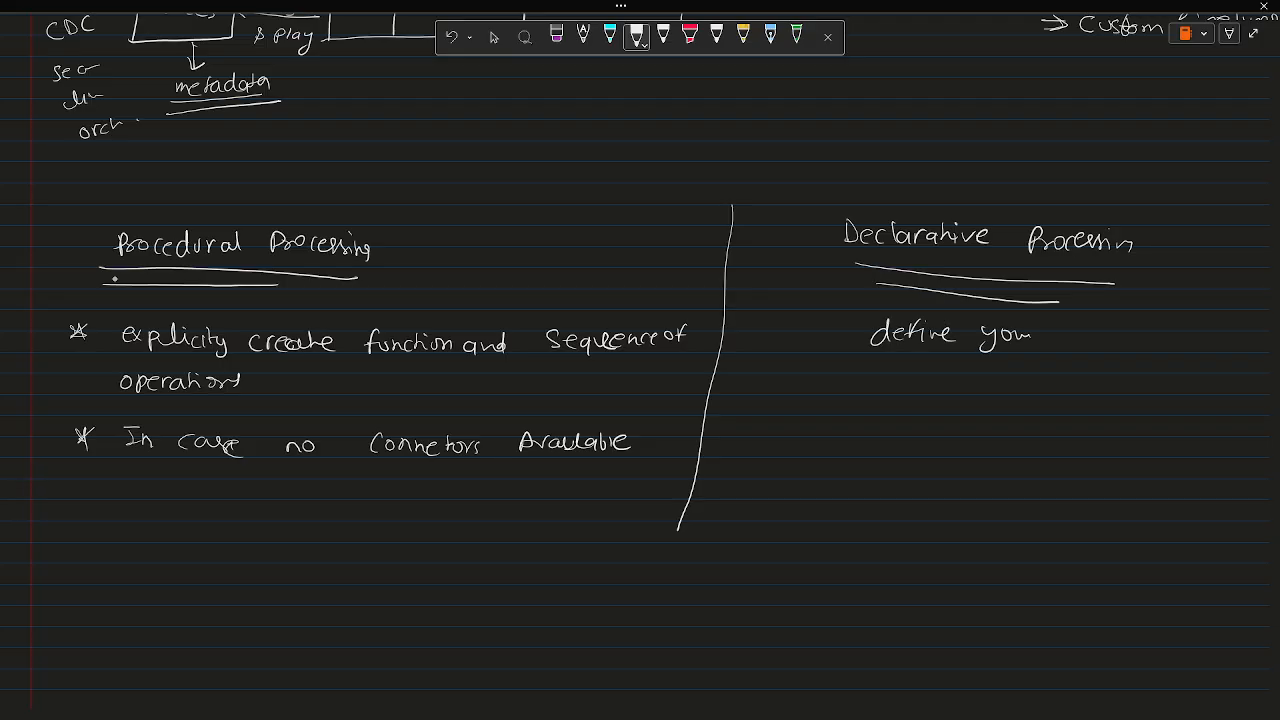
# Step: Handwrite 'define your goal' and 'optimize, complex' on the right and 'complete control' on the left
pyautogui.write('goal')
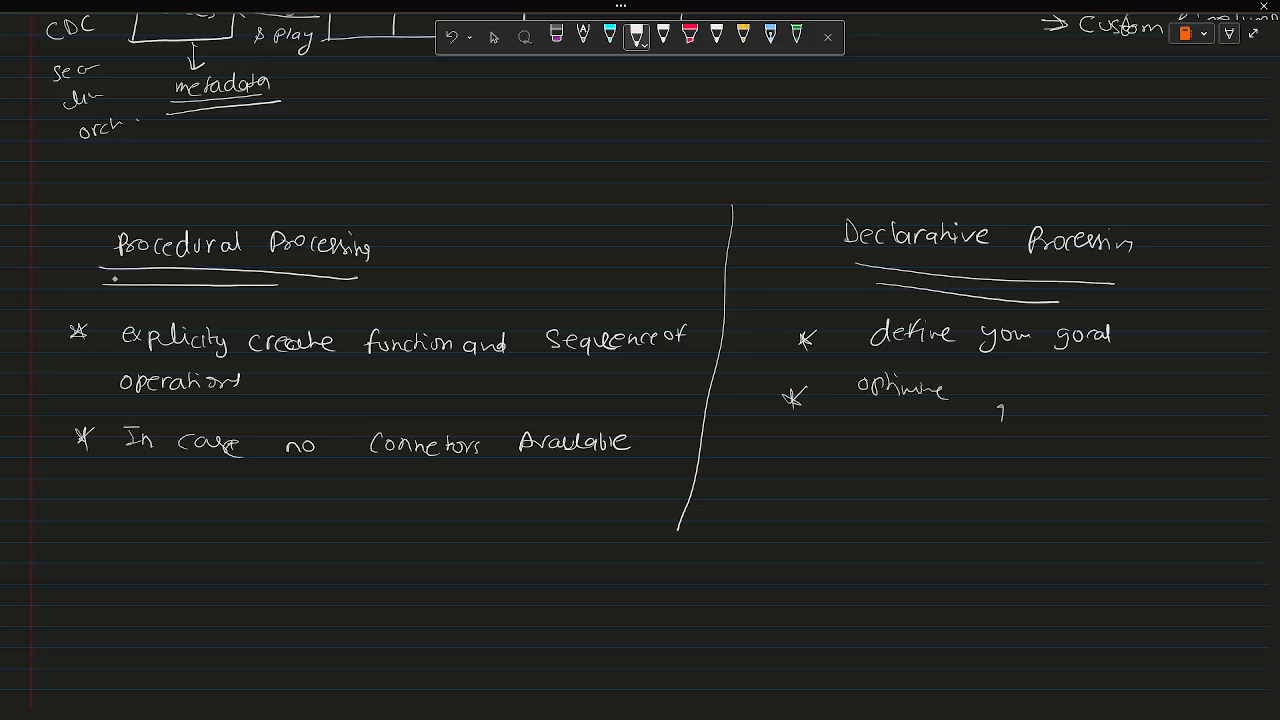
pyautogui.moveTo(1025, 400); pyautogui.dragTo(1040, 408)
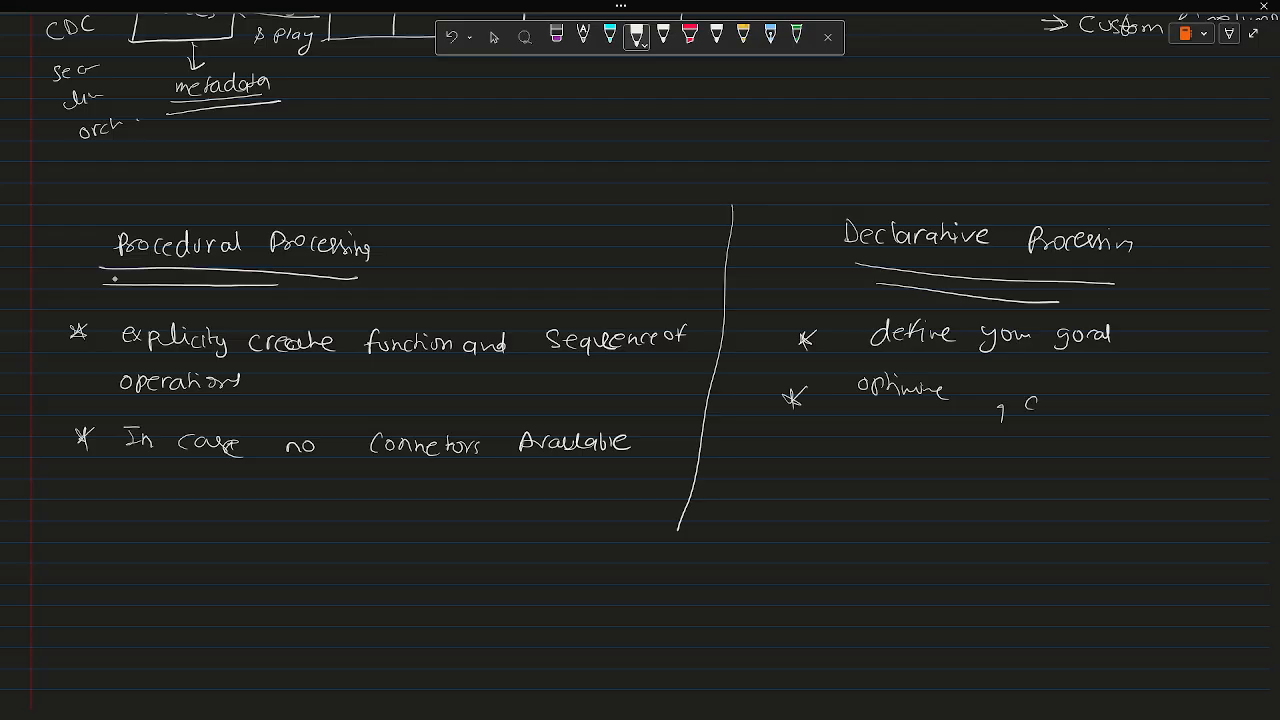
pyautogui.write('complexi')
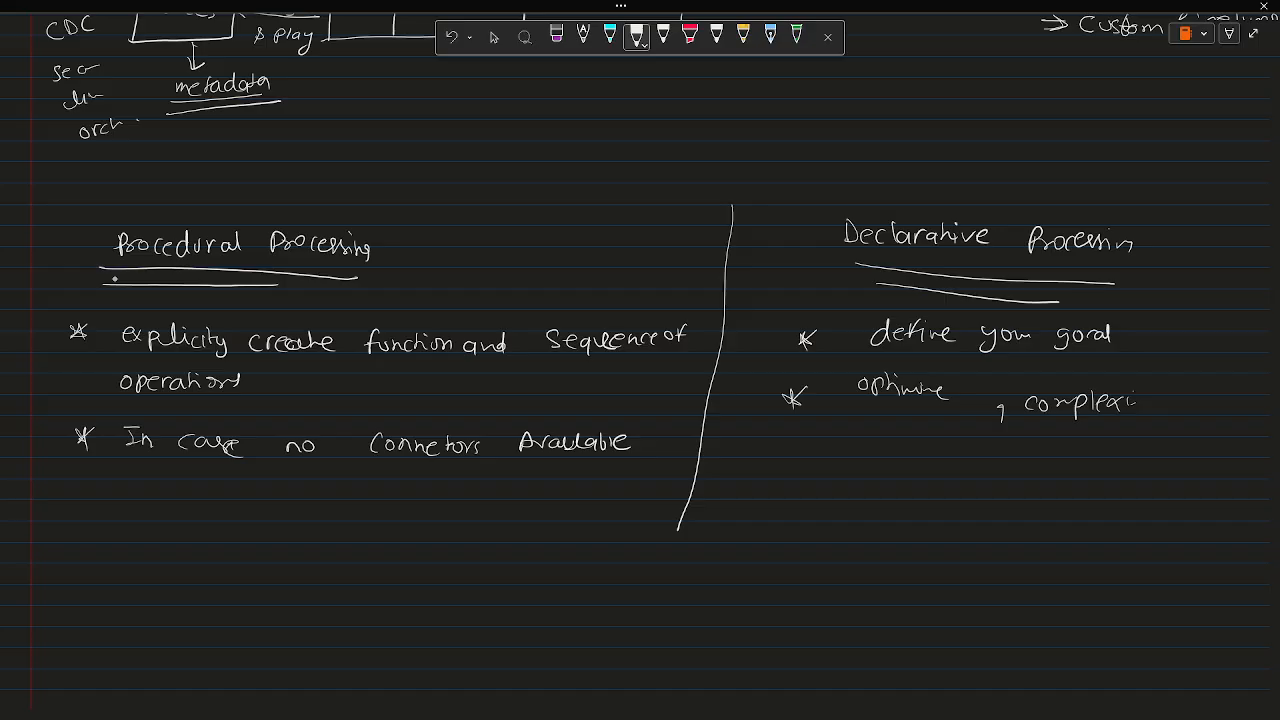
pyautogui.click(495, 37)
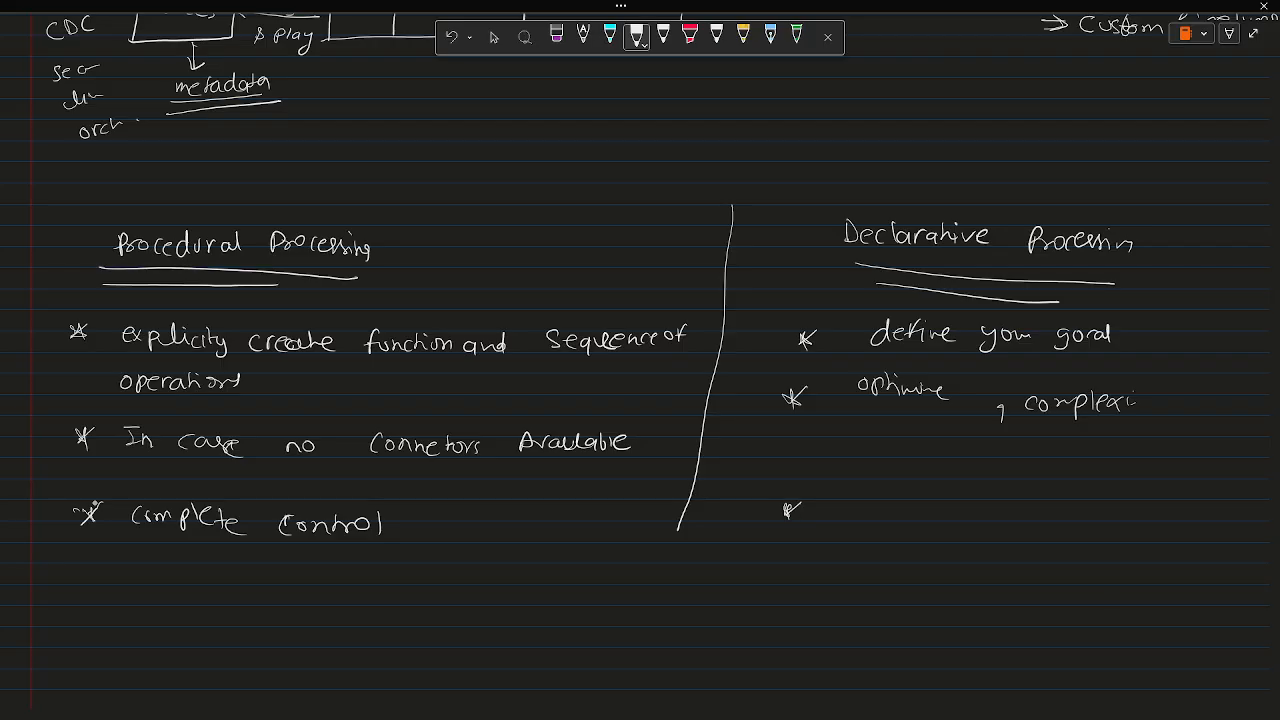
# Step: Write 'Not complete control' in the declarative column and start a lower-left star bullet
pyautogui.write('Not complete control')
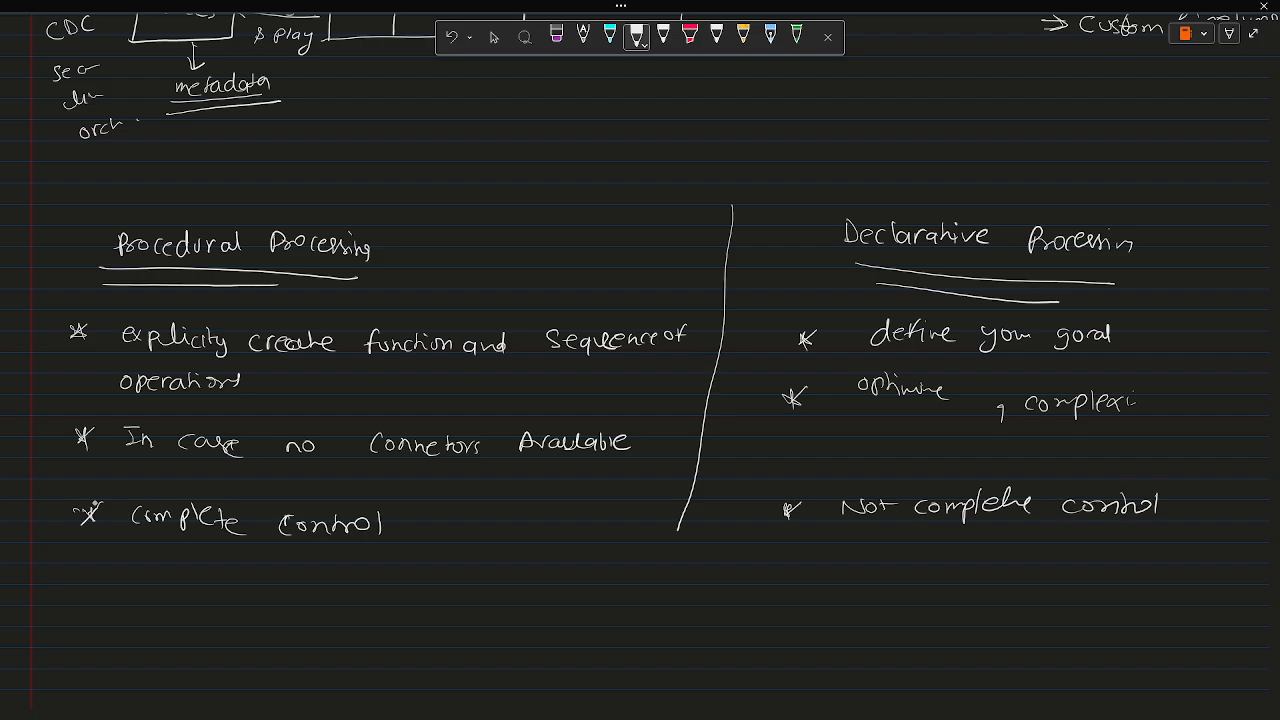
pyautogui.click(495, 37)
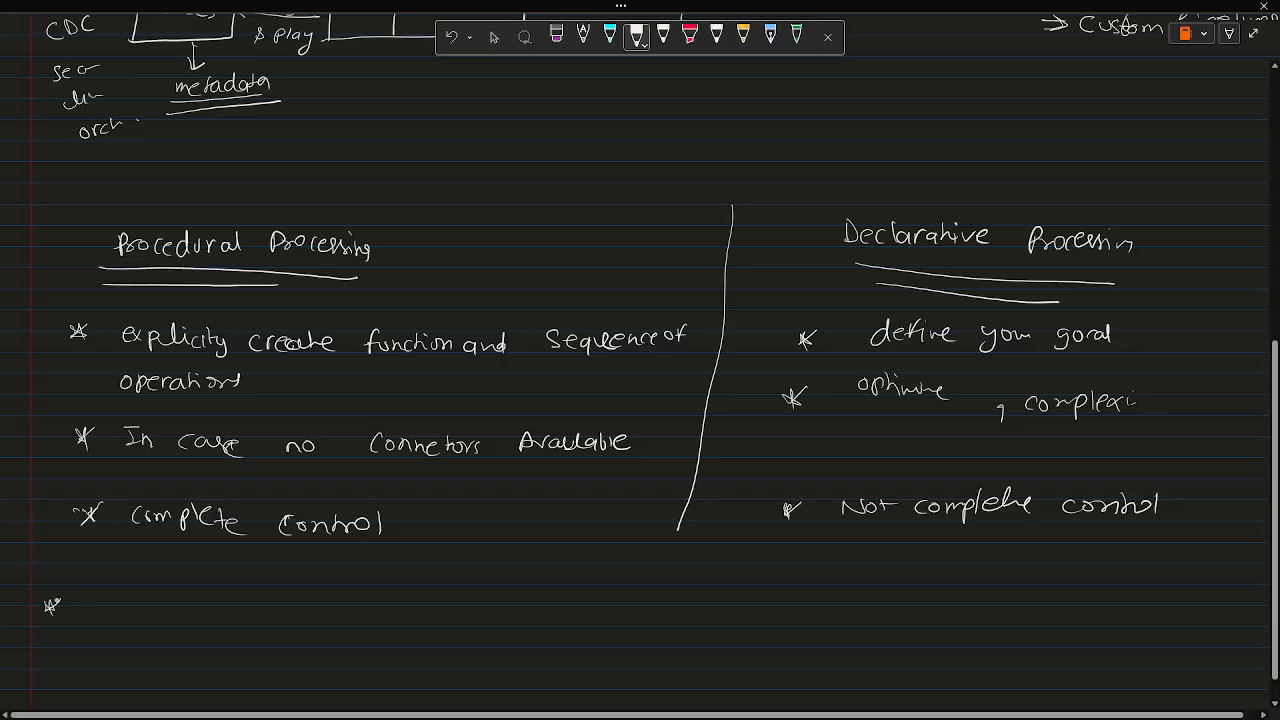
# Step: Handwrite '(Premium plan)' beside 'free', switch to Lasso Select, and scroll down
pyautogui.write('free')
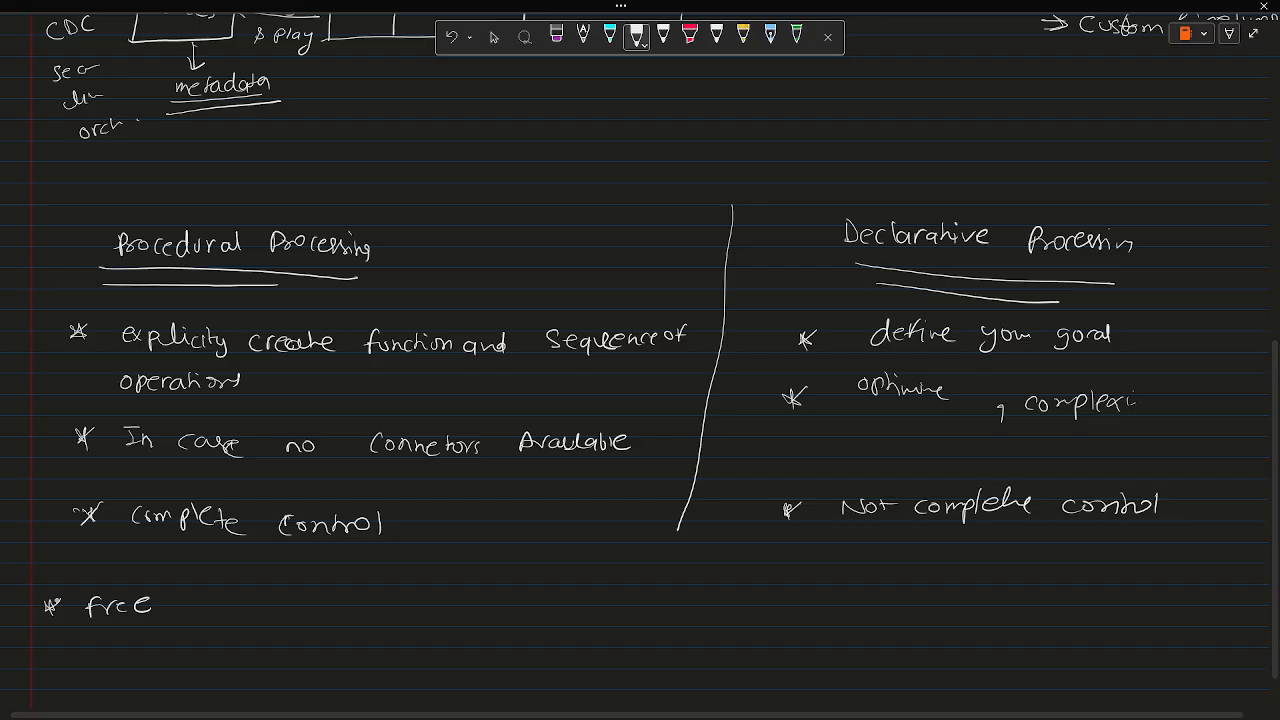
pyautogui.moveTo(240, 610); pyautogui.dragTo(325, 625)
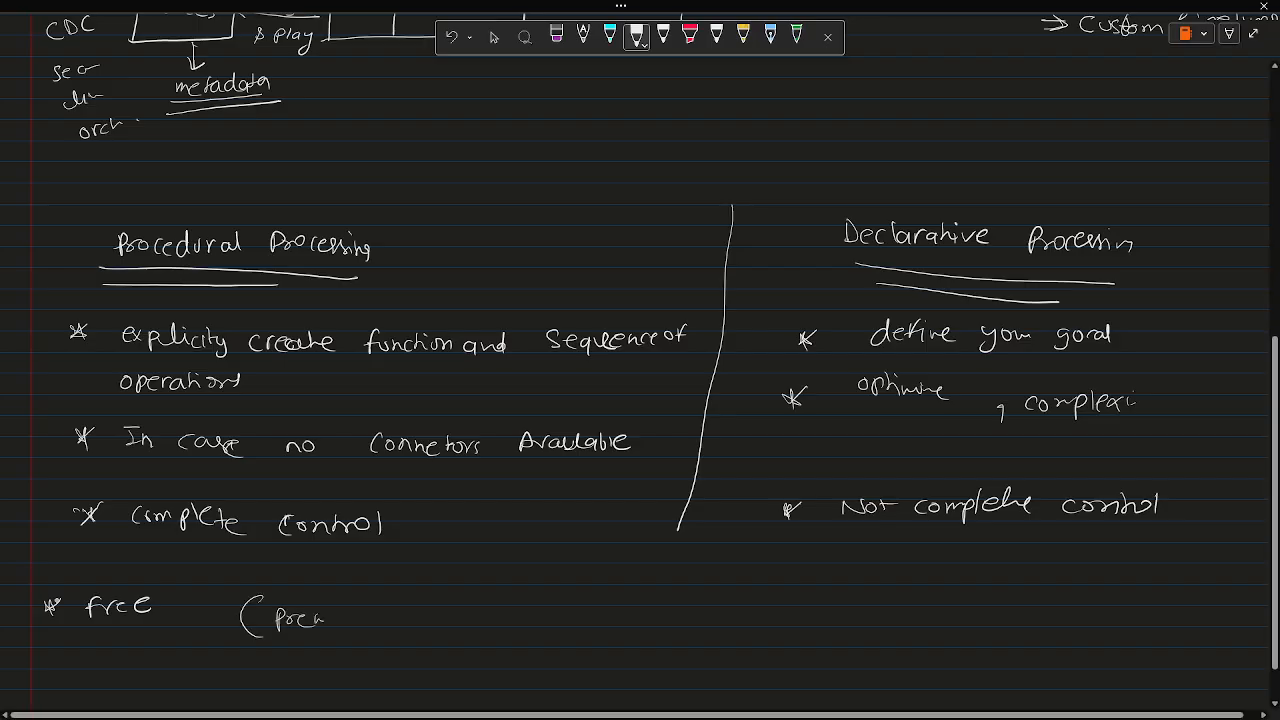
pyautogui.write('Premium pt')
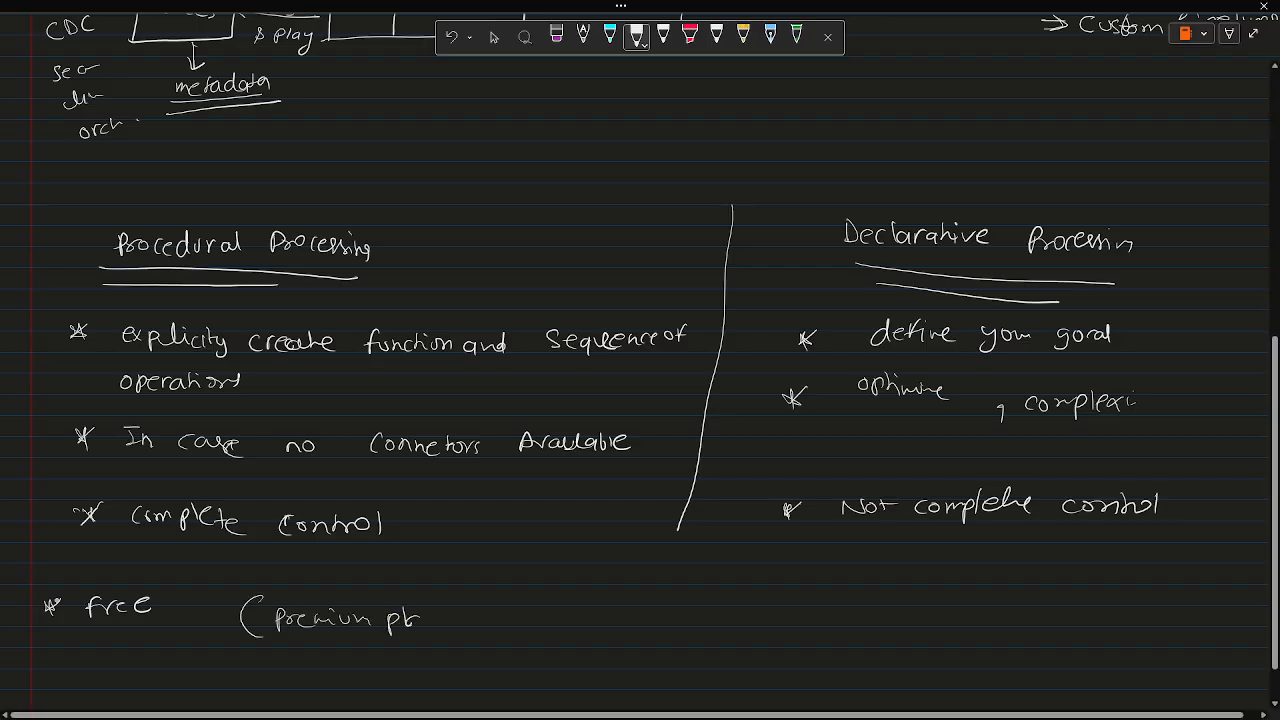
pyautogui.write('plan)')
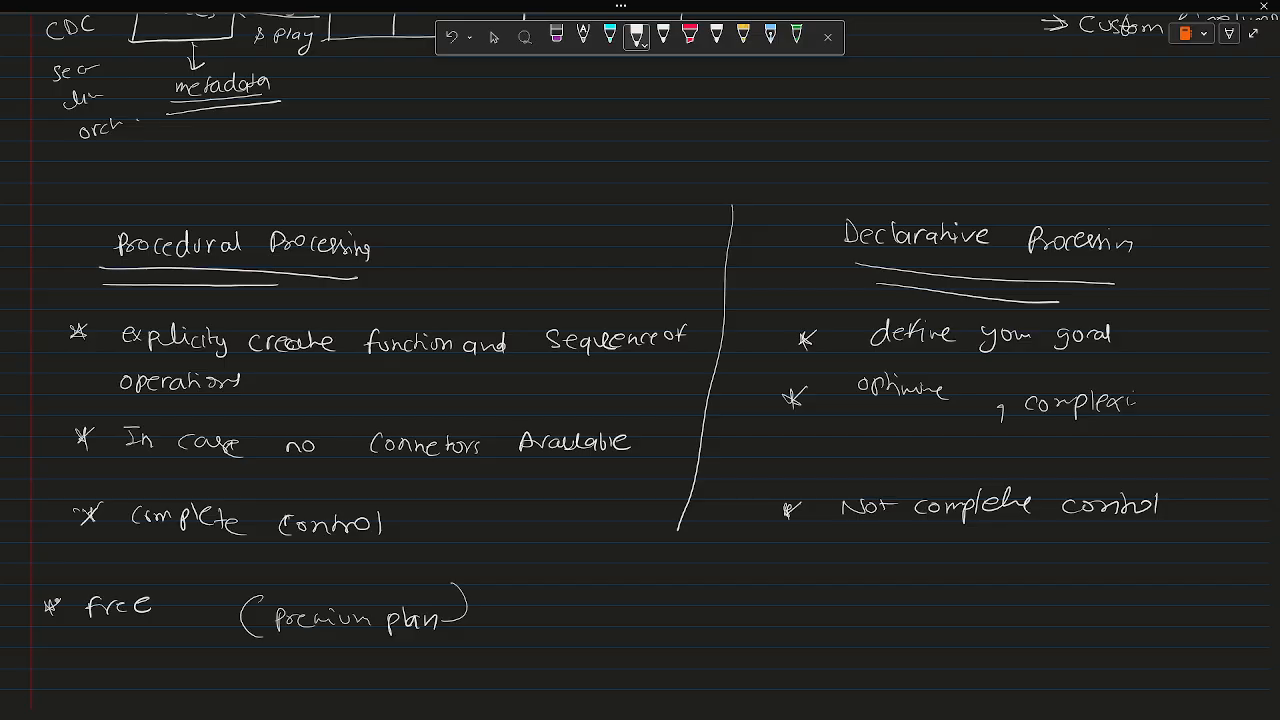
pyautogui.click(494, 37)
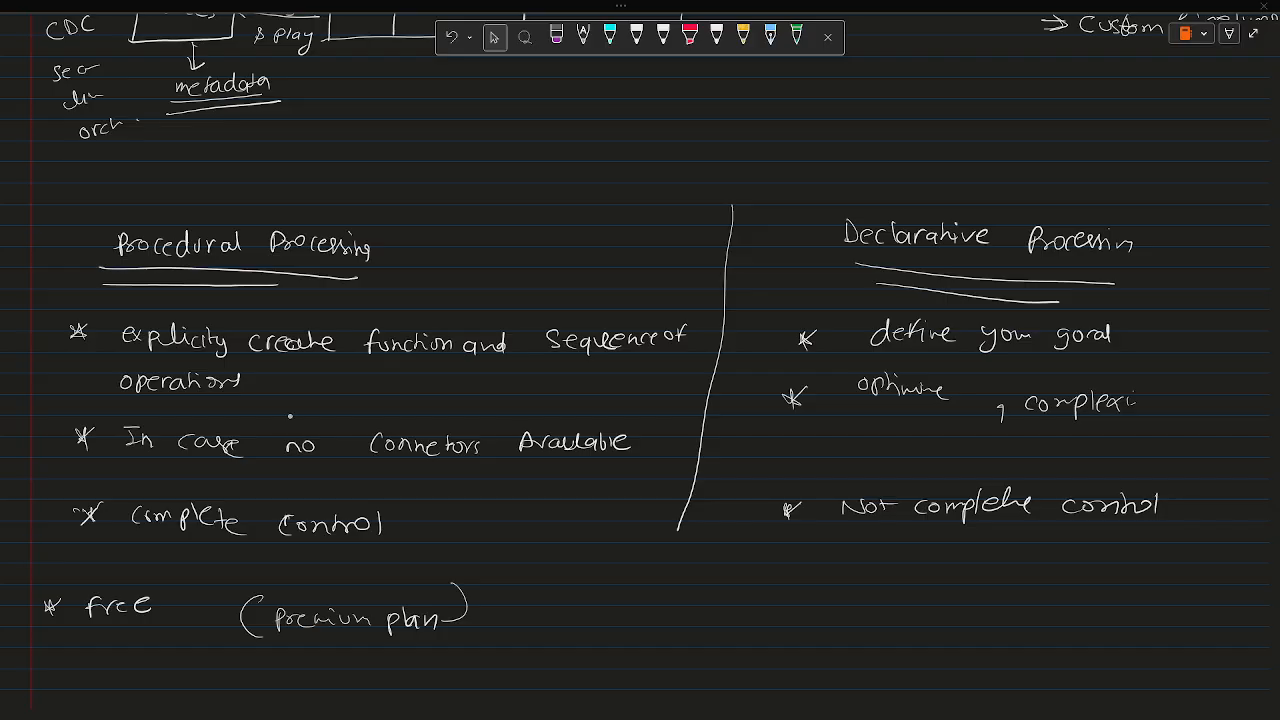
pyautogui.scroll(-3)
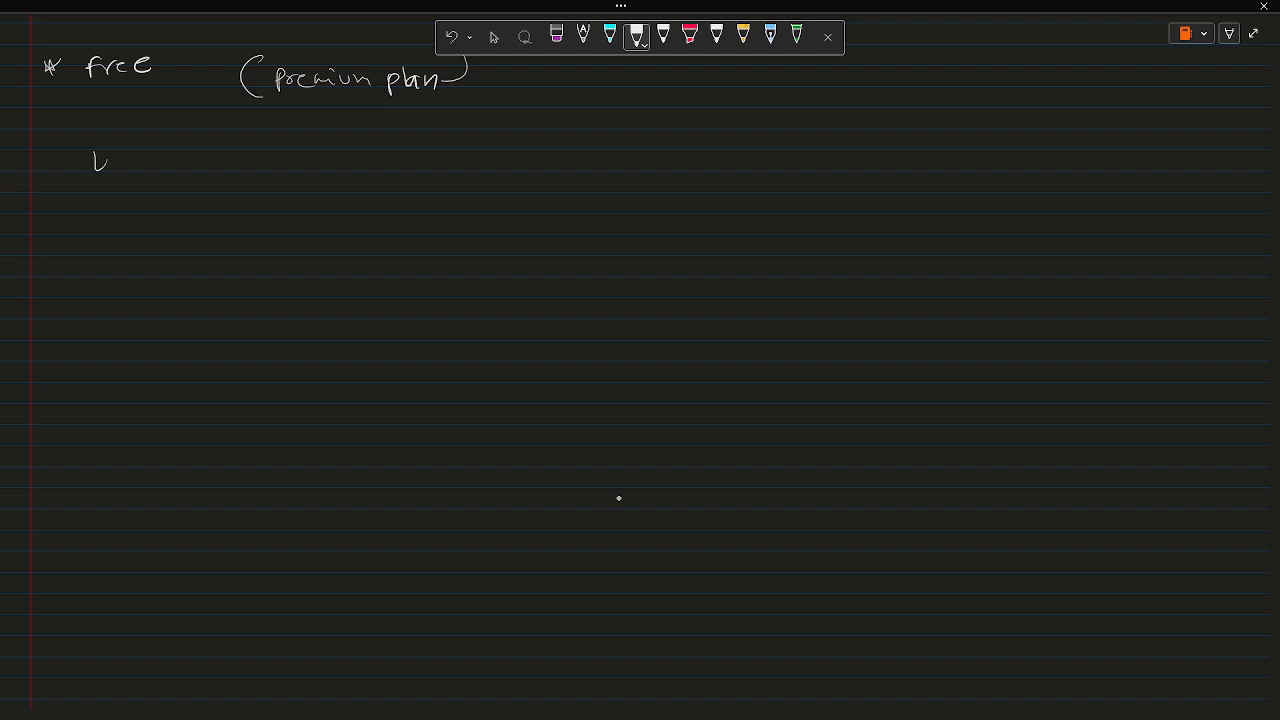
# Step: Write an underlined 'Limitation' heading with an arrow and '2000 Concurrent task be executed'
pyautogui.moveTo(90, 160); pyautogui.dragTo(160, 165)
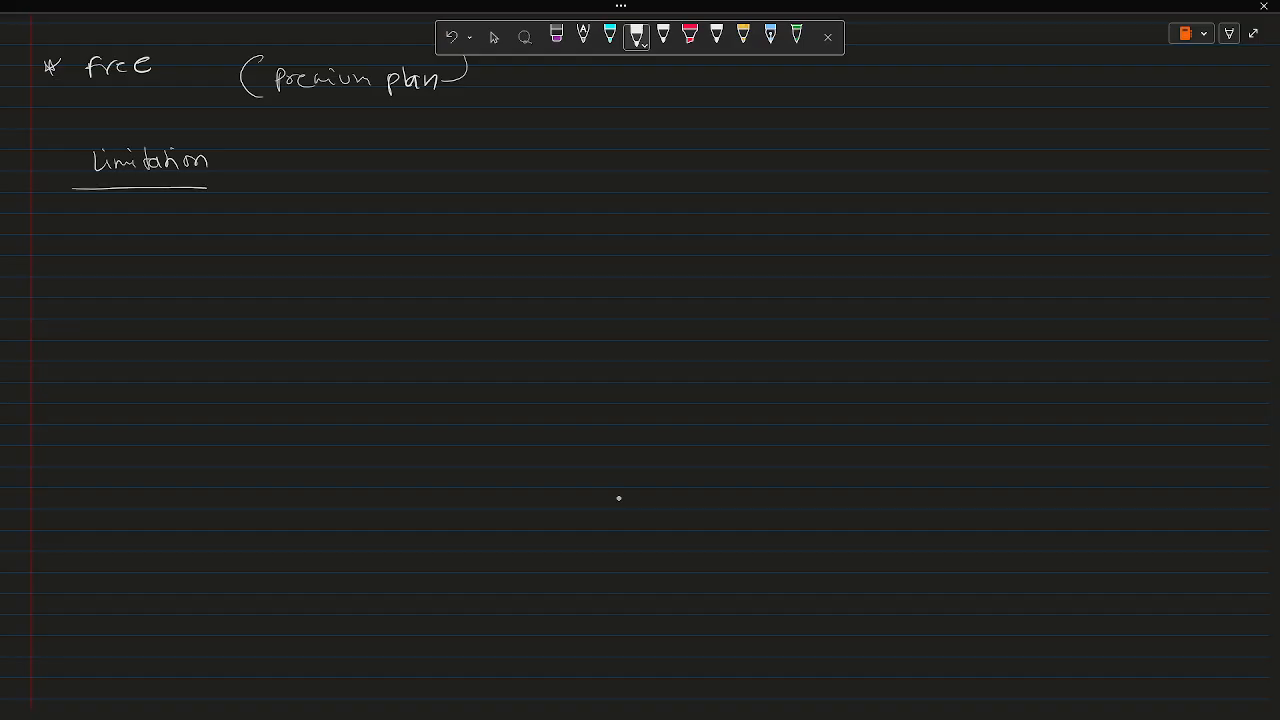
pyautogui.moveTo(72, 222); pyautogui.dragTo(95, 219)
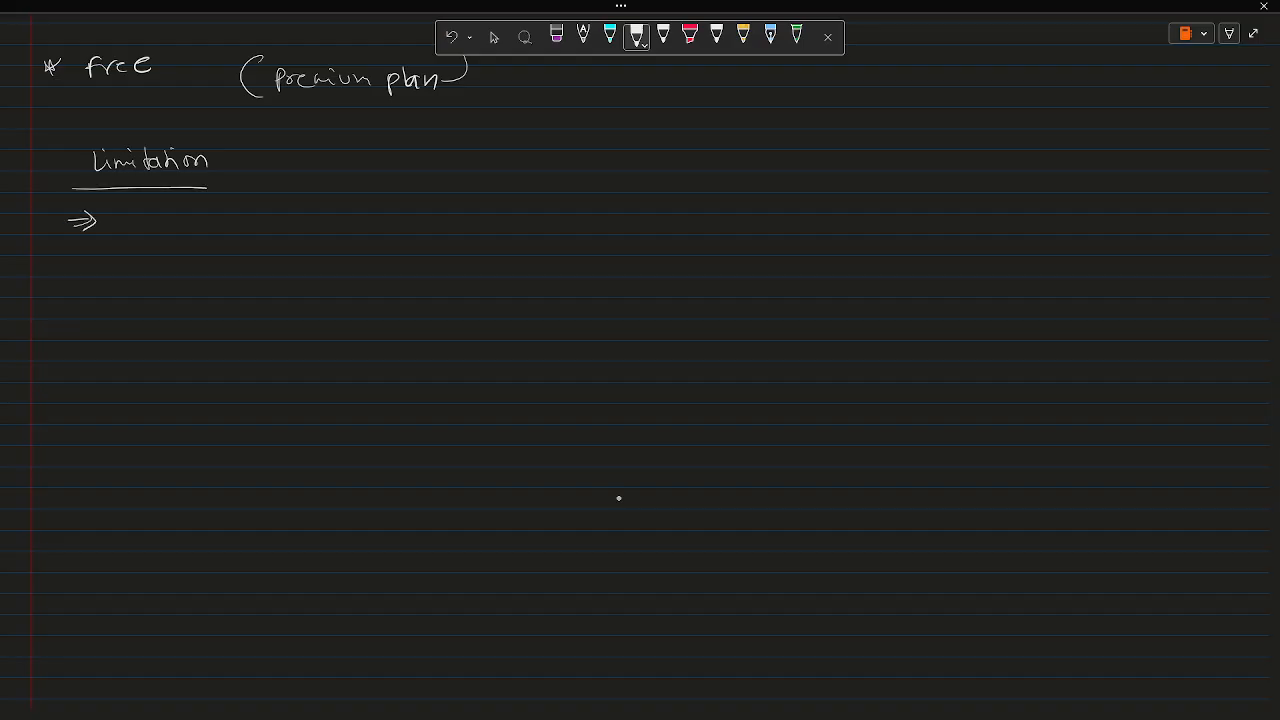
pyautogui.moveTo(145, 245); pyautogui.dragTo(170, 230)
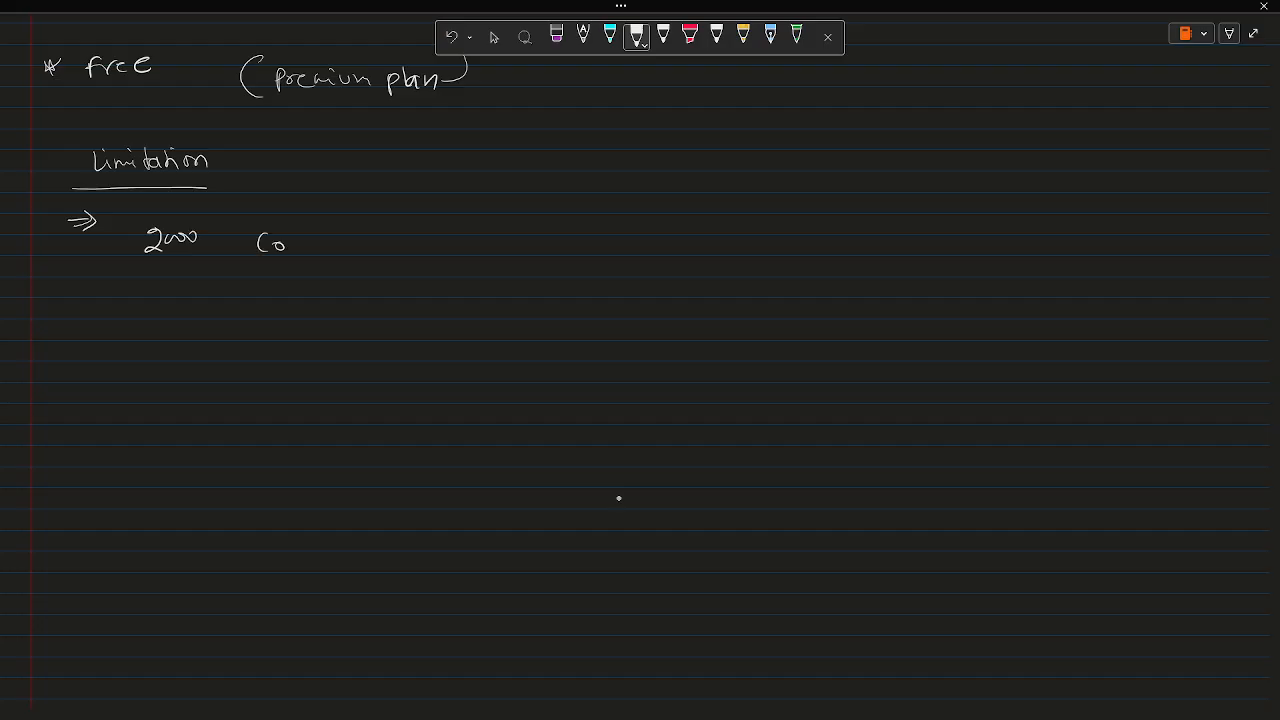
pyautogui.moveTo(270, 243); pyautogui.dragTo(335, 243)
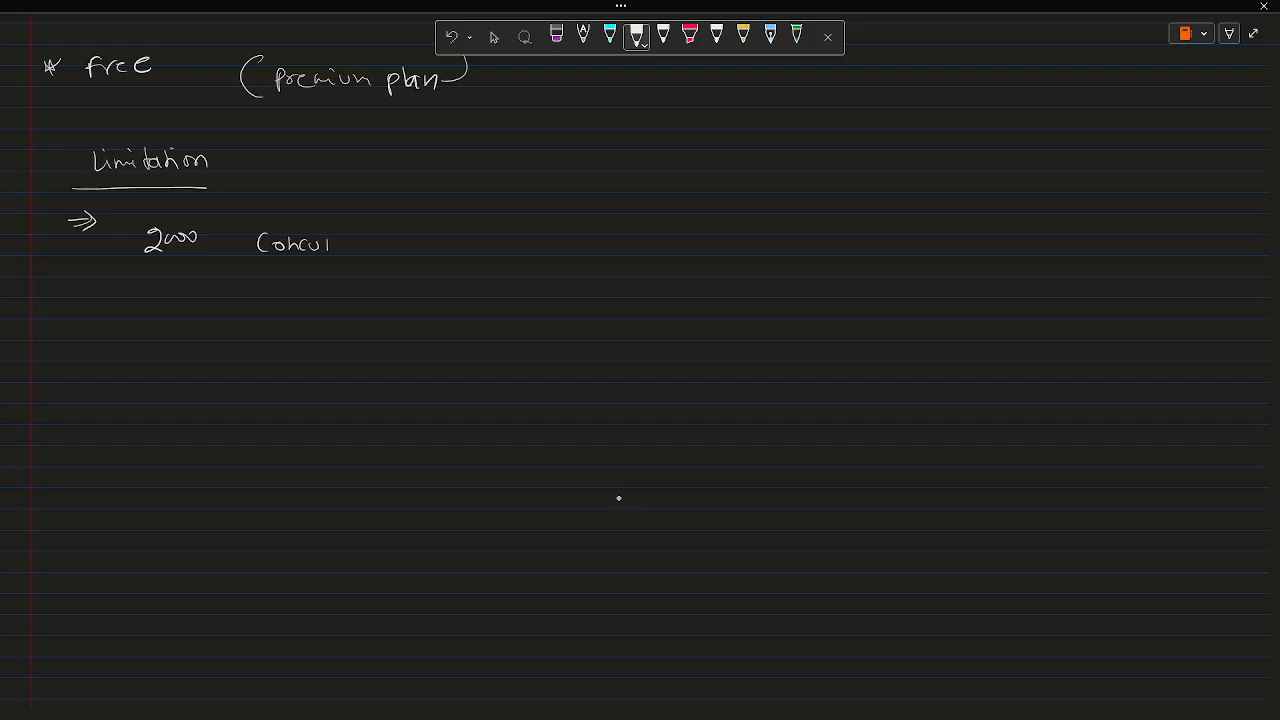
pyautogui.moveTo(320, 240); pyautogui.dragTo(410, 240)
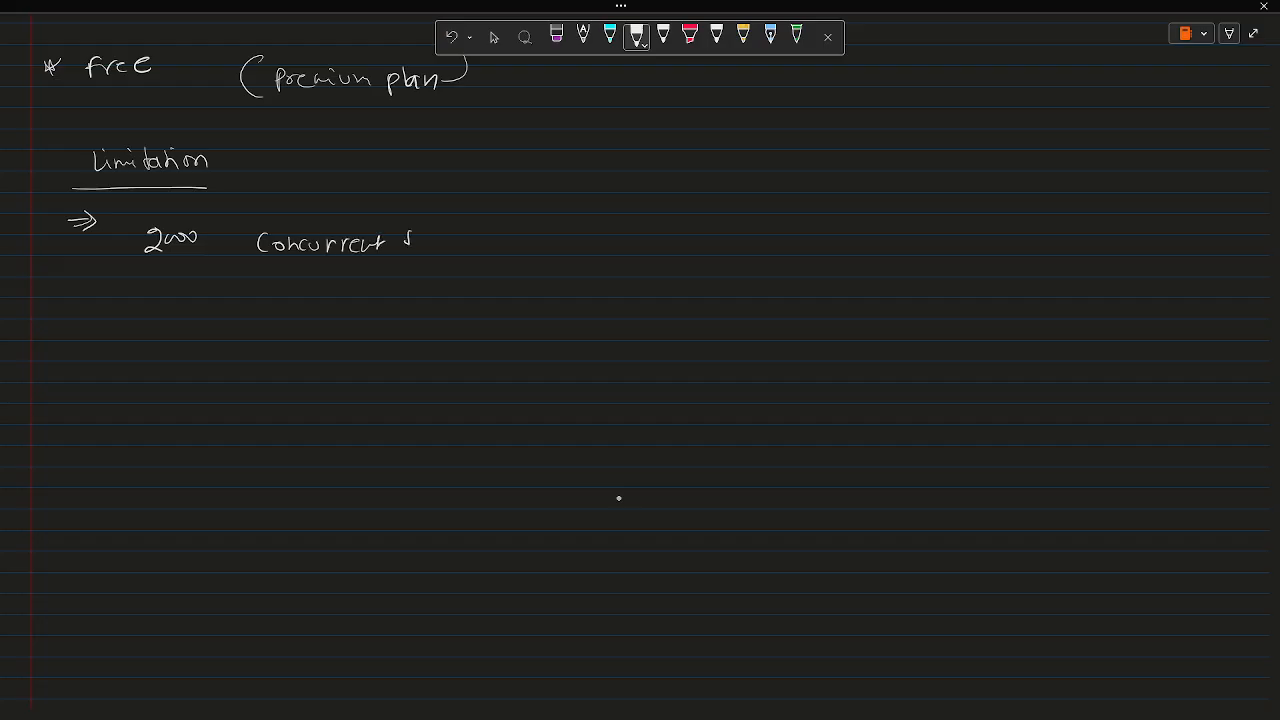
pyautogui.moveTo(410, 240); pyautogui.dragTo(455, 240)
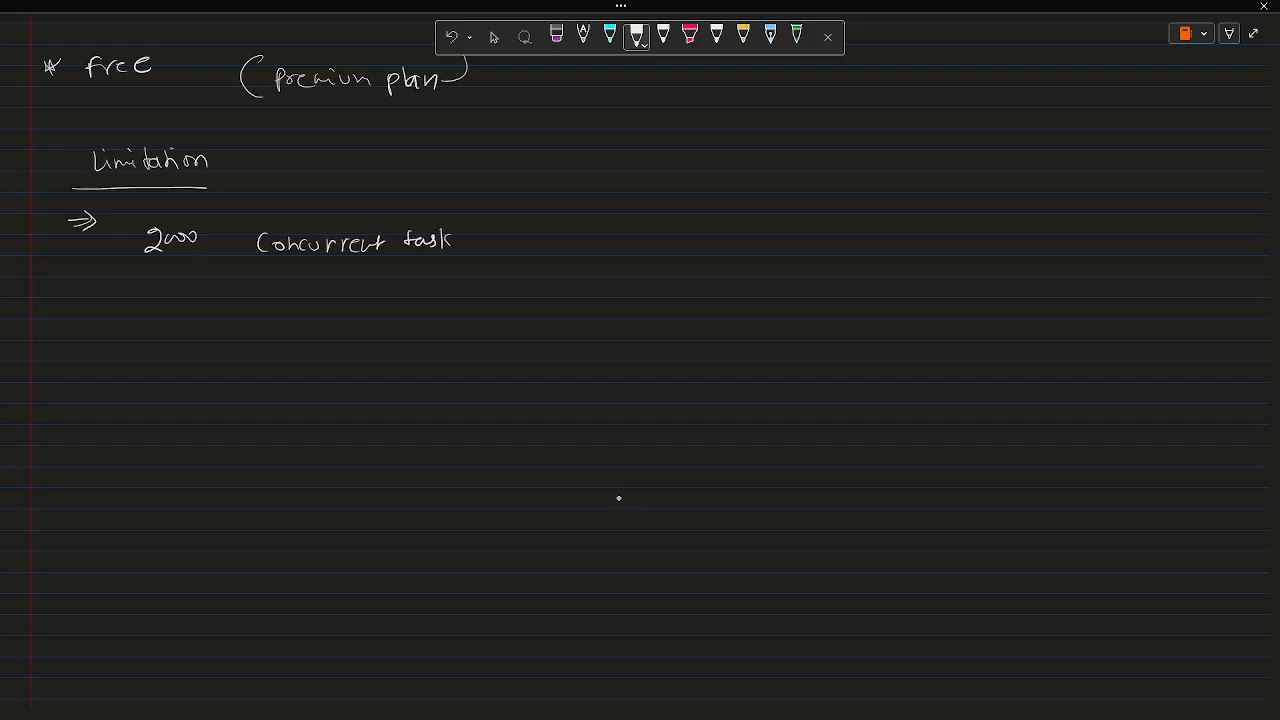
pyautogui.moveTo(465, 240); pyautogui.dragTo(550, 245)
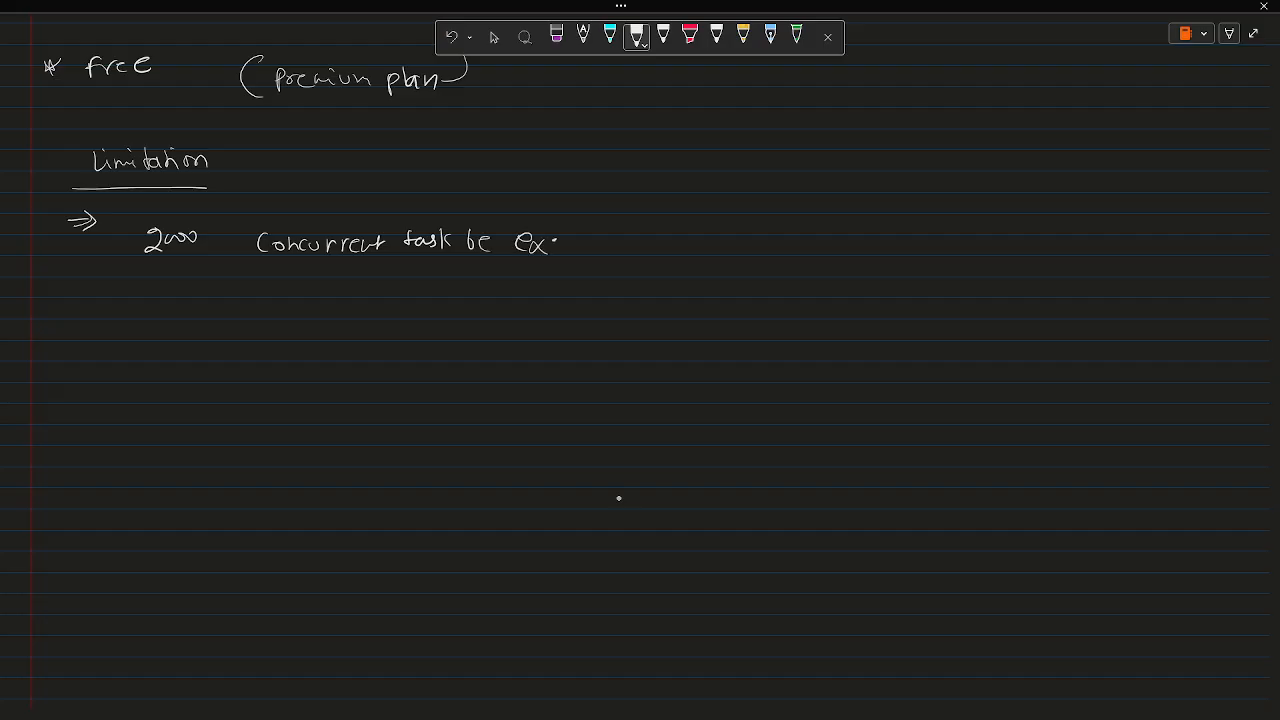
pyautogui.write('executed')
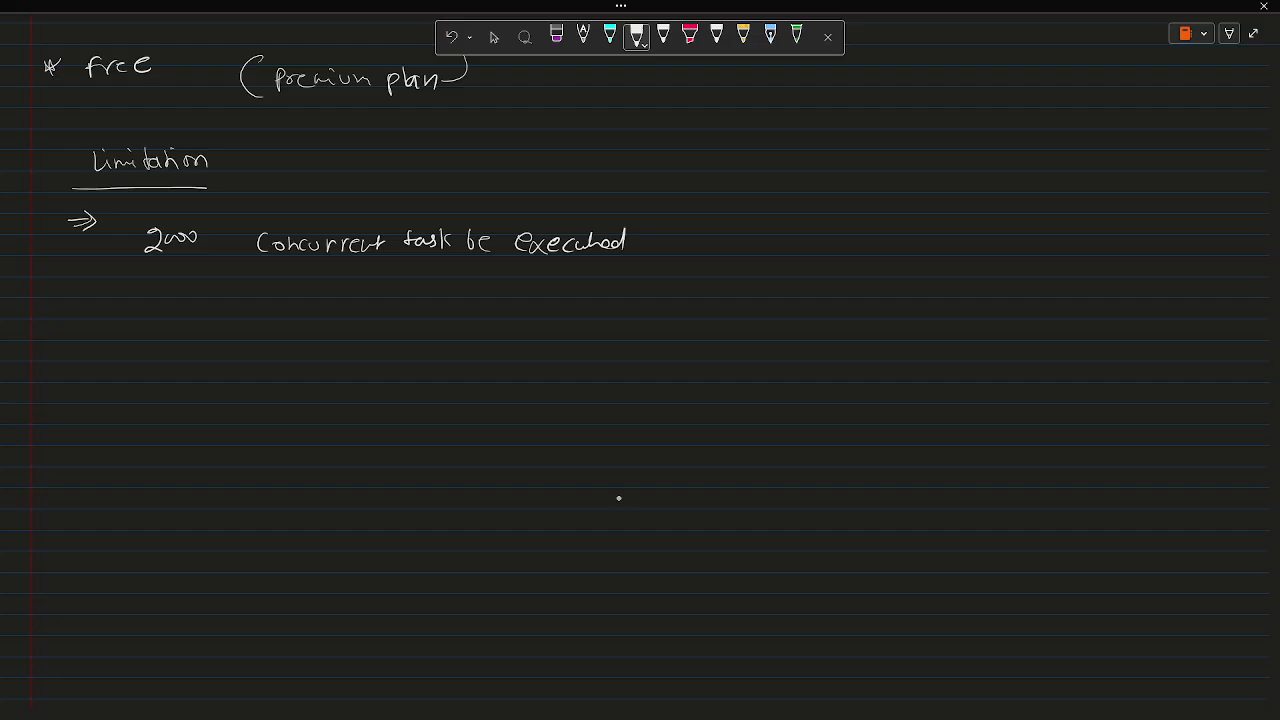
# Step: Number items 1 and 2, write '10000 job', and begin item 3
pyautogui.moveTo(103, 250); pyautogui.dragTo(110, 262)
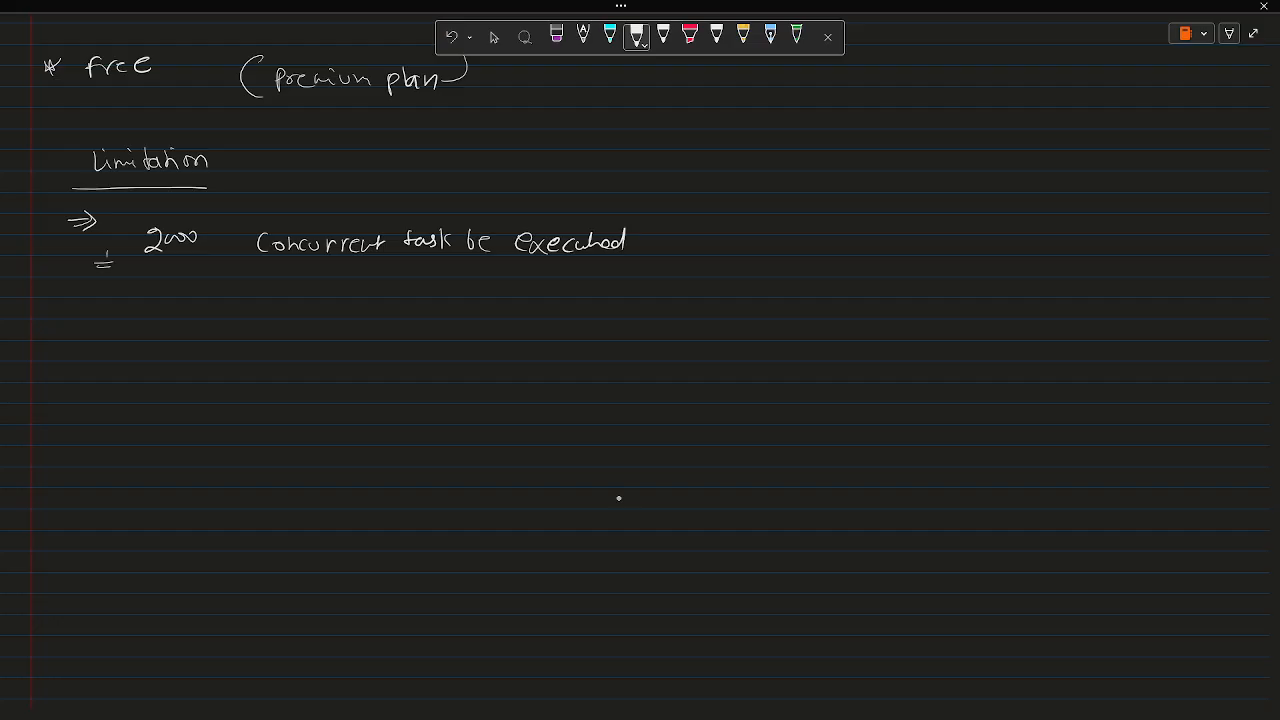
pyautogui.moveTo(95, 310); pyautogui.dragTo(110, 340)
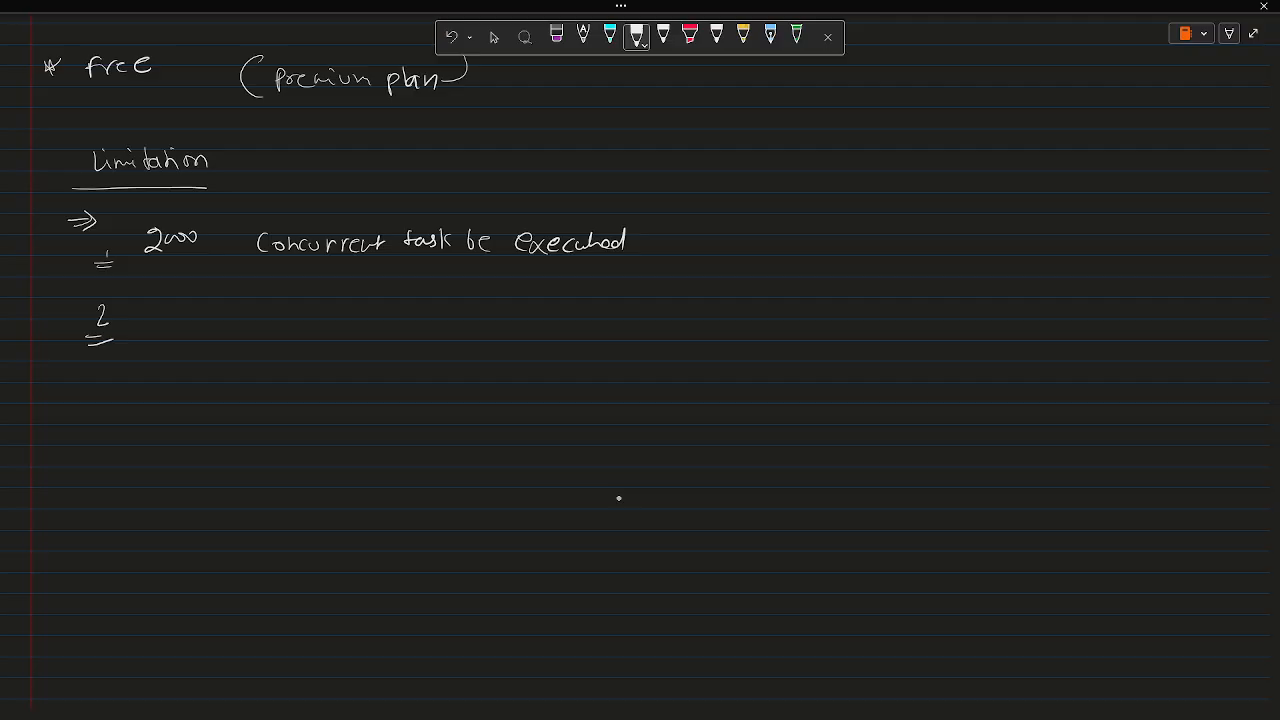
pyautogui.moveTo(135, 320); pyautogui.dragTo(185, 315)
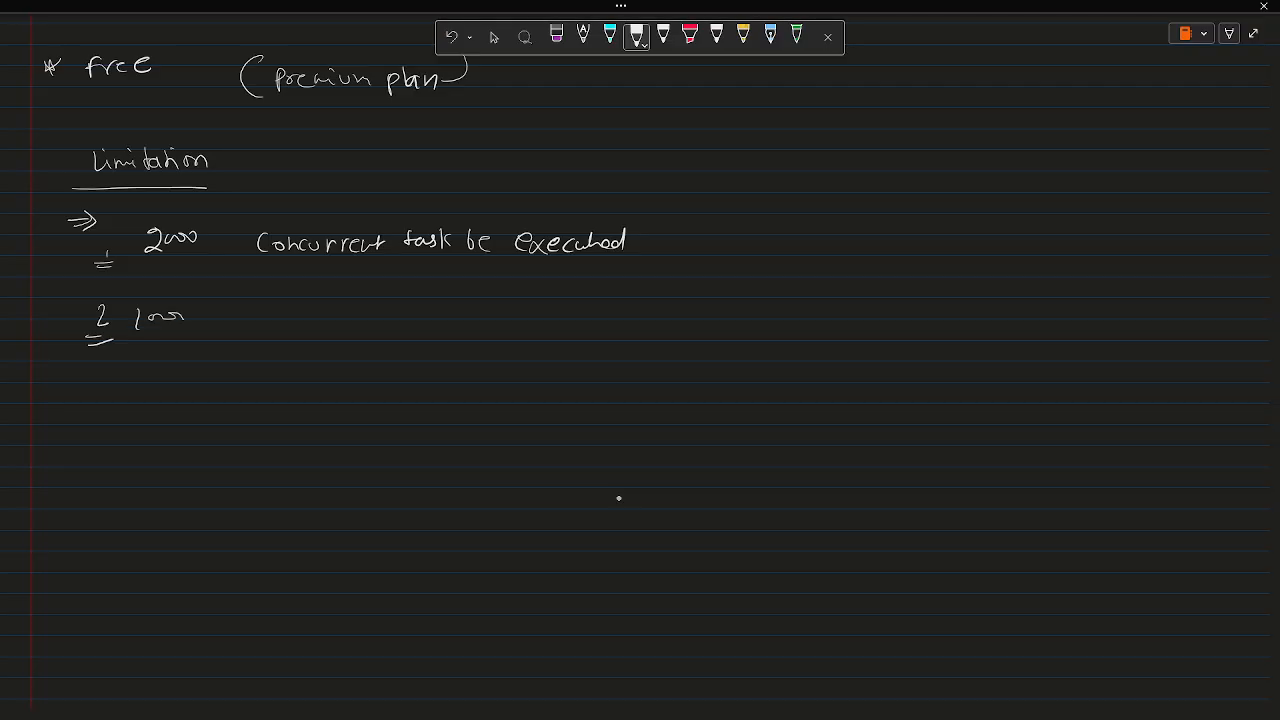
pyautogui.moveTo(160, 315); pyautogui.dragTo(205, 318)
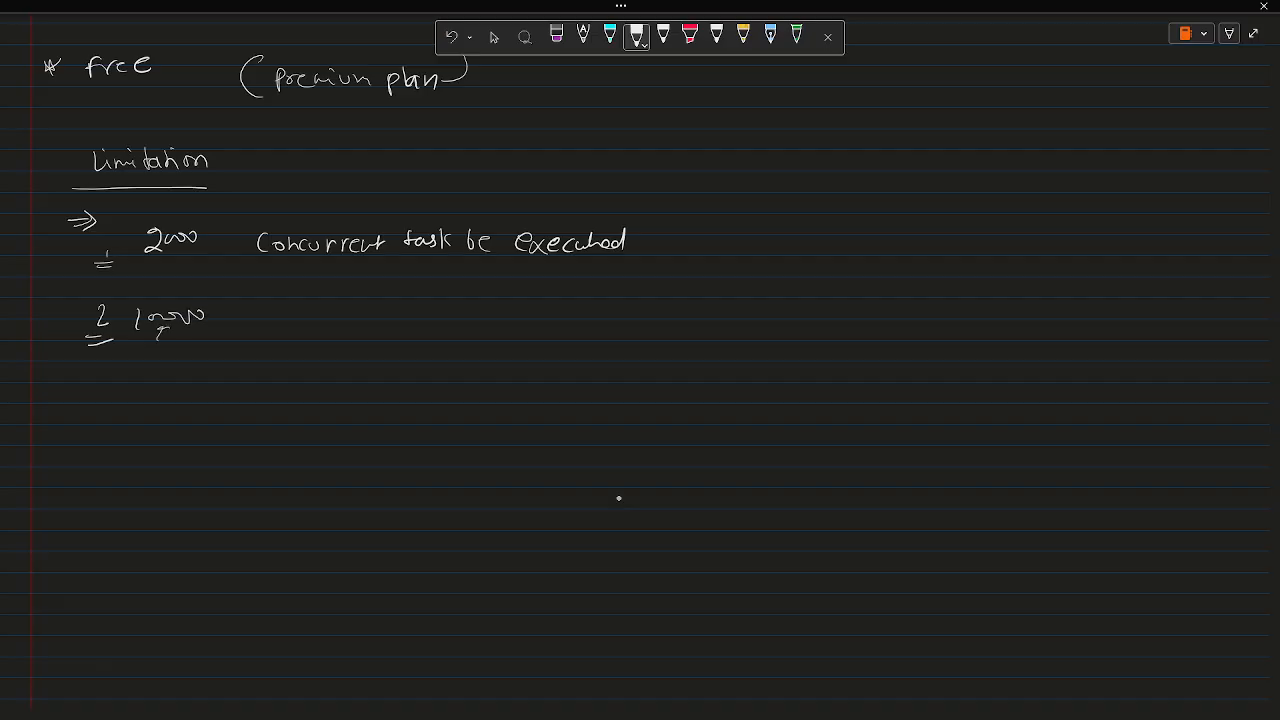
pyautogui.moveTo(265, 322); pyautogui.dragTo(315, 322)
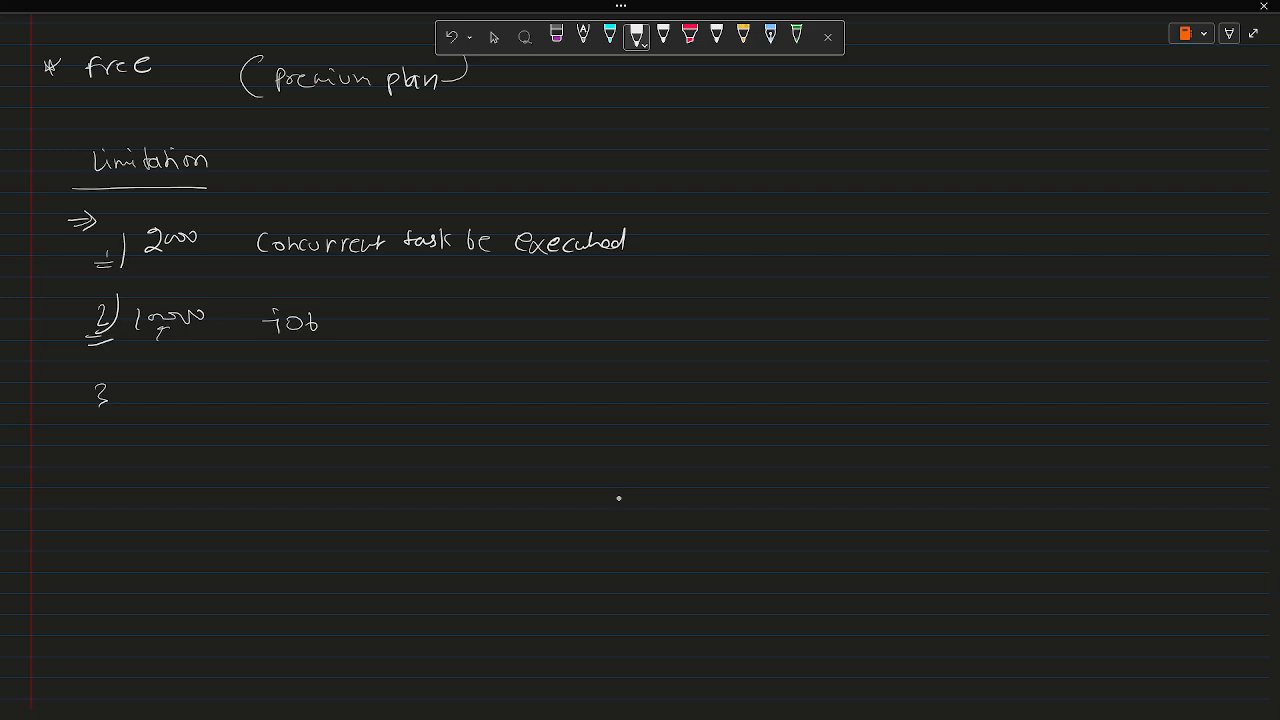
# Step: Handwrite the third limitation 'In one task you can have 100 jobs'
pyautogui.moveTo(95, 380); pyautogui.dragTo(100, 405)
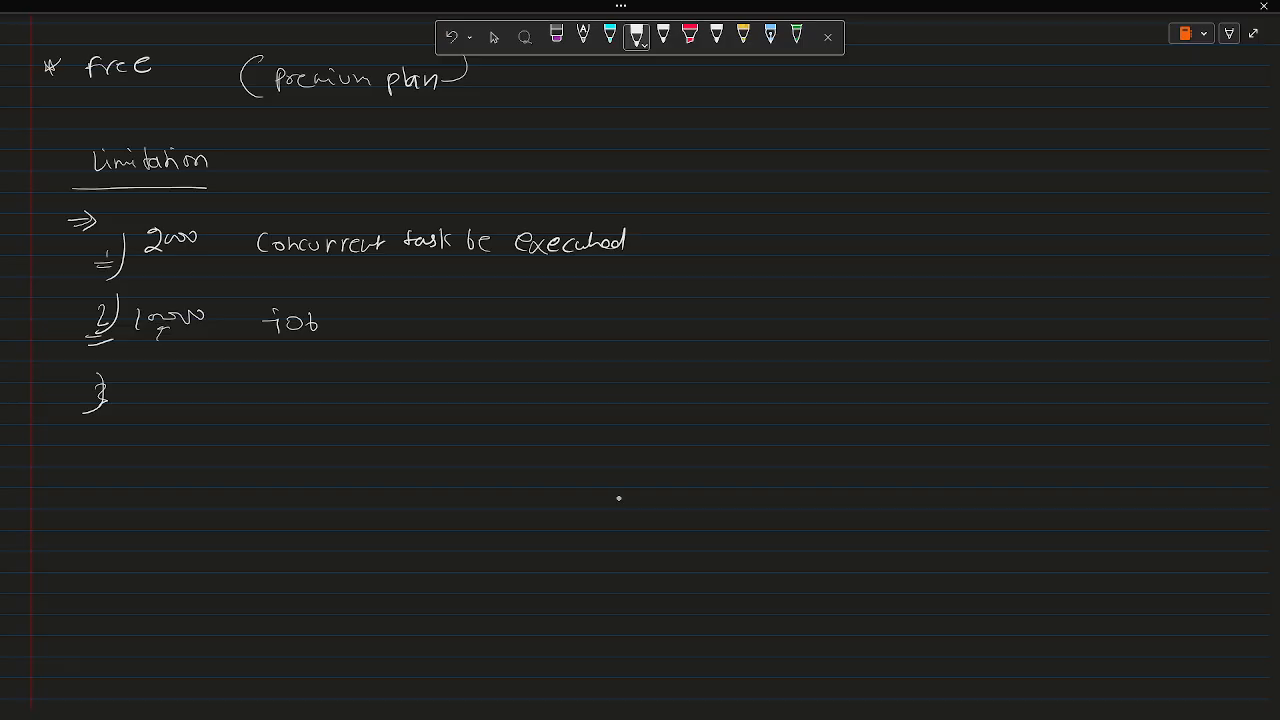
pyautogui.moveTo(140, 385); pyautogui.dragTo(165, 390)
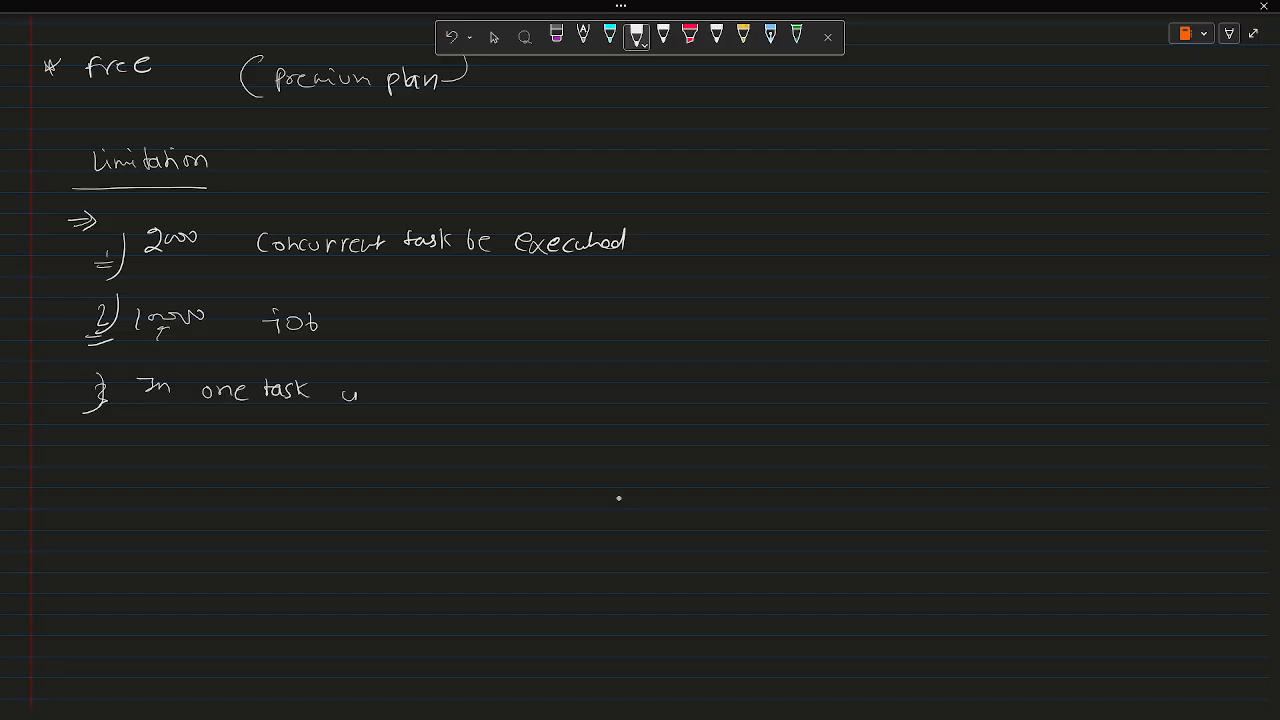
pyautogui.moveTo(345, 390); pyautogui.dragTo(460, 395)
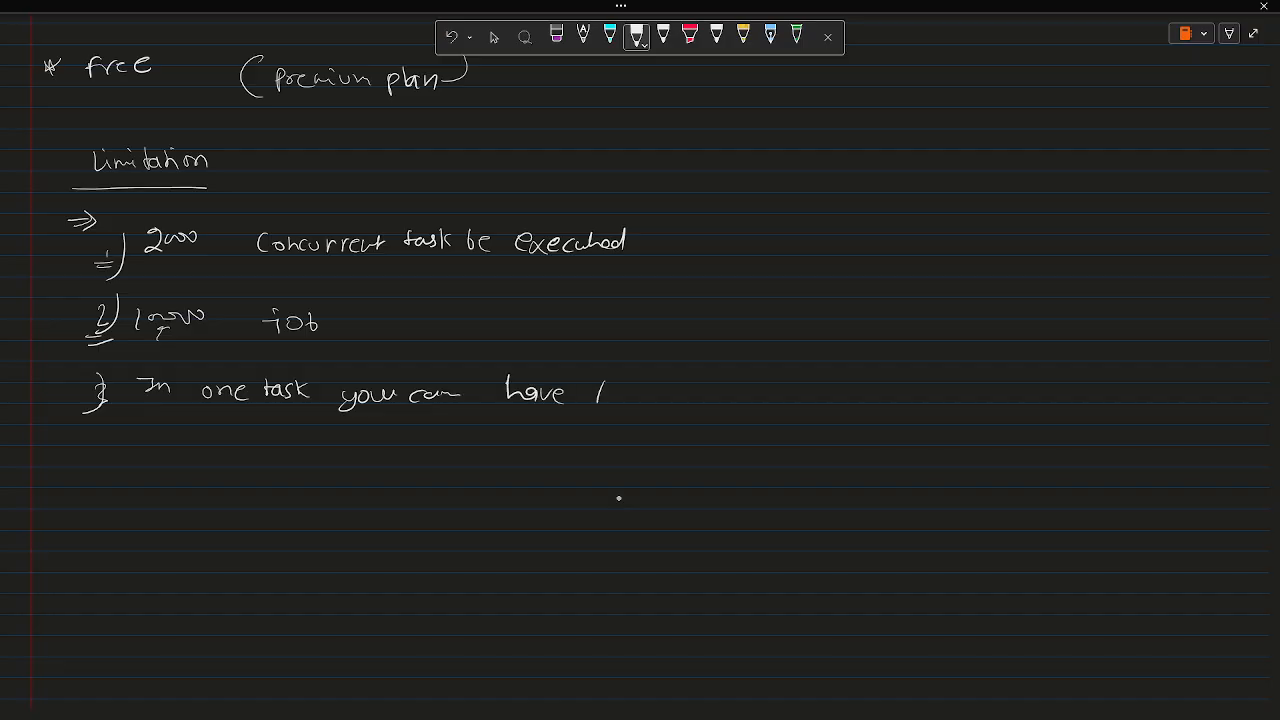
pyautogui.moveTo(605, 395); pyautogui.dragTo(640, 395)
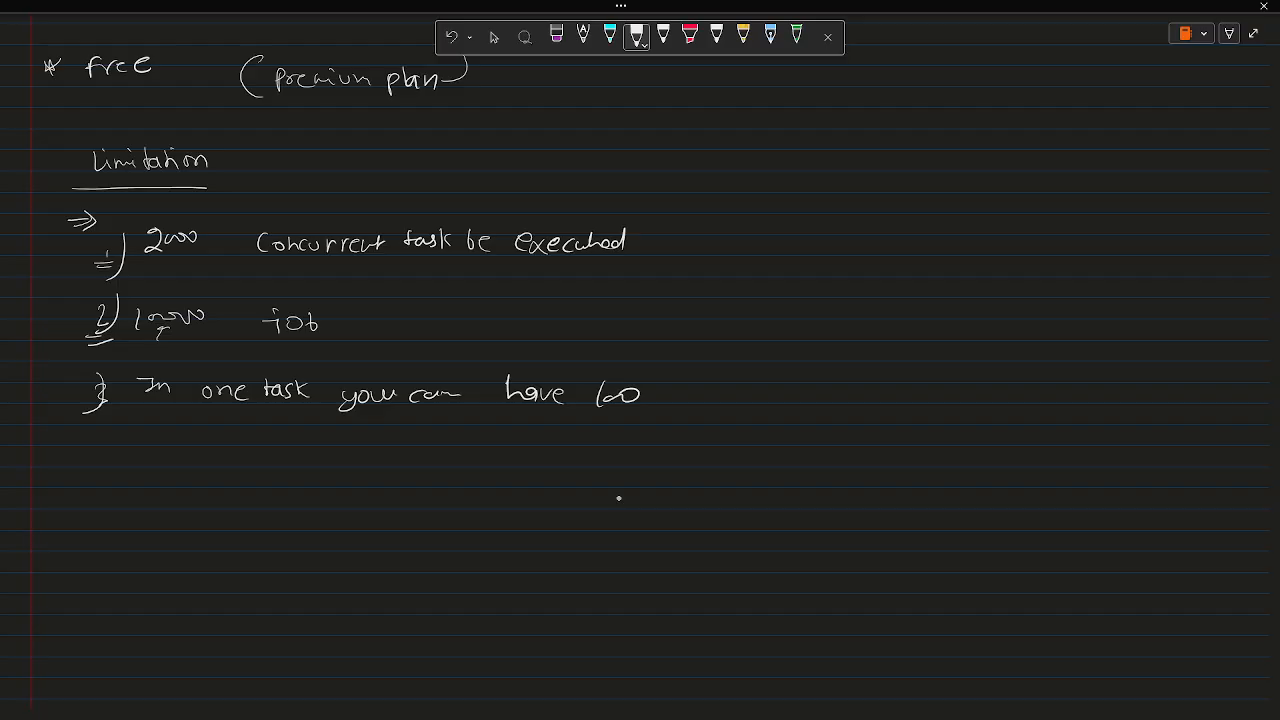
pyautogui.moveTo(670, 390); pyautogui.dragTo(705, 390)
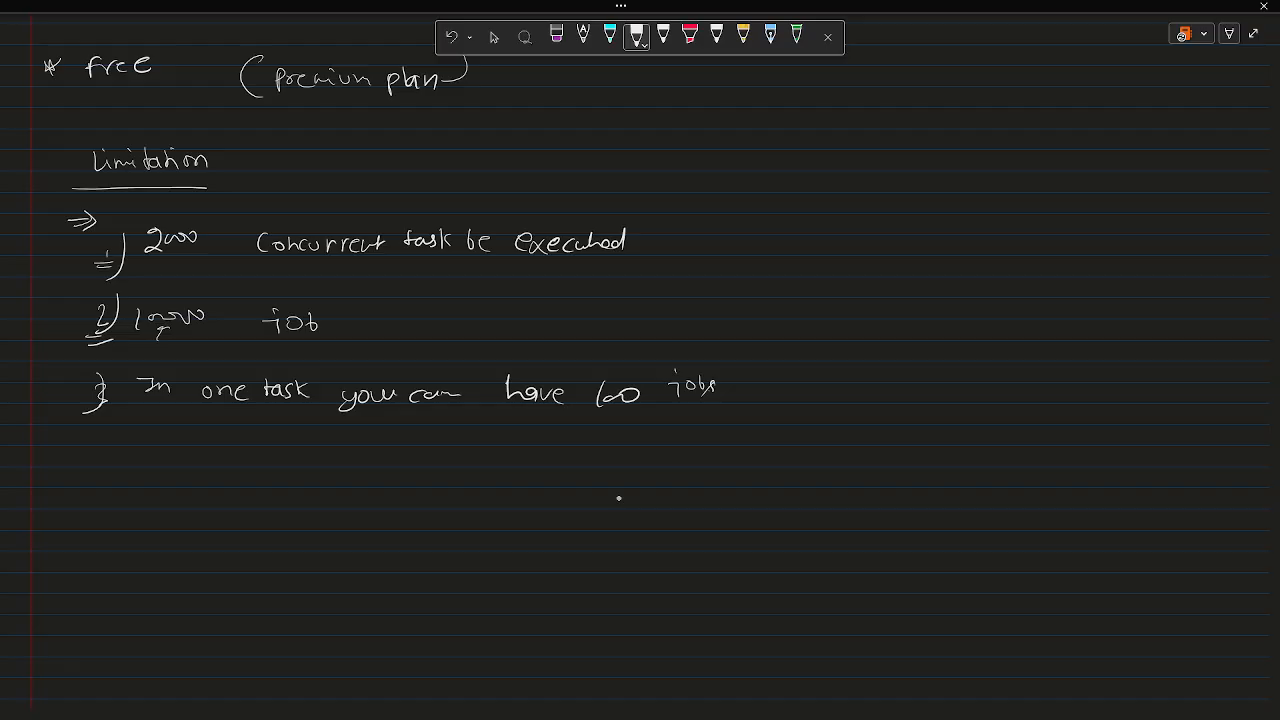
# Step: Write '12000 limit for job' beneath it, then switch to Lasso Select
pyautogui.moveTo(180, 460); pyautogui.dragTo(255, 465)
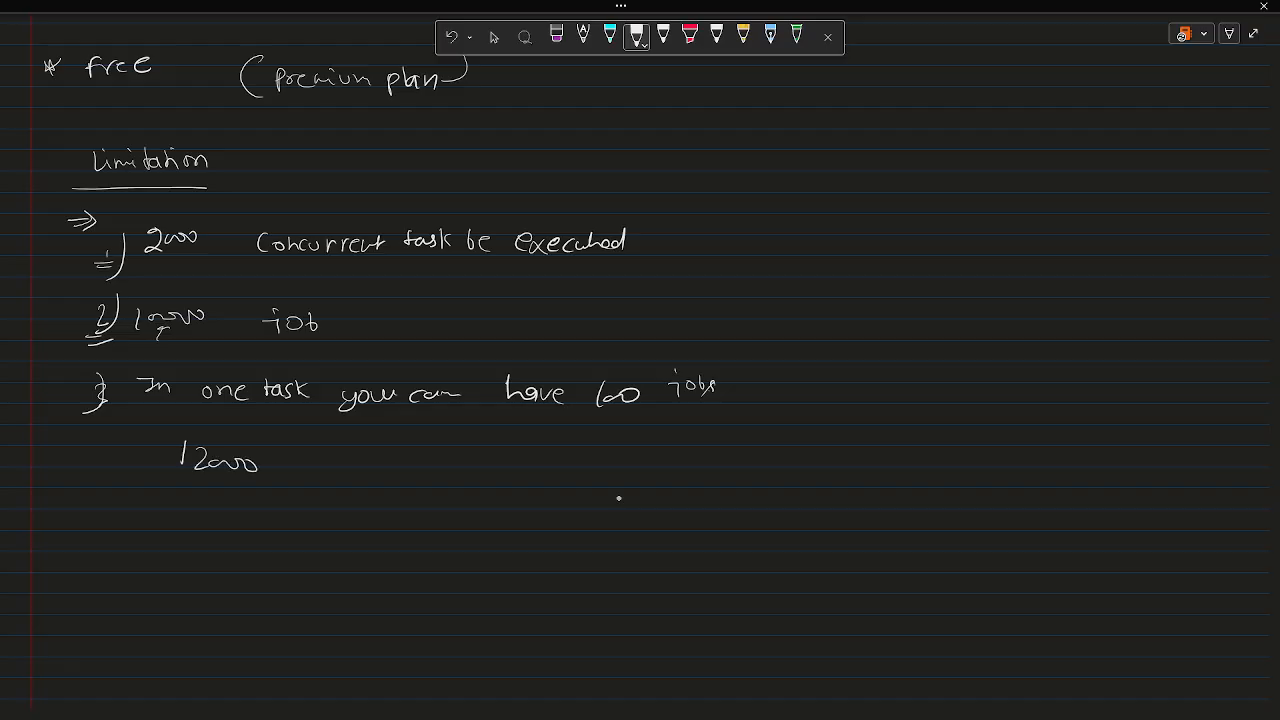
pyautogui.moveTo(300, 470); pyautogui.dragTo(335, 470)
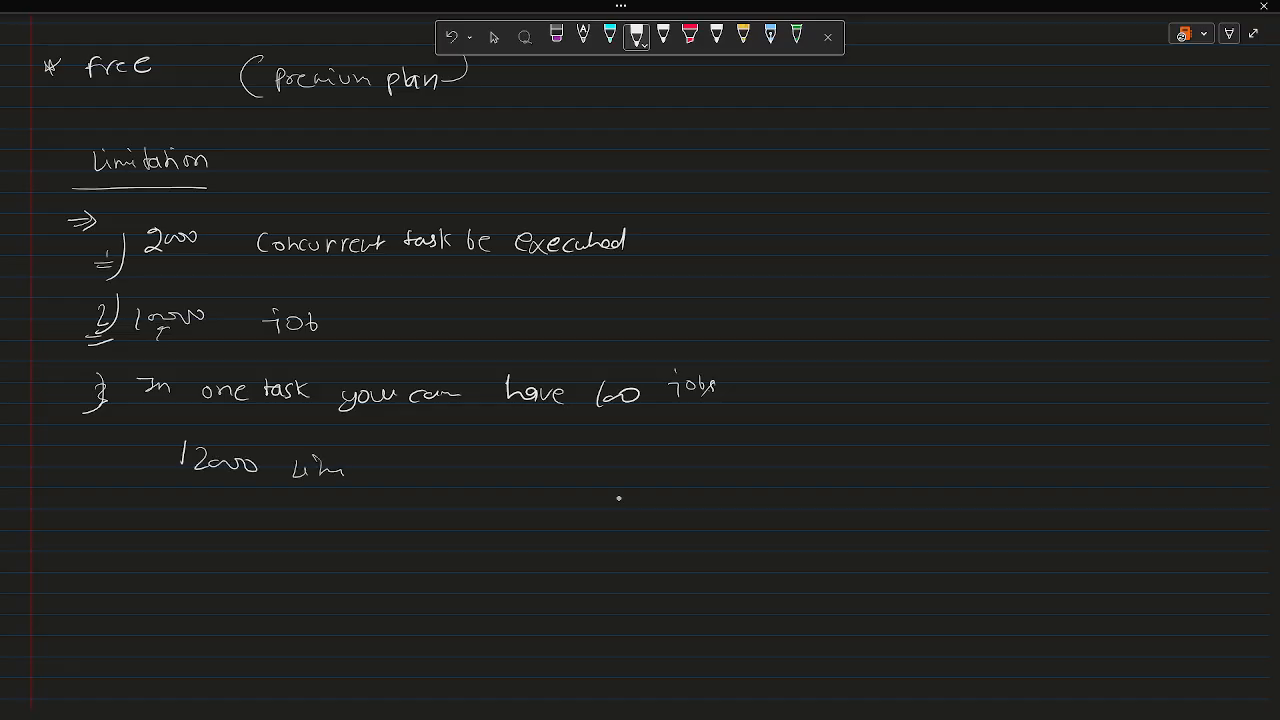
pyautogui.moveTo(340, 465); pyautogui.dragTo(425, 465)
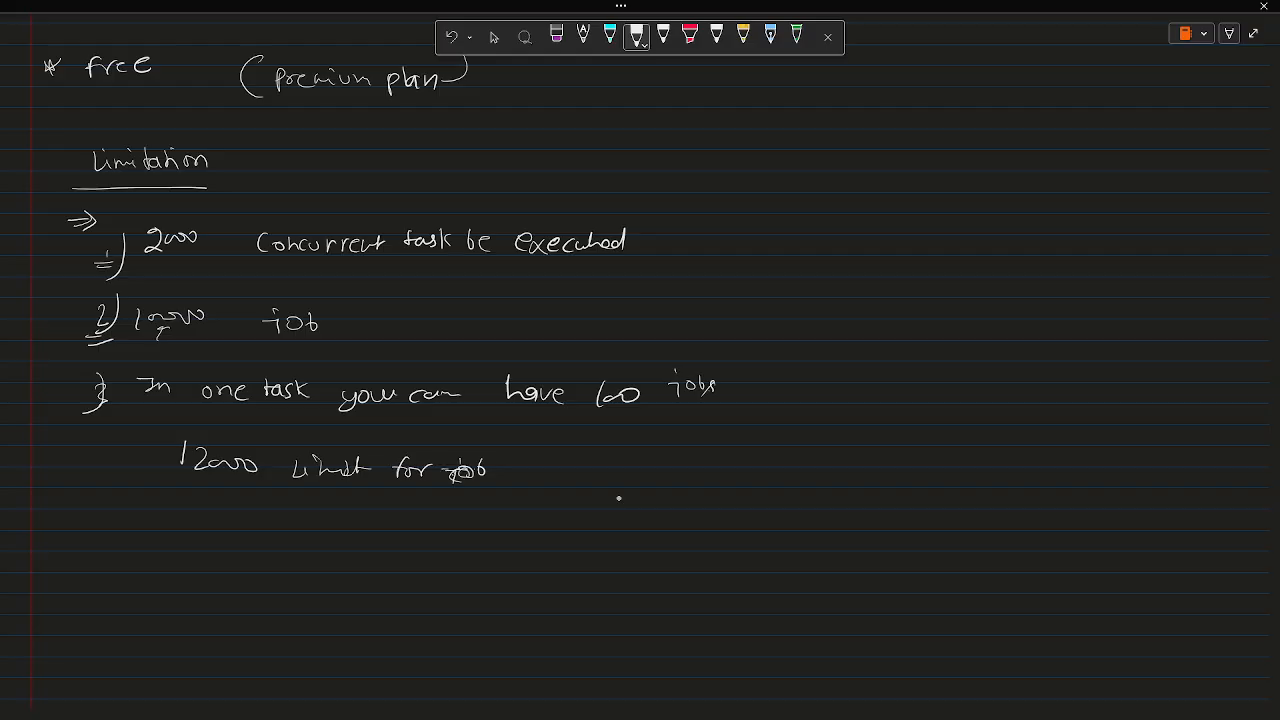
pyautogui.click(494, 37)
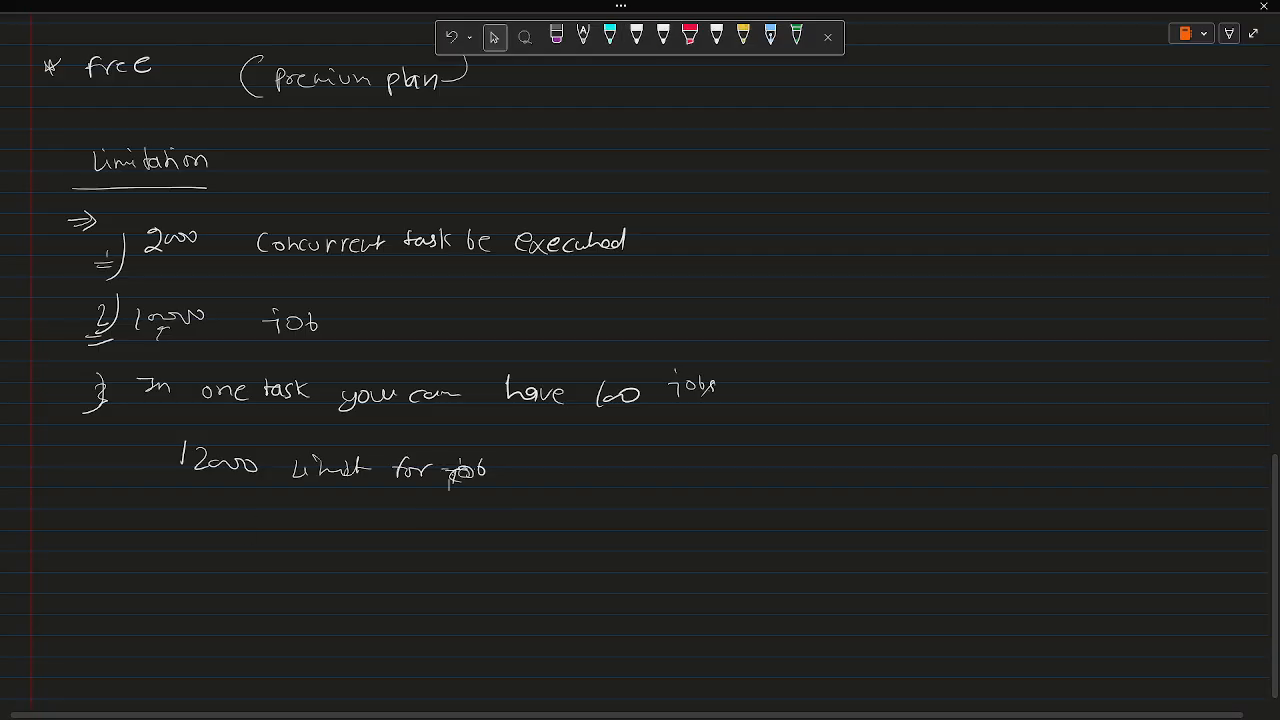